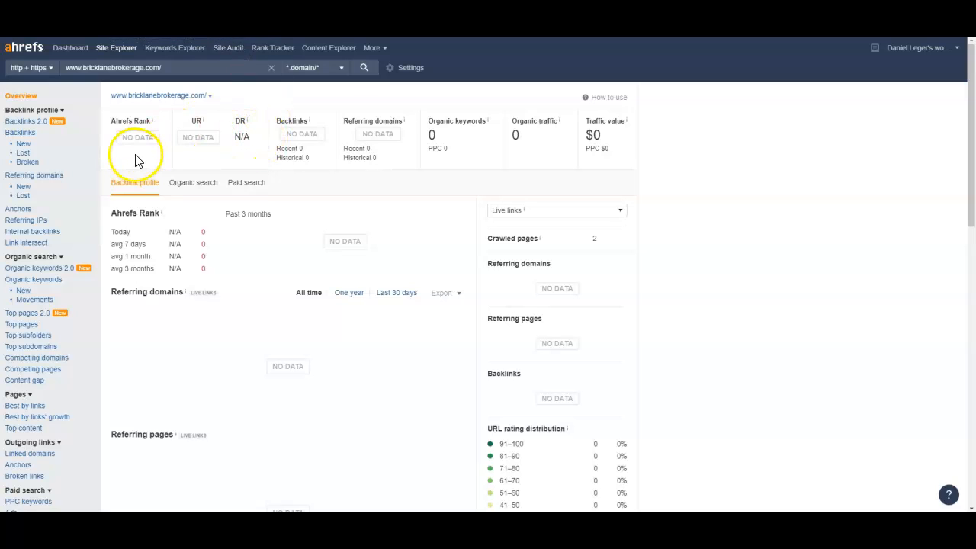
pyautogui.moveTo(286, 151)
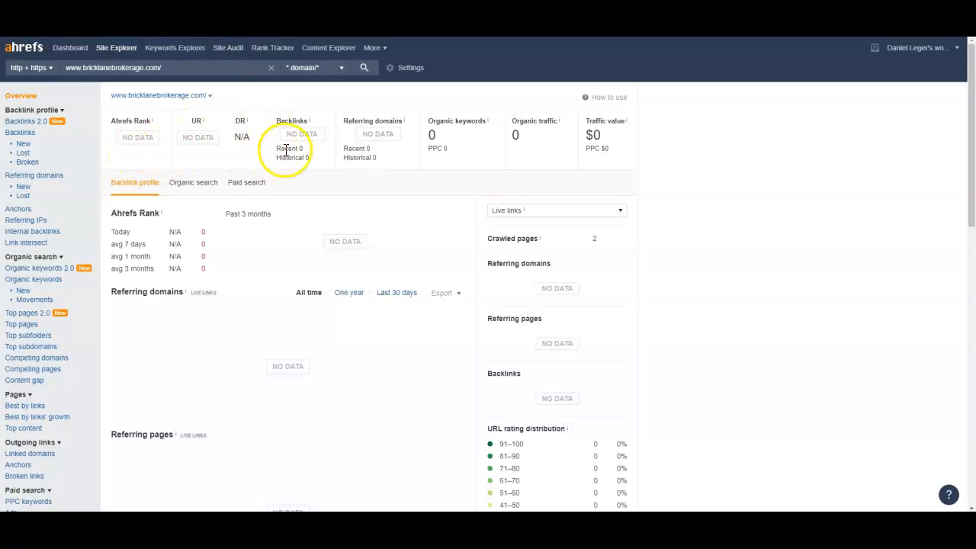
pyautogui.moveTo(435, 135)
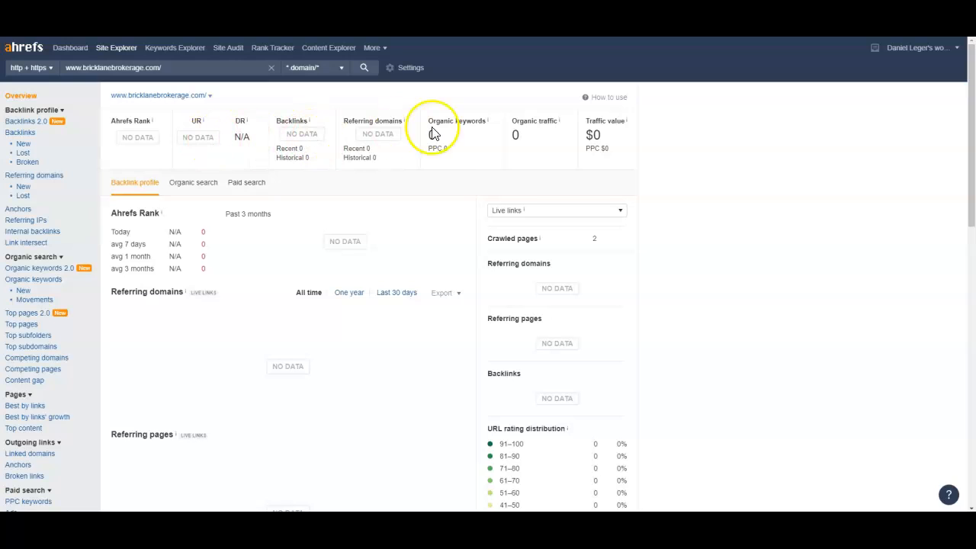
pyautogui.moveTo(546, 109)
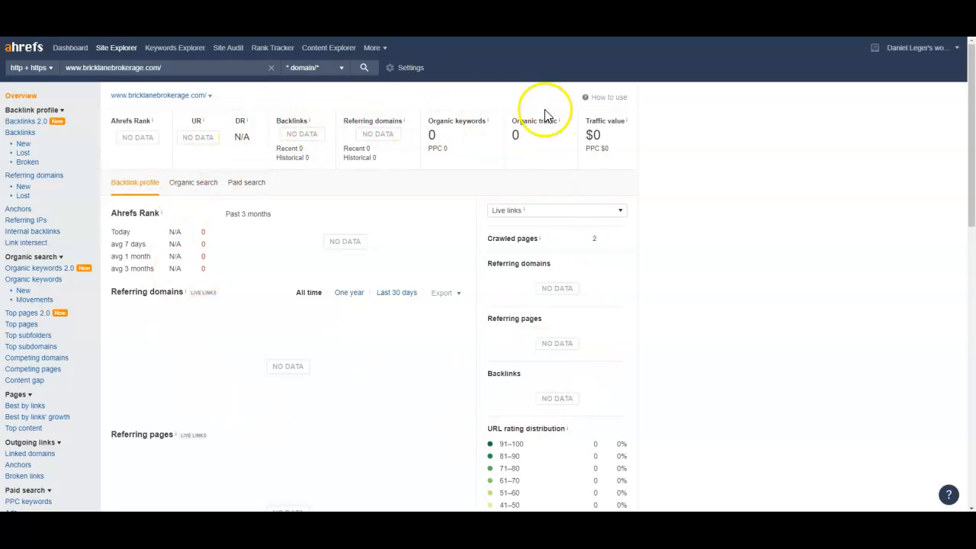
pyautogui.moveTo(436, 122)
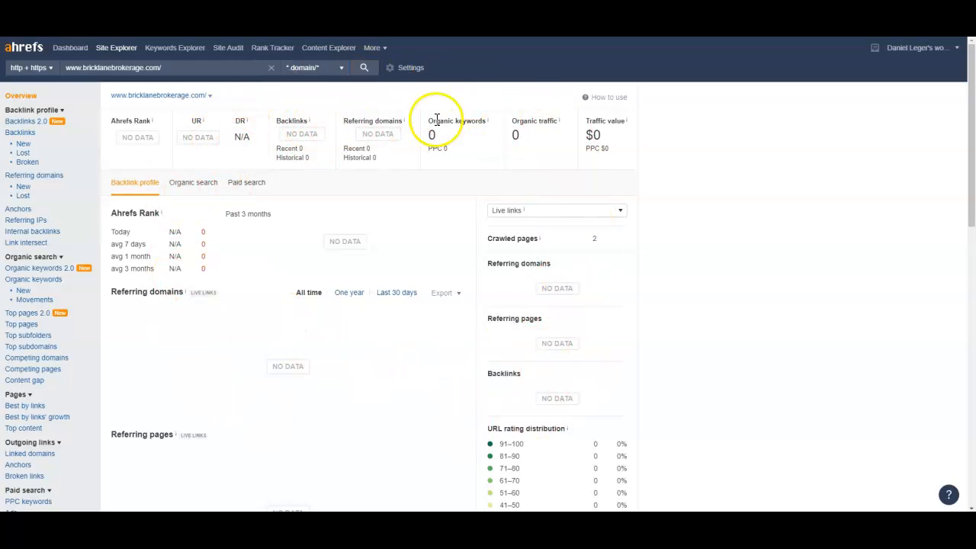
pyautogui.moveTo(522, 134)
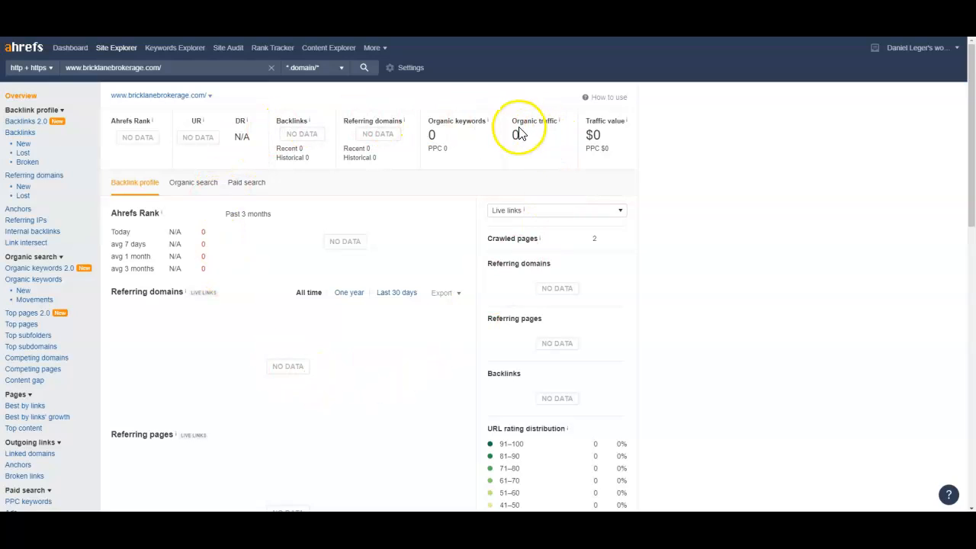
pyautogui.moveTo(377, 134)
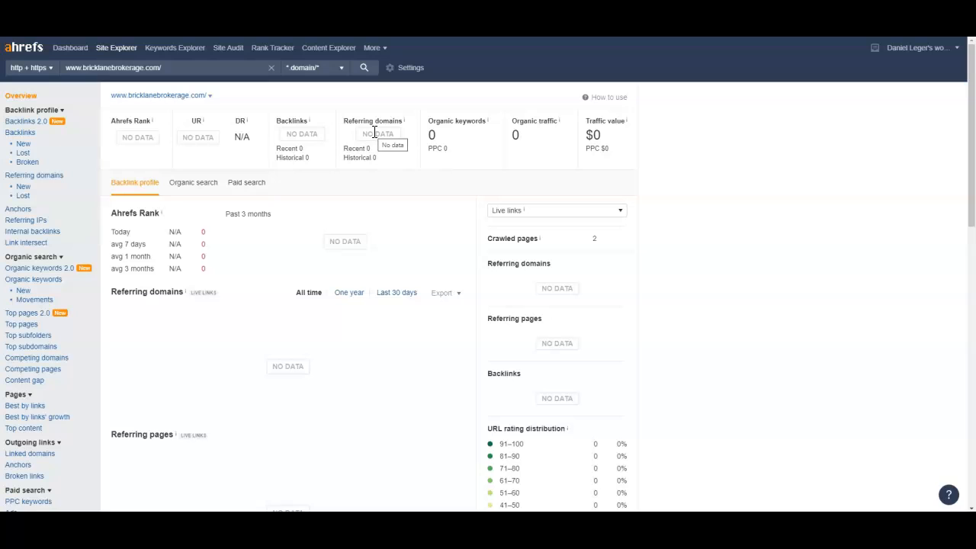
pyautogui.moveTo(330, 136)
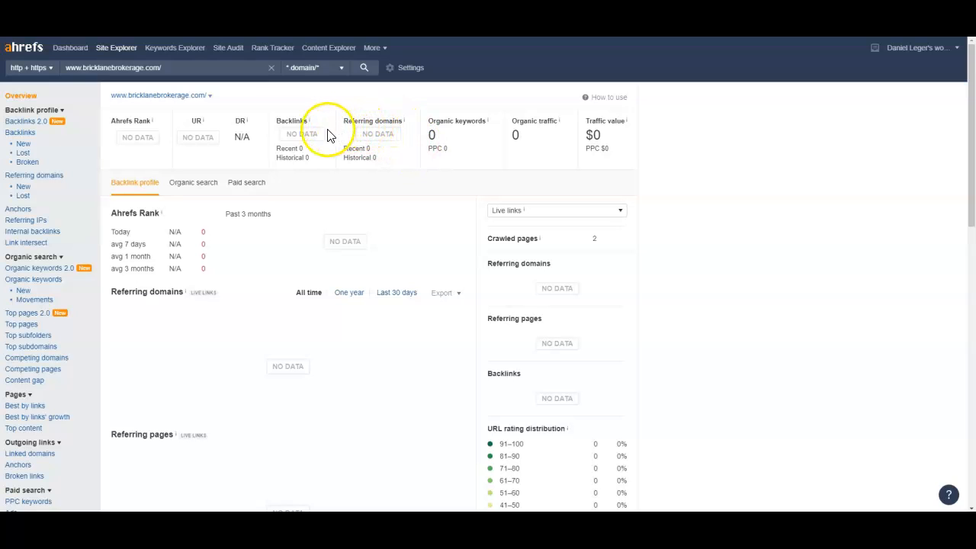
pyautogui.moveTo(212, 160)
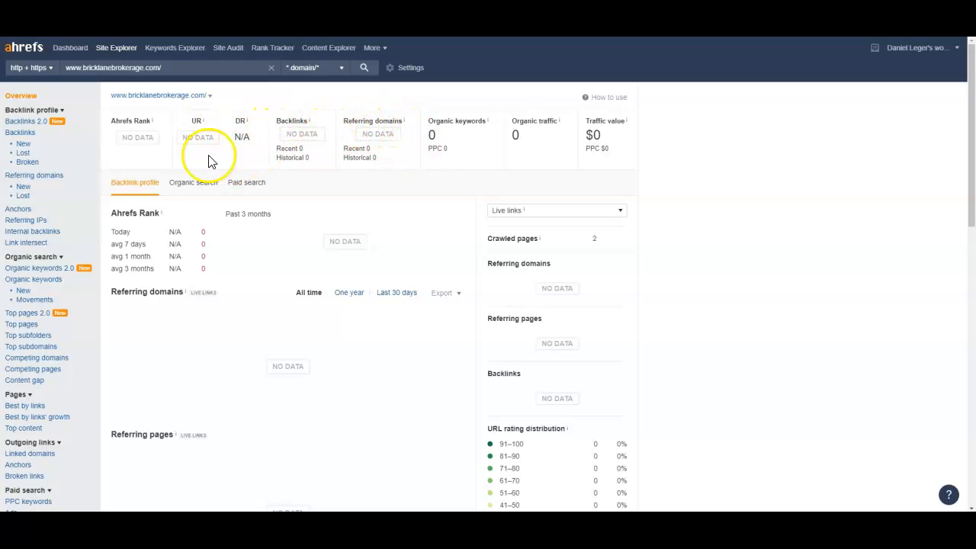
pyautogui.moveTo(190, 180)
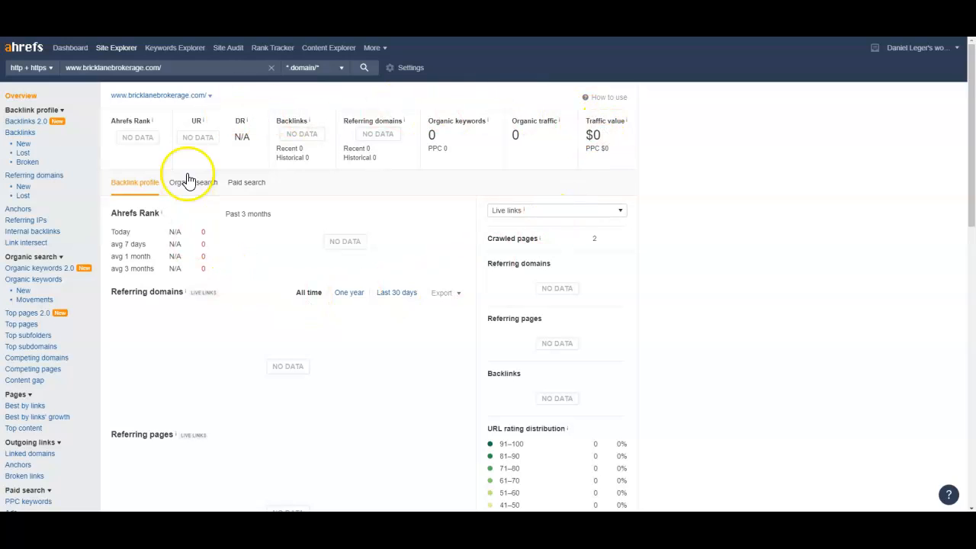
pyautogui.moveTo(411, 330)
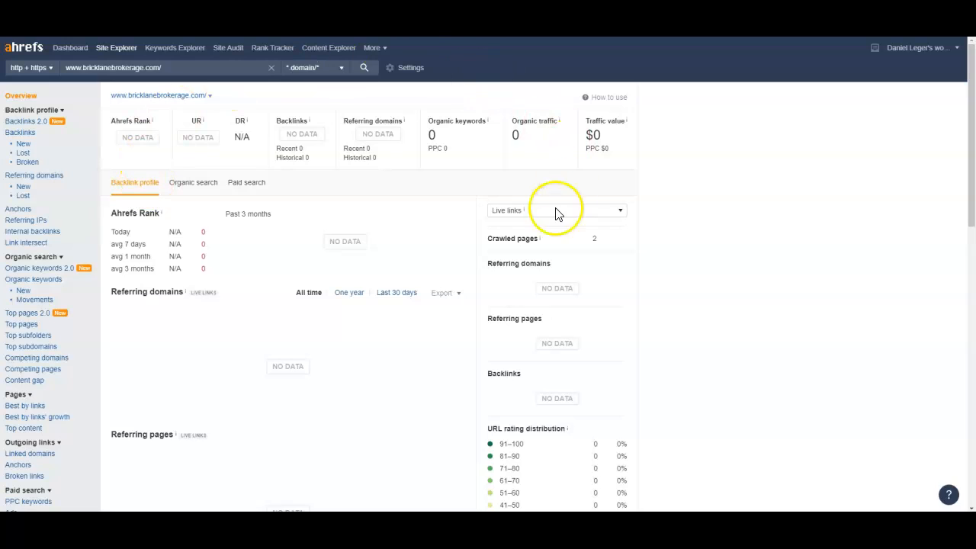
pyautogui.moveTo(411, 197)
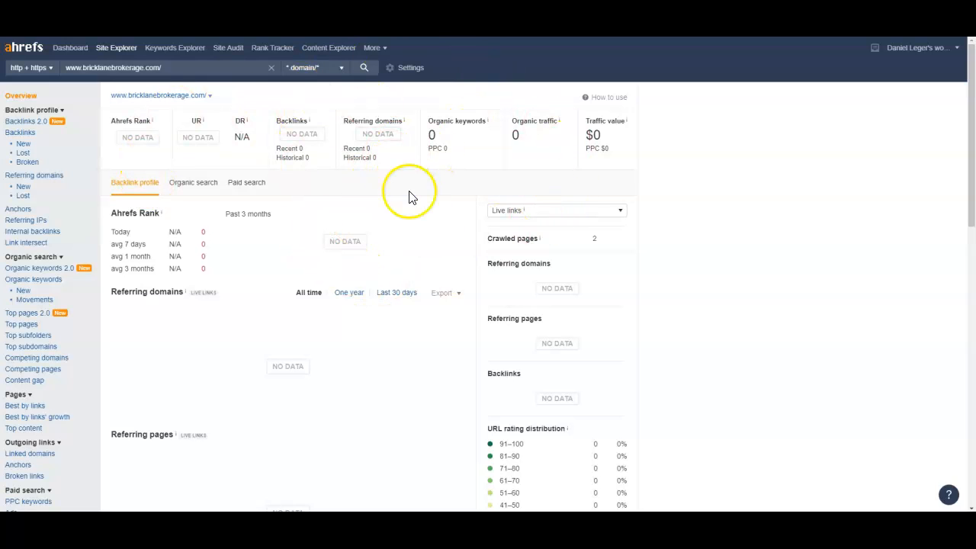
# - Review the Google results for 'we buy houses indianapolis', scrolling past the ads to the organic listings
pyautogui.scroll(-3)
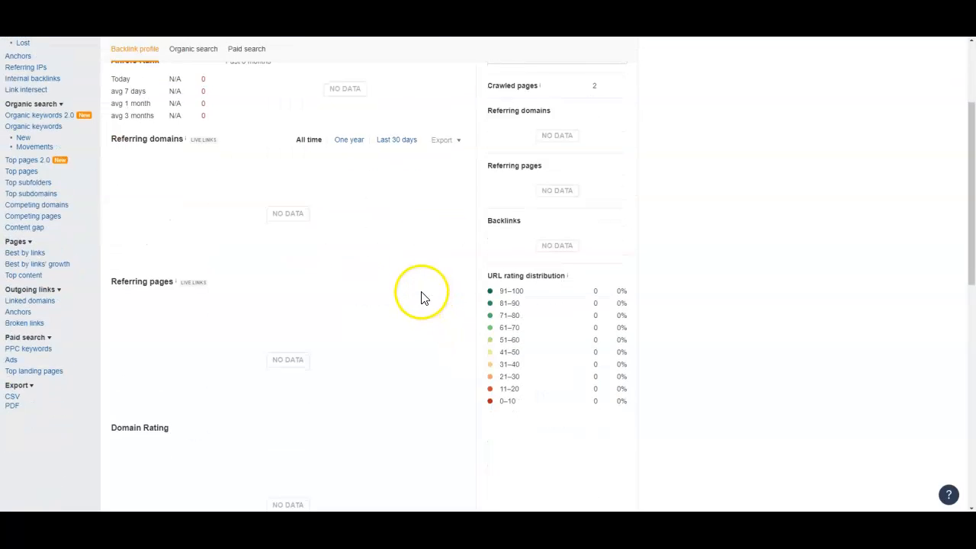
pyautogui.scroll(3)
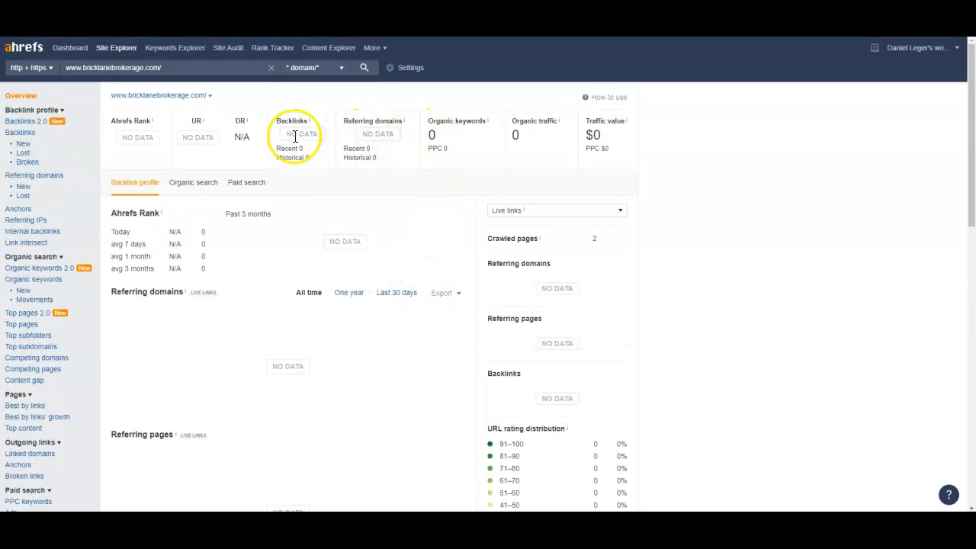
pyautogui.moveTo(445, 207)
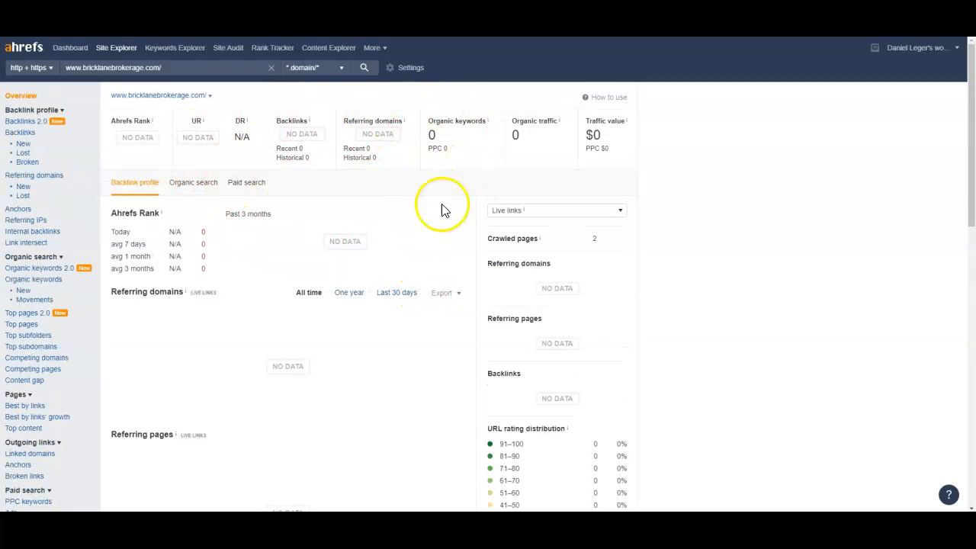
pyautogui.moveTo(273, 69)
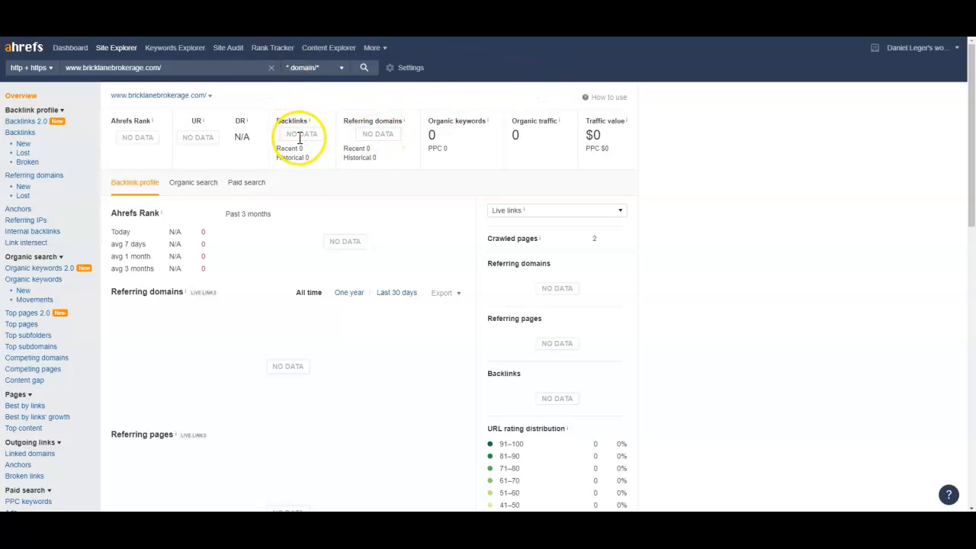
pyautogui.moveTo(299, 134)
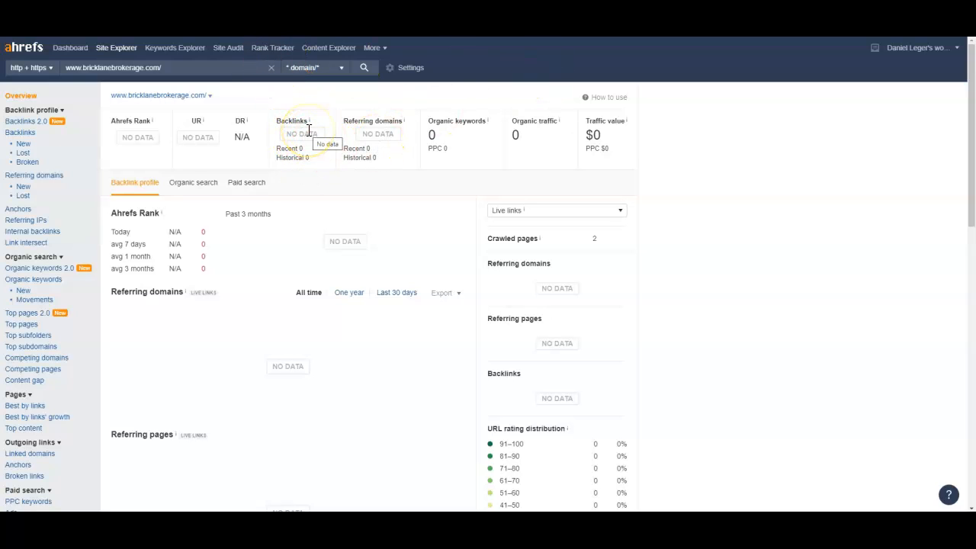
pyautogui.moveTo(293, 95)
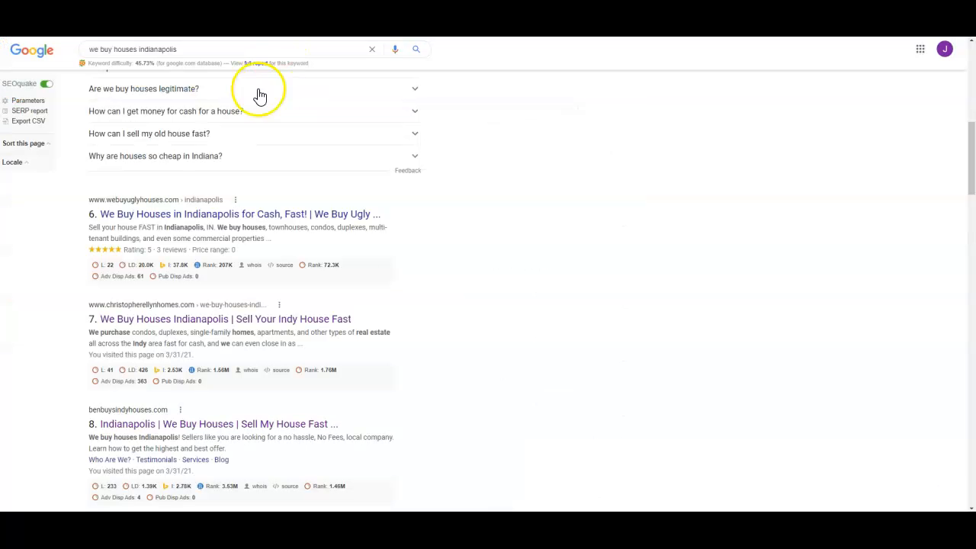
pyautogui.scroll(3)
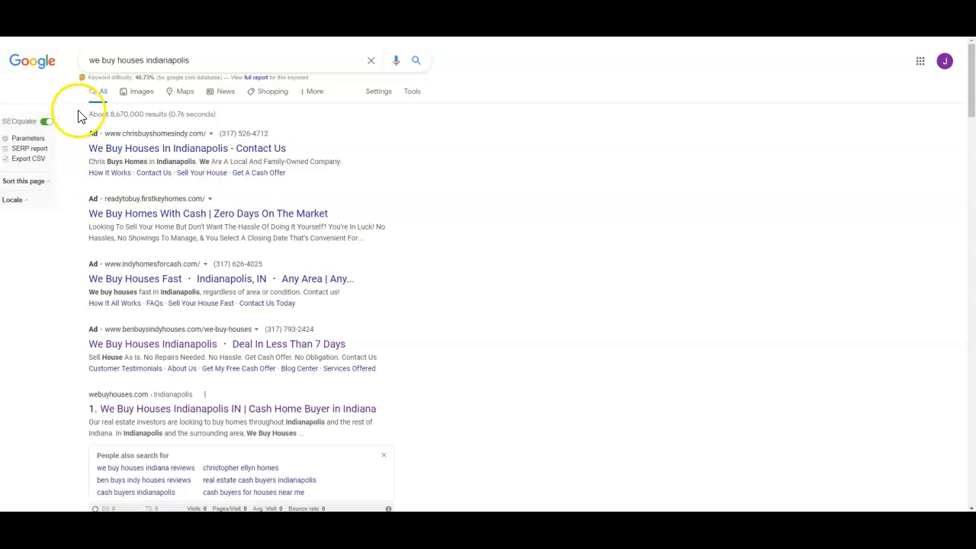
pyautogui.moveTo(145, 64)
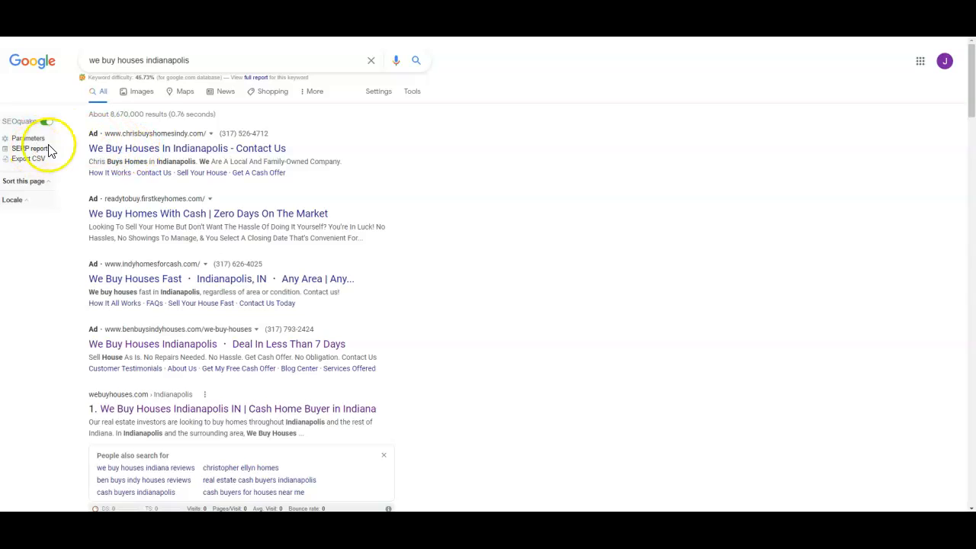
pyautogui.scroll(-3)
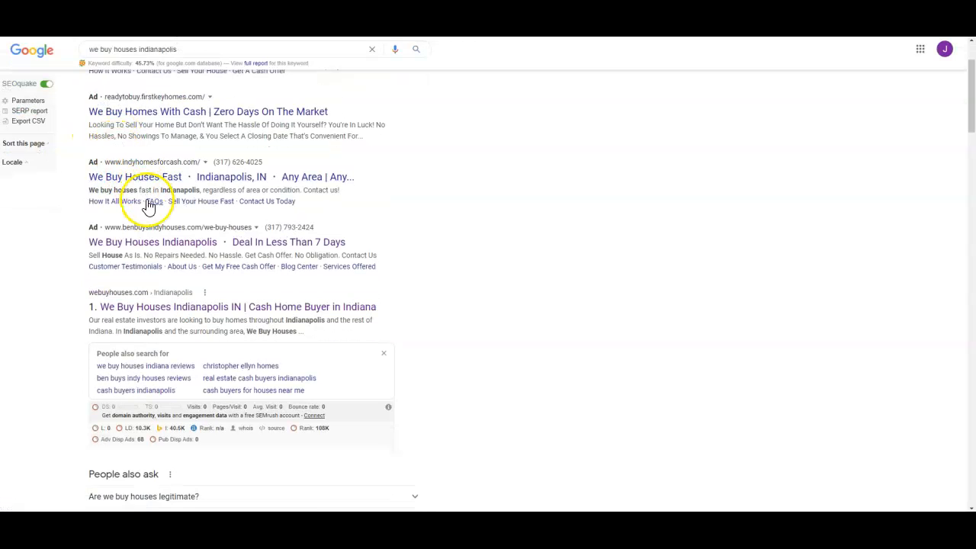
pyautogui.scroll(-3)
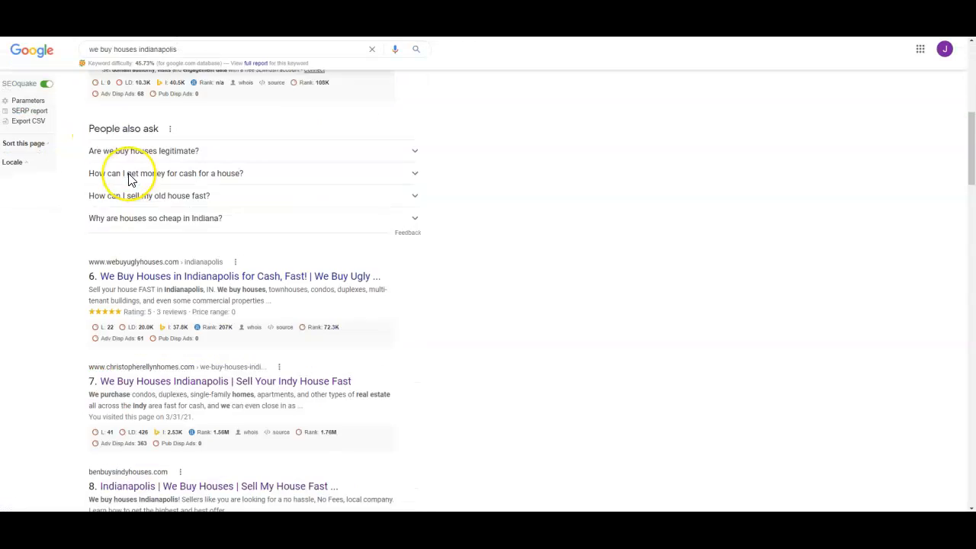
pyautogui.scroll(3)
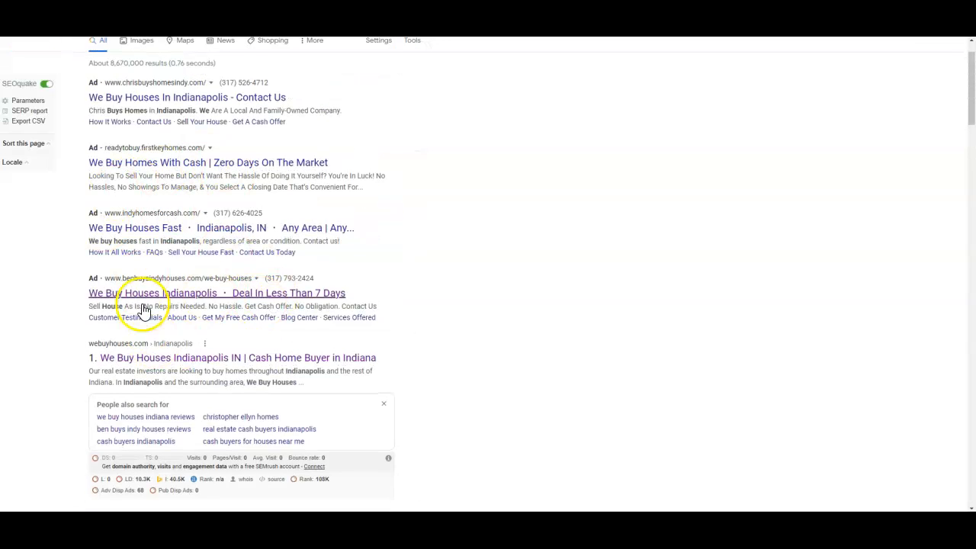
pyautogui.moveTo(229, 374)
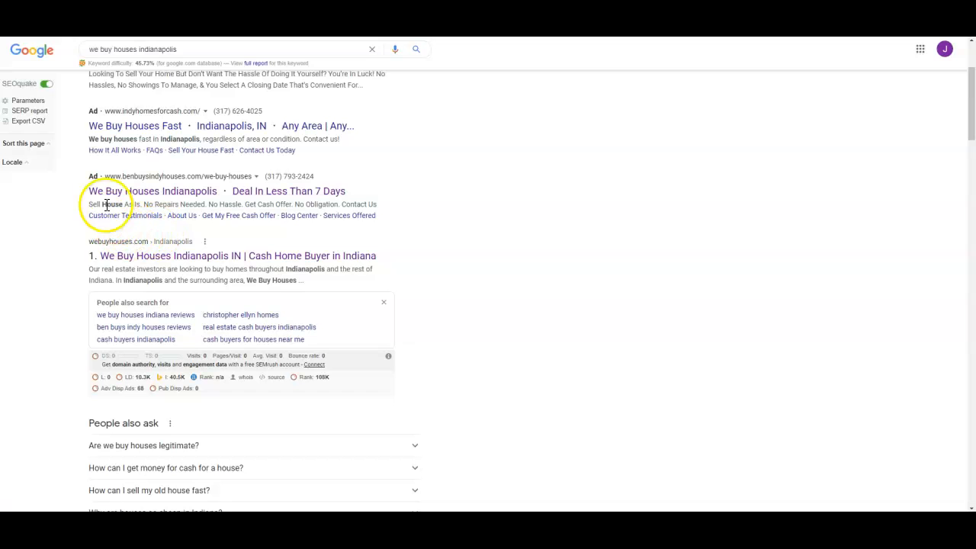
pyautogui.moveTo(103, 242)
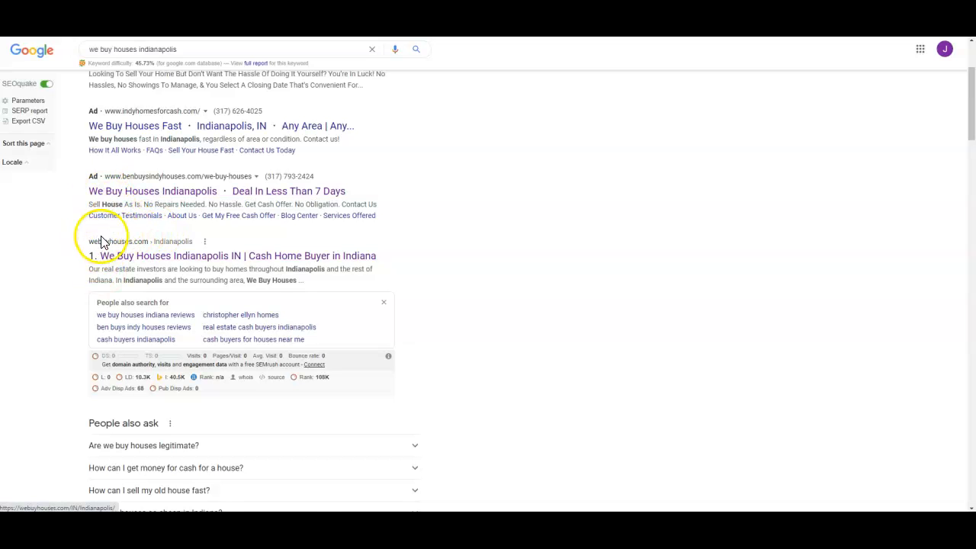
pyautogui.scroll(3)
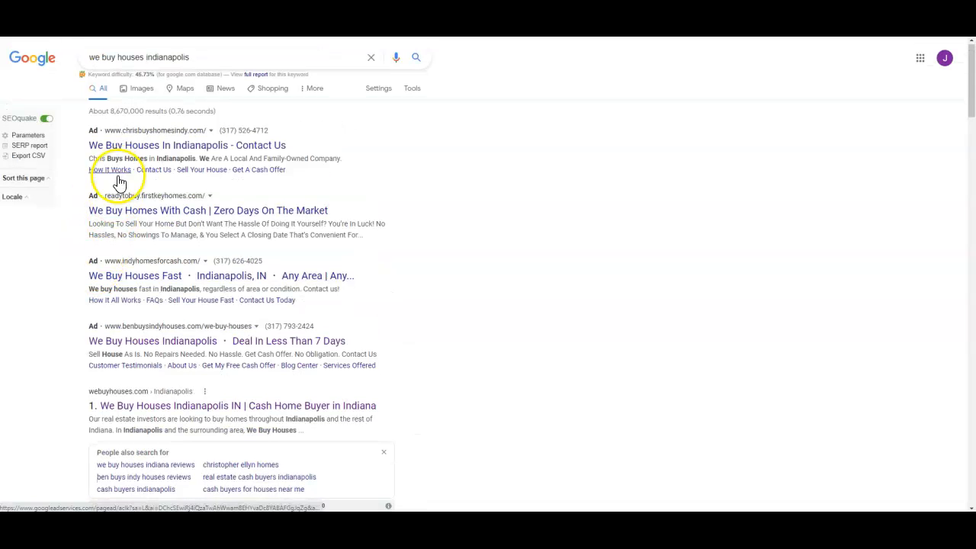
pyautogui.scroll(-3)
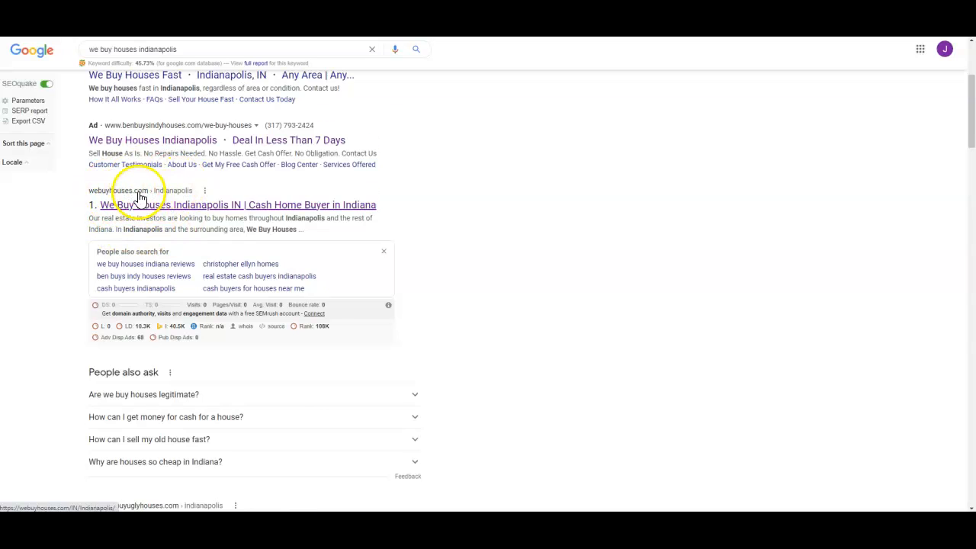
pyautogui.scroll(-3)
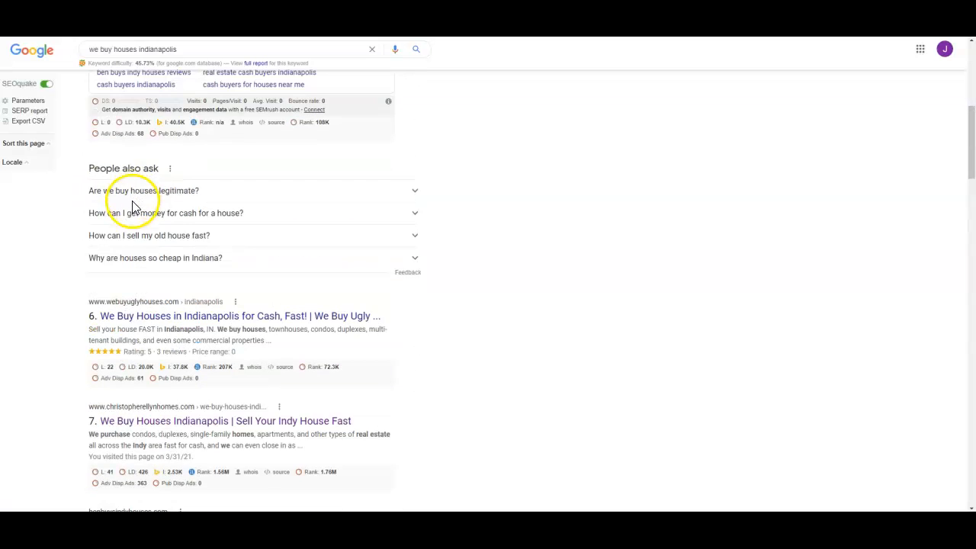
pyautogui.scroll(3)
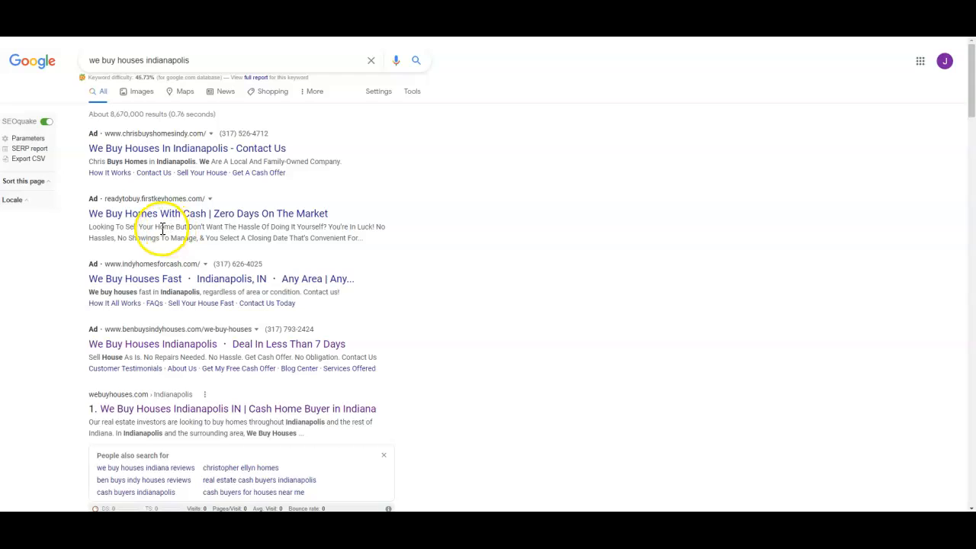
pyautogui.scroll(-3)
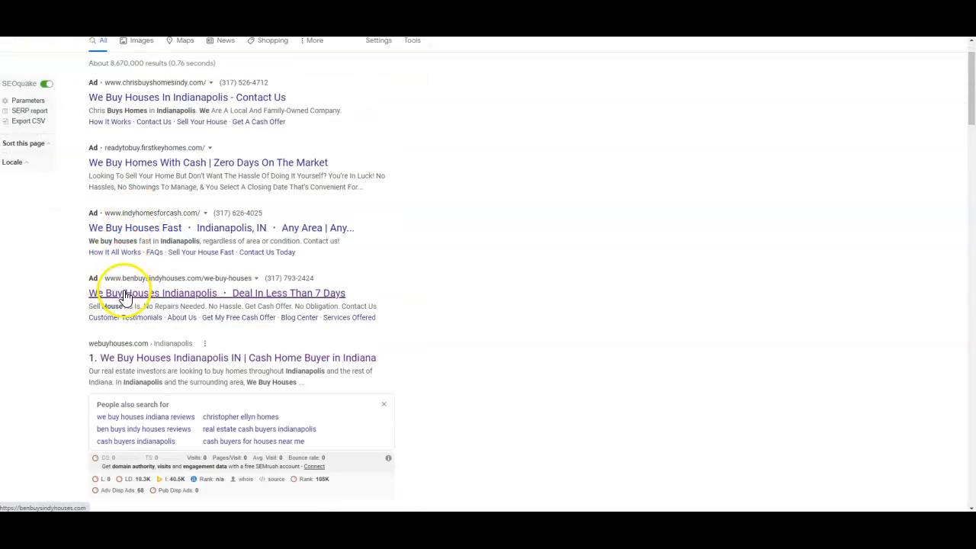
pyautogui.scroll(-3)
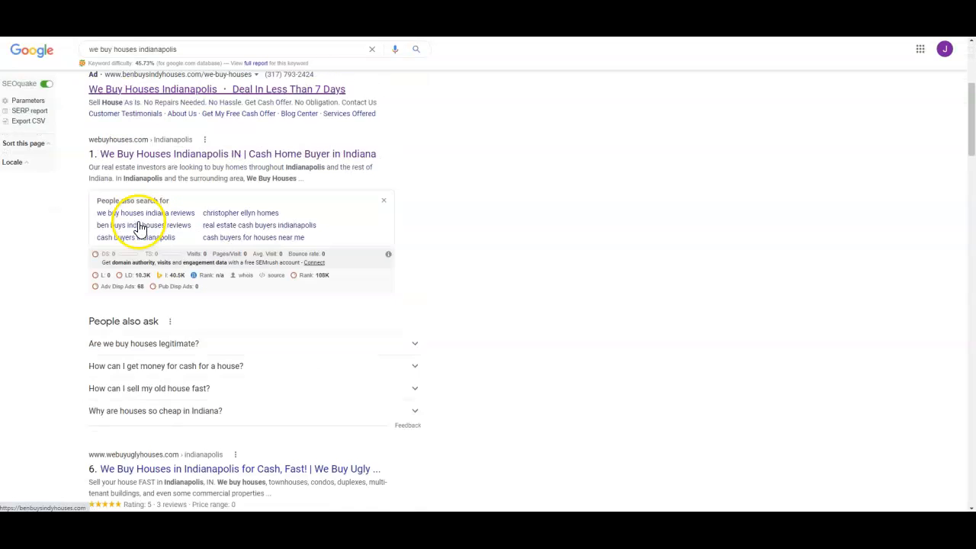
pyautogui.moveTo(124, 132)
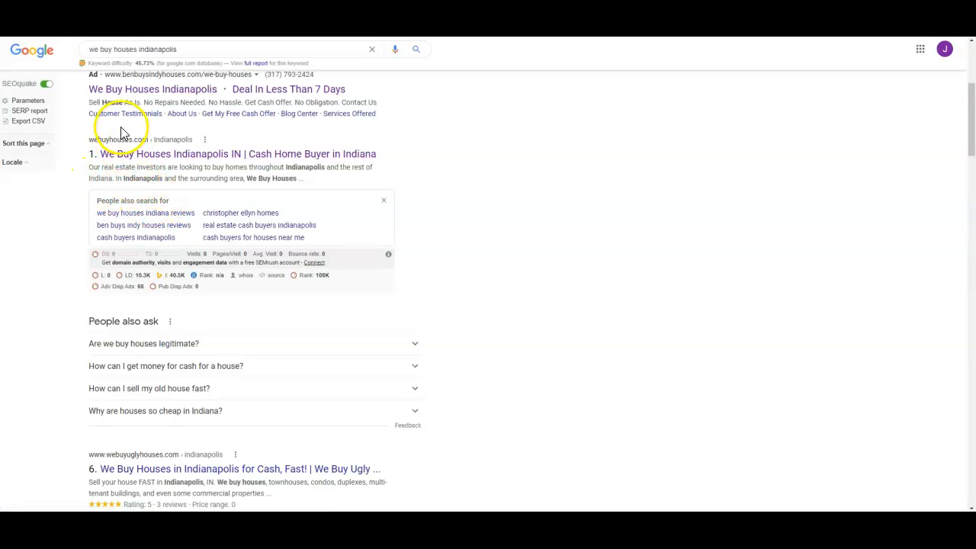
pyautogui.scroll(3)
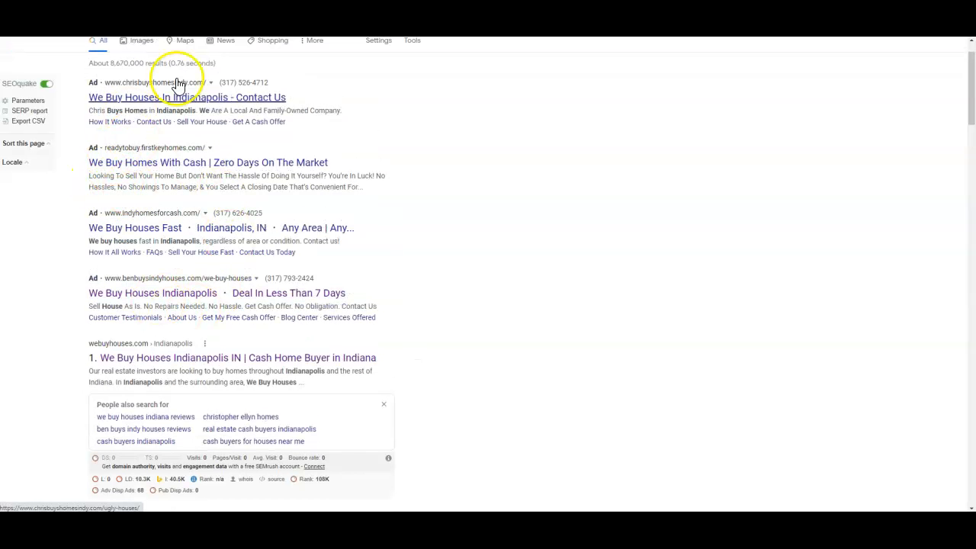
pyautogui.moveTo(161, 283)
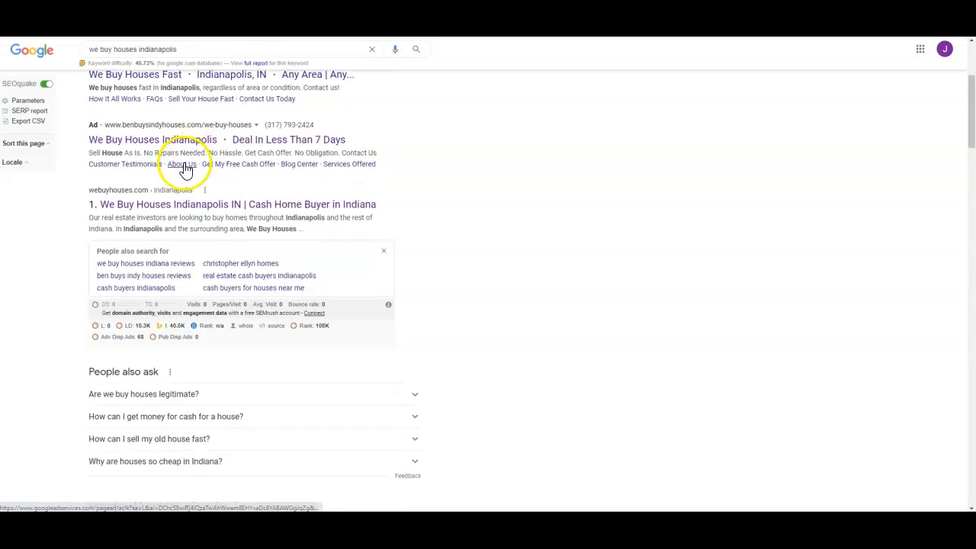
pyautogui.scroll(-3)
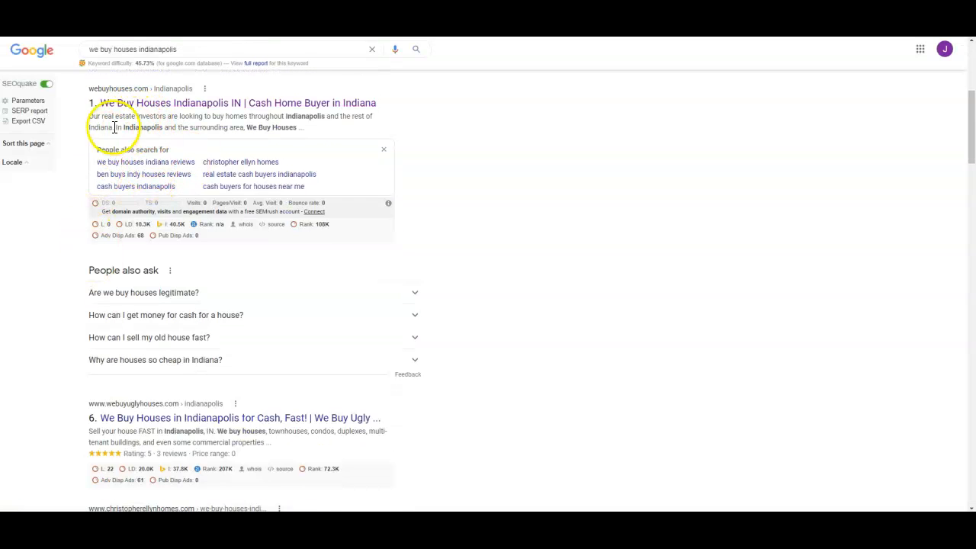
pyautogui.moveTo(135, 94)
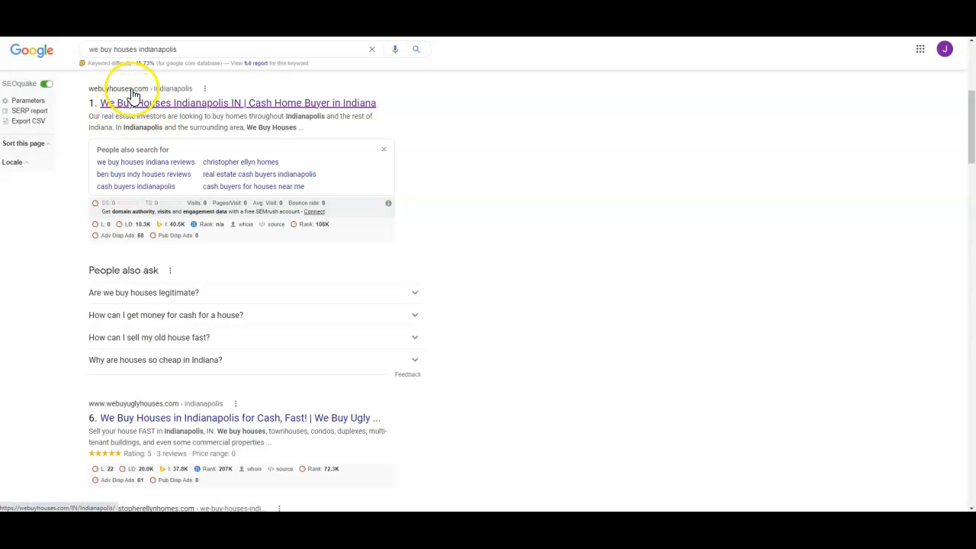
pyautogui.moveTo(136, 418)
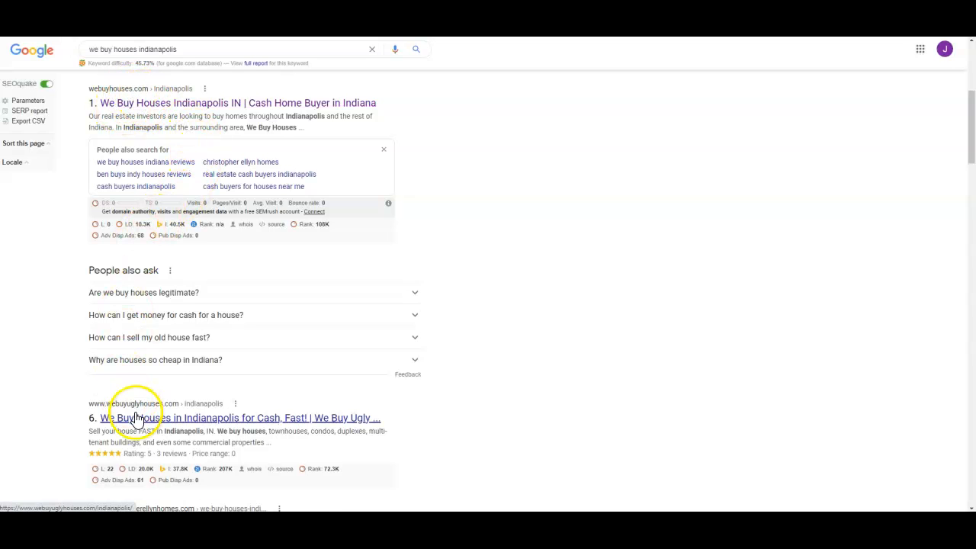
pyautogui.moveTo(134, 424)
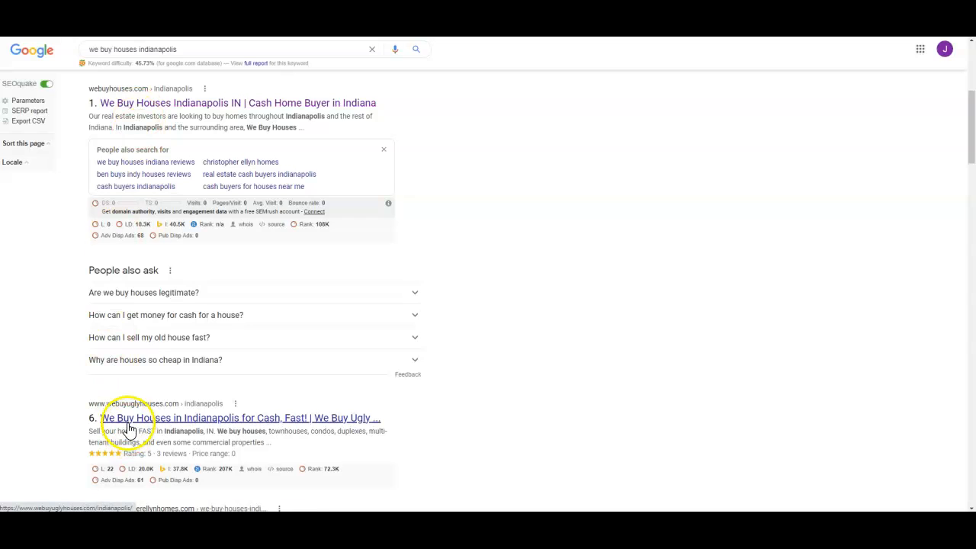
pyautogui.moveTo(202, 260)
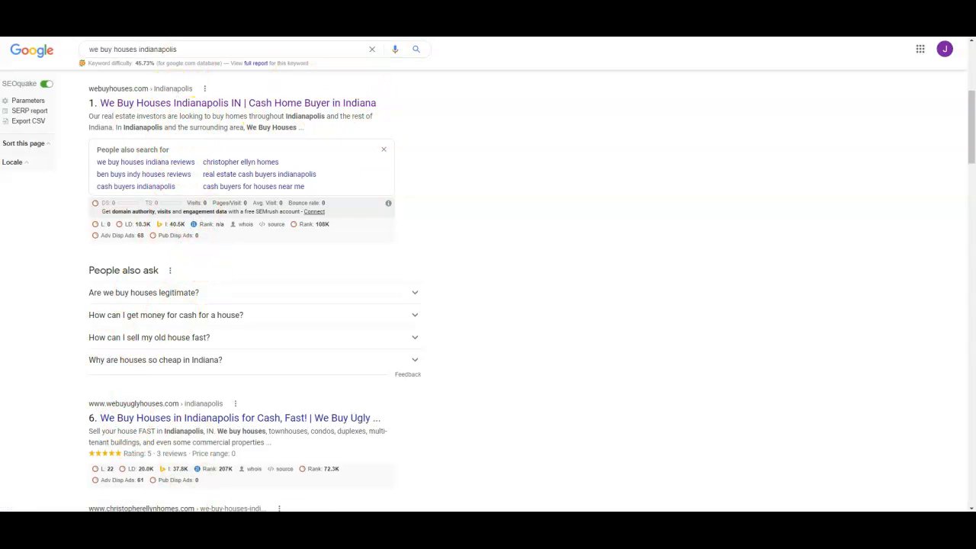
# - Open the top organic result, the webuyhouses.com Indianapolis page
pyautogui.click(241, 162)
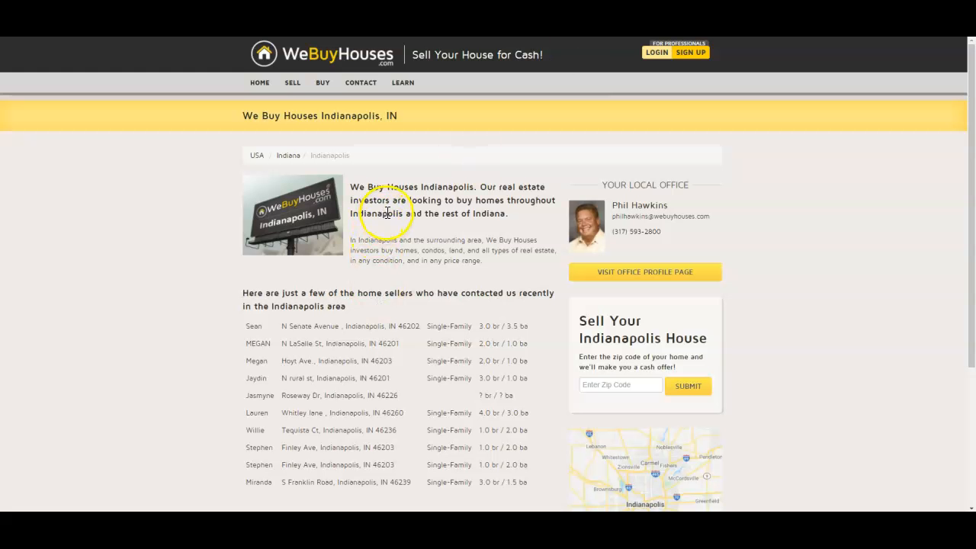
pyautogui.moveTo(517, 186)
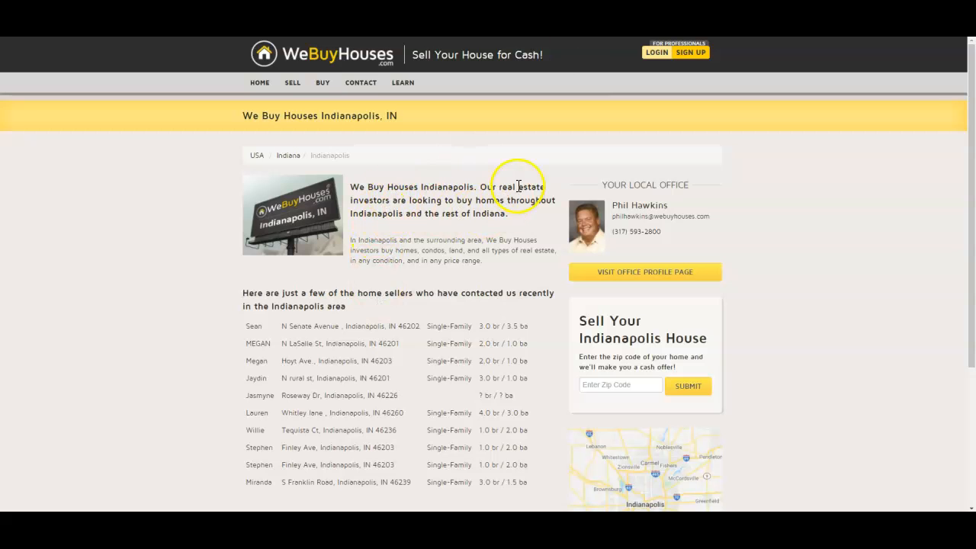
pyautogui.scroll(-3)
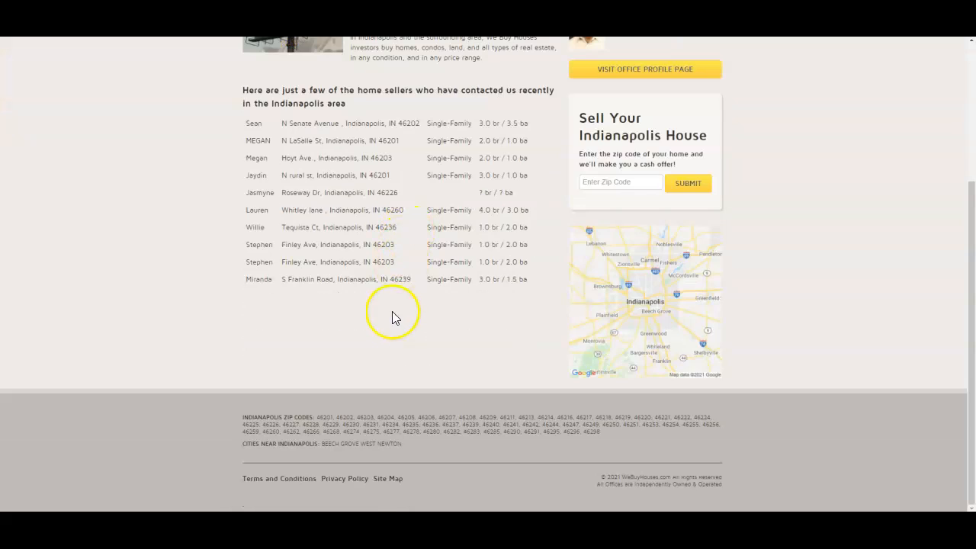
pyautogui.scroll(3)
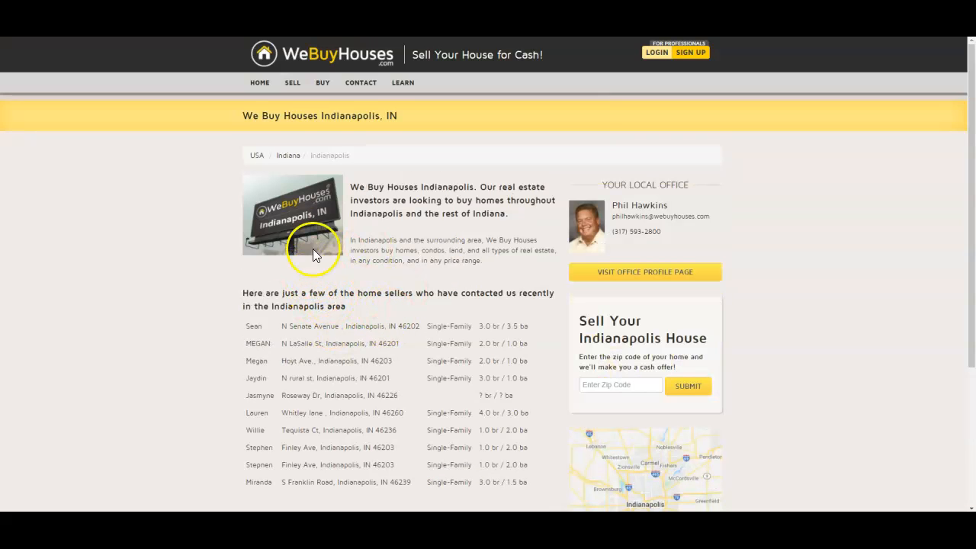
pyautogui.moveTo(305, 476)
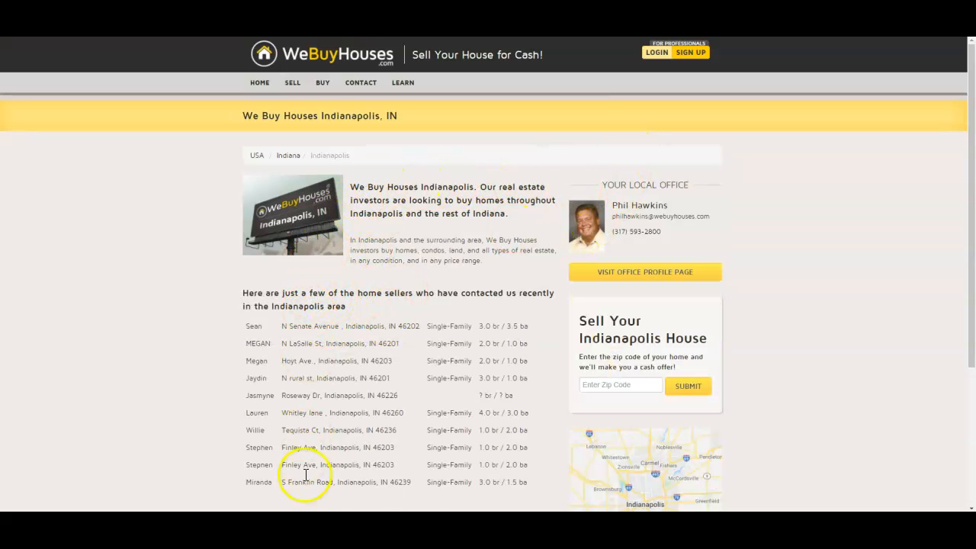
pyautogui.moveTo(457, 305)
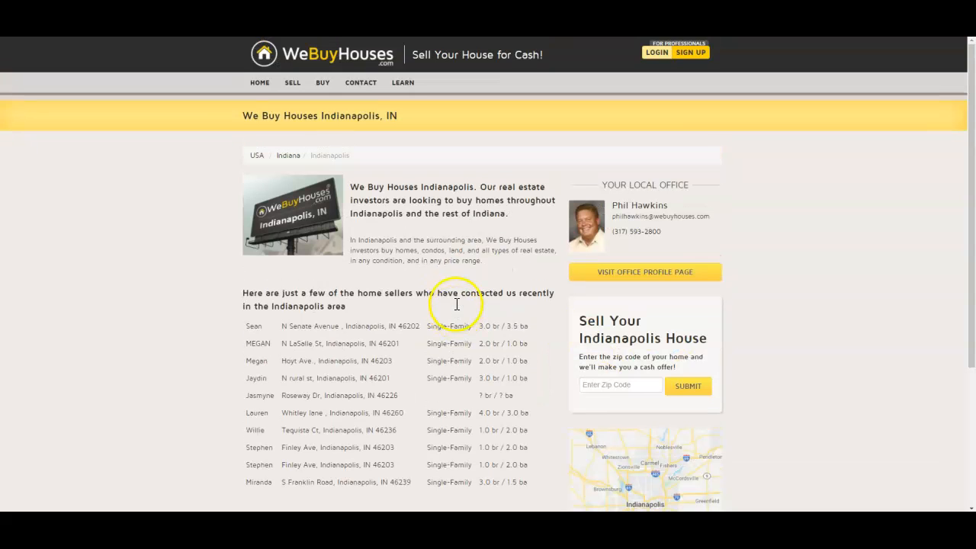
pyautogui.scroll(-3)
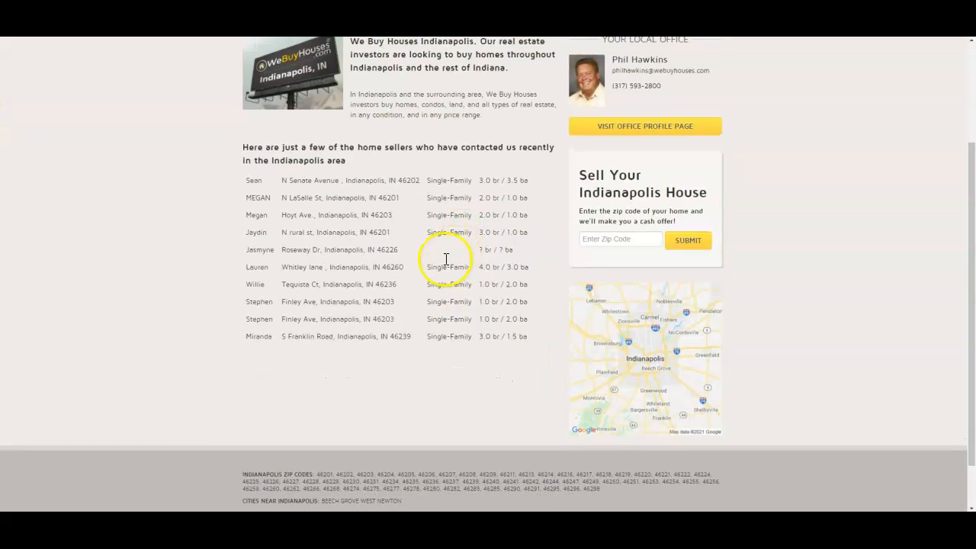
pyautogui.scroll(3)
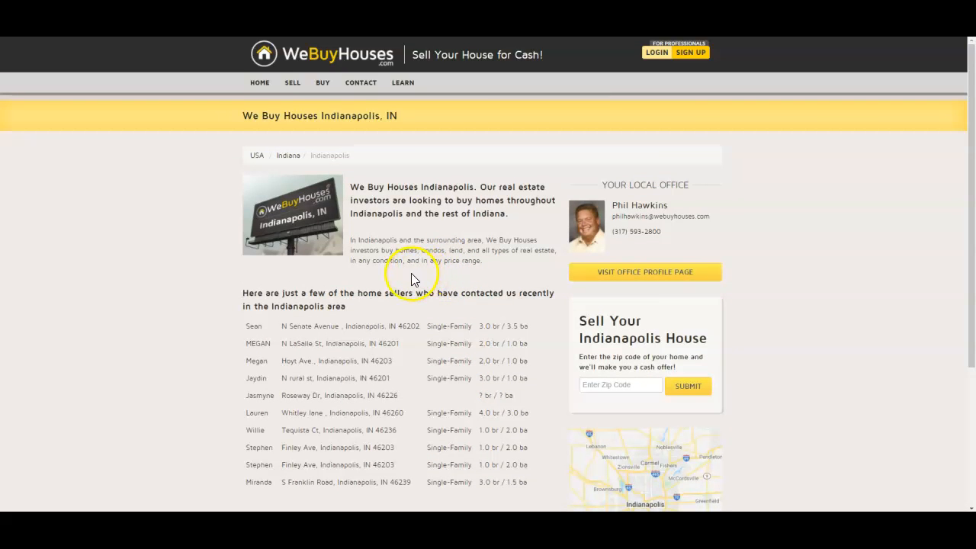
pyautogui.moveTo(510, 228)
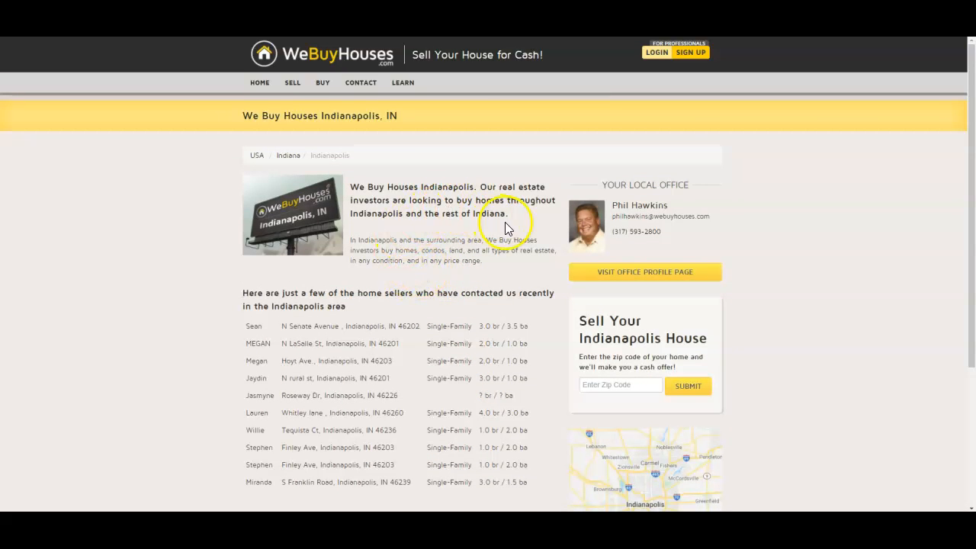
pyautogui.moveTo(383, 139)
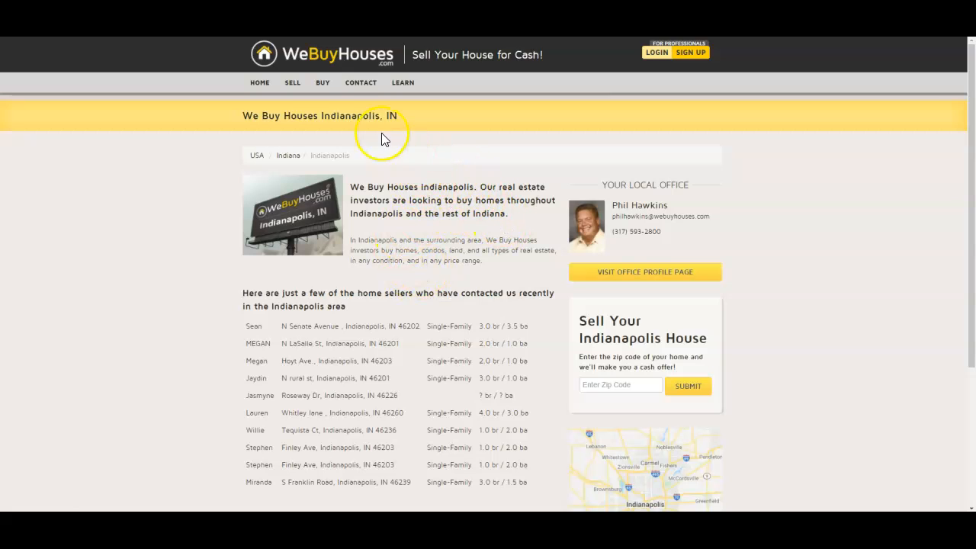
pyautogui.moveTo(225, 53)
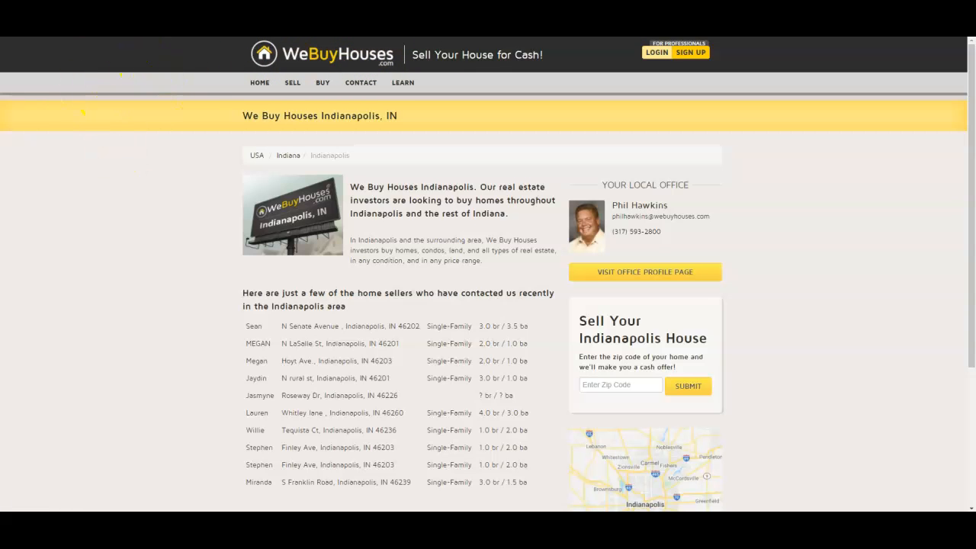
pyautogui.moveTo(160, 72)
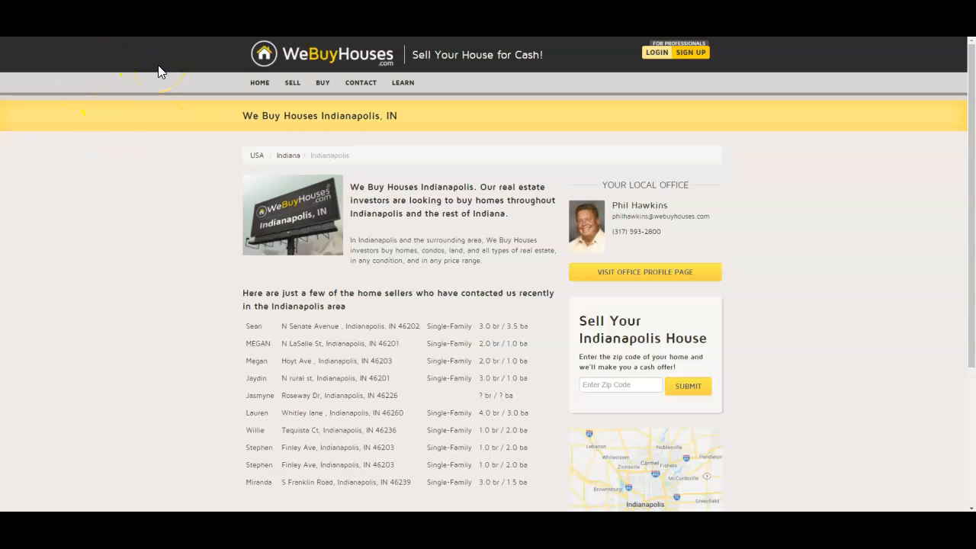
pyautogui.moveTo(345, 192)
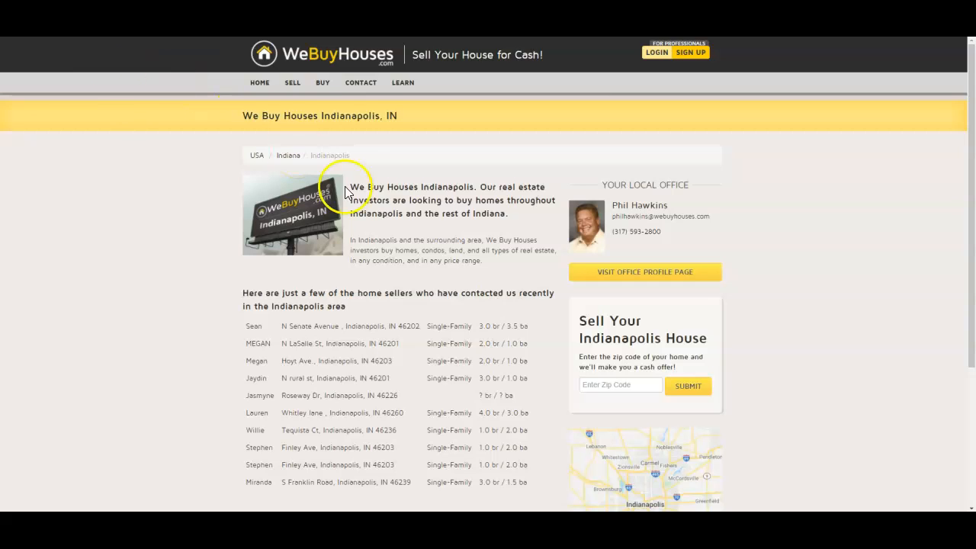
pyautogui.moveTo(390, 138)
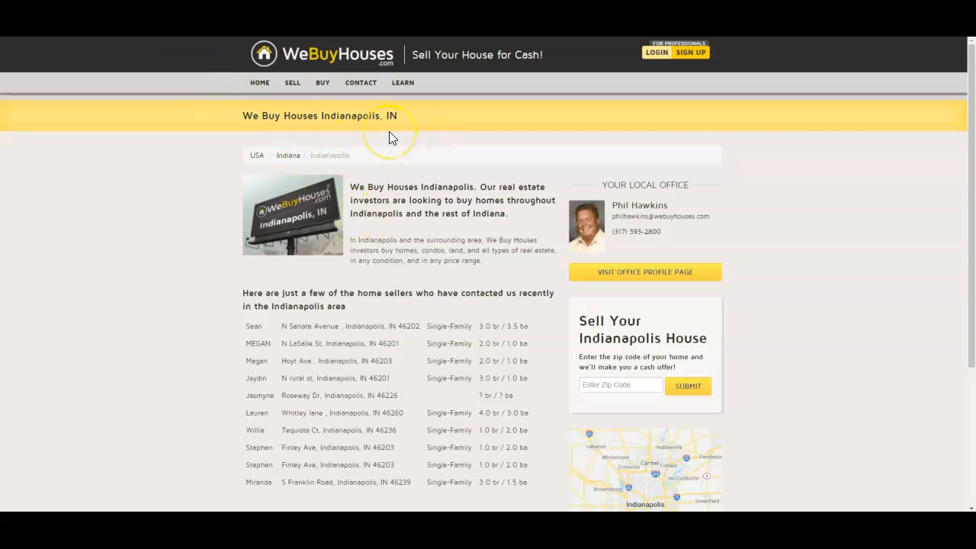
pyautogui.moveTo(390, 138)
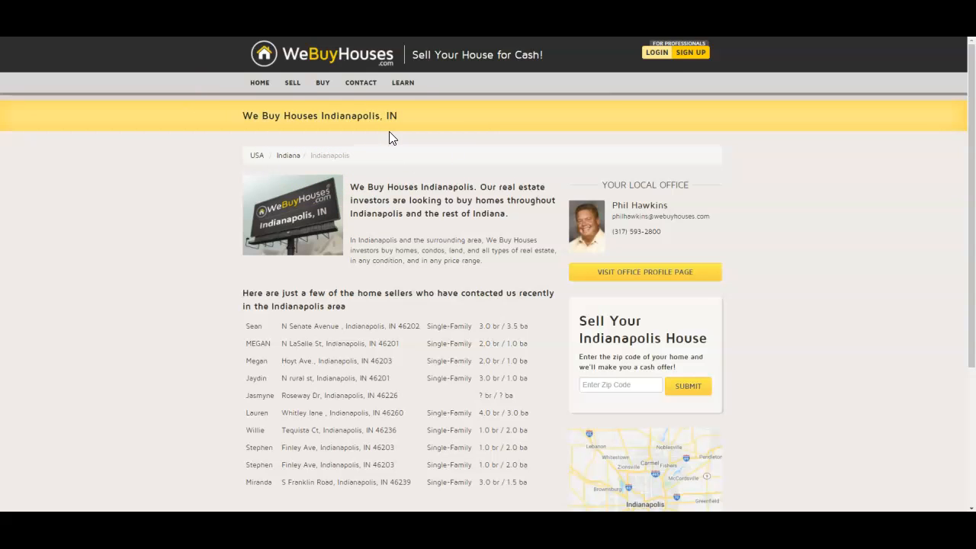
pyautogui.moveTo(461, 217)
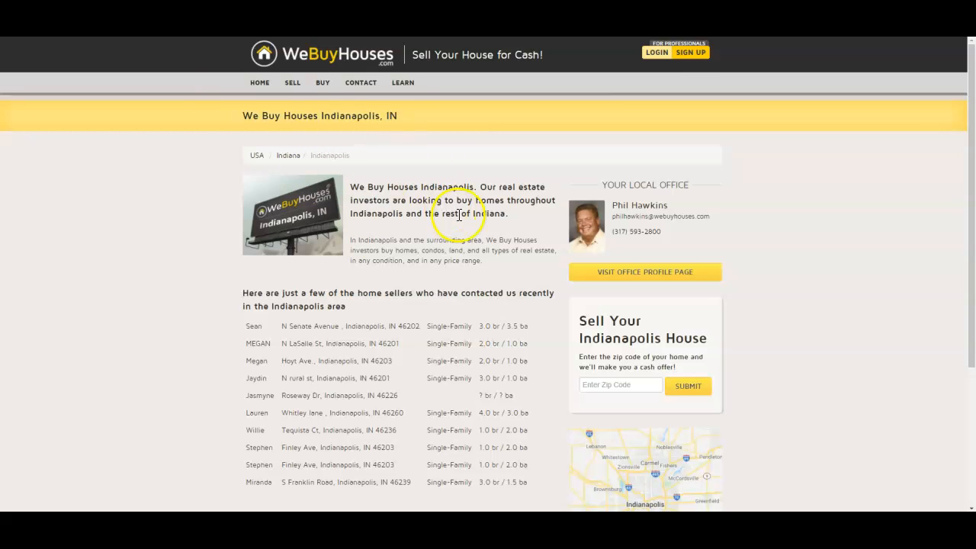
pyautogui.scroll(-3)
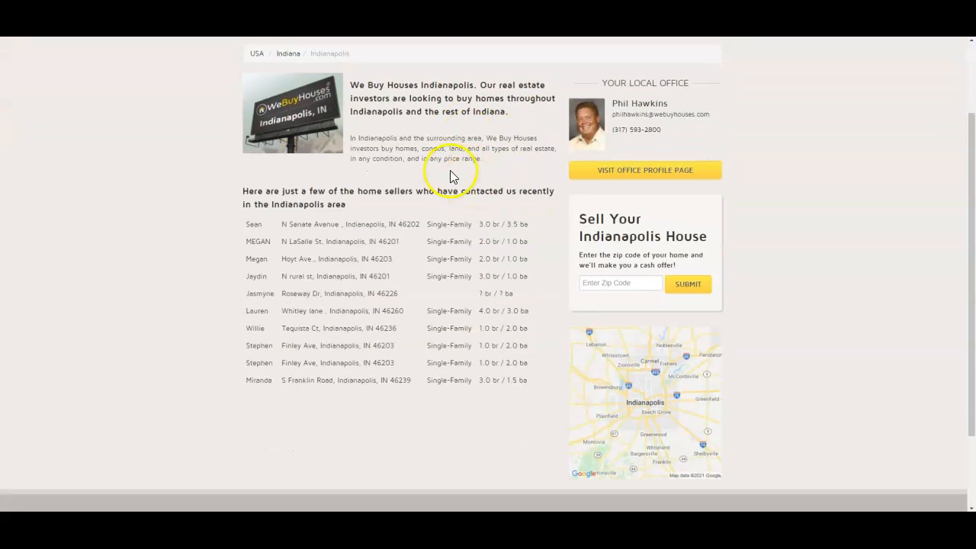
pyautogui.scroll(3)
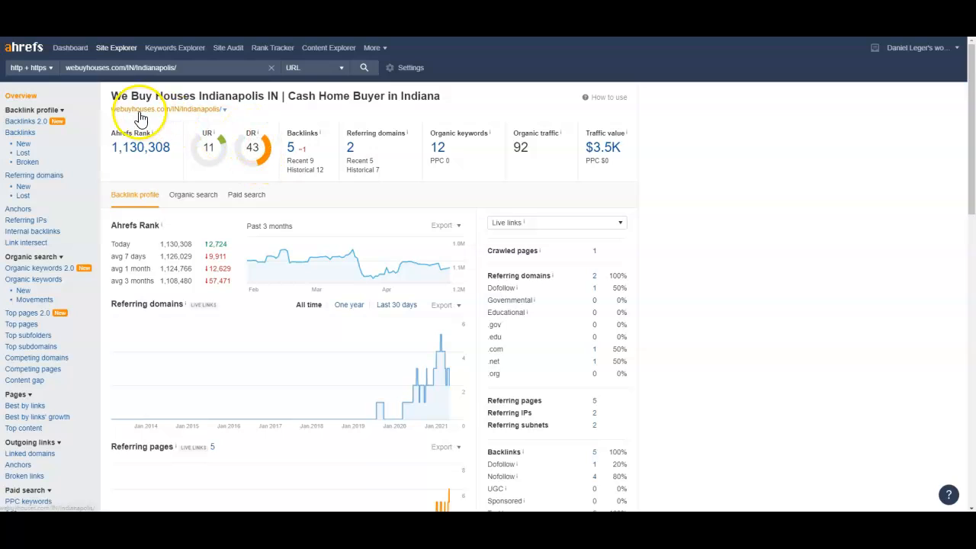
pyautogui.moveTo(206, 145)
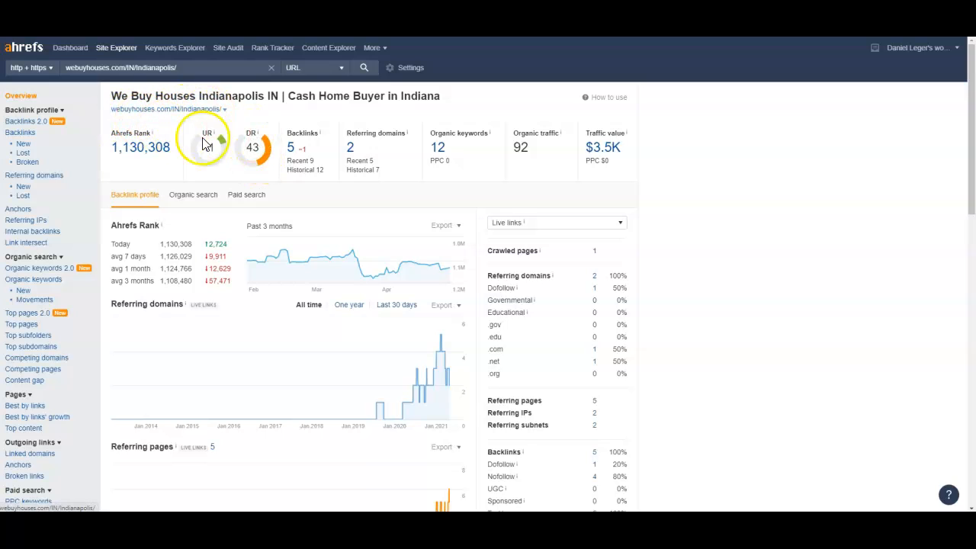
pyautogui.moveTo(248, 162)
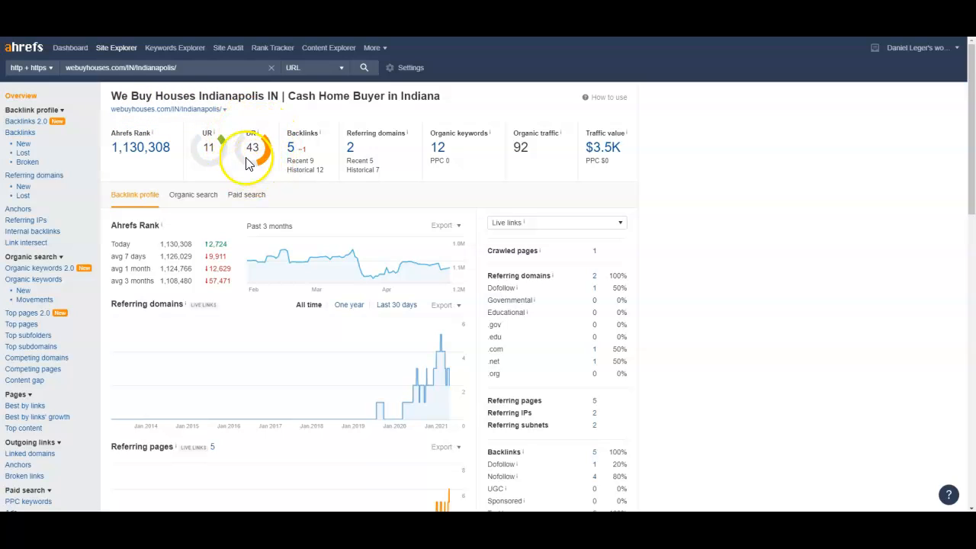
pyautogui.moveTo(183, 247)
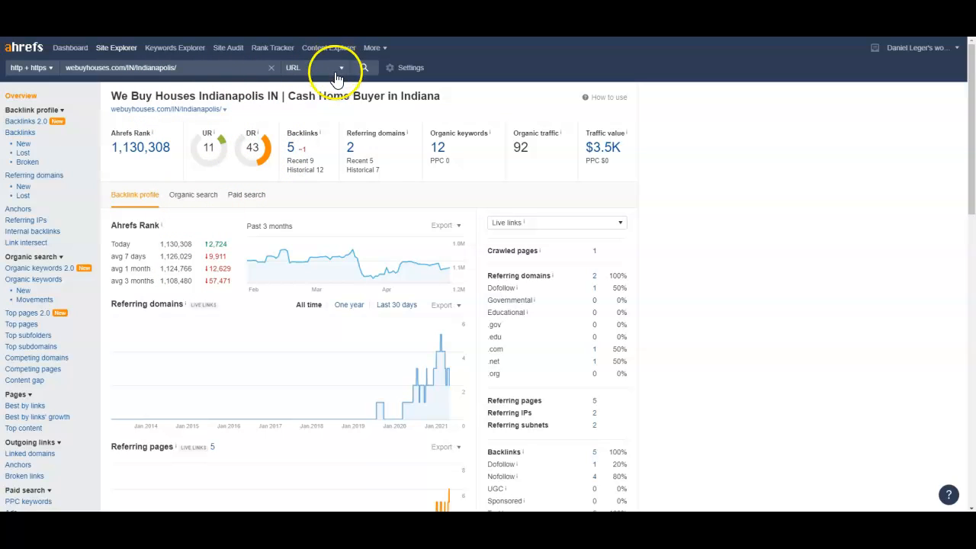
# - Widen the Site Explorer scope to the whole webuyhouses.com domain and rerun the overview
pyautogui.click(341, 68)
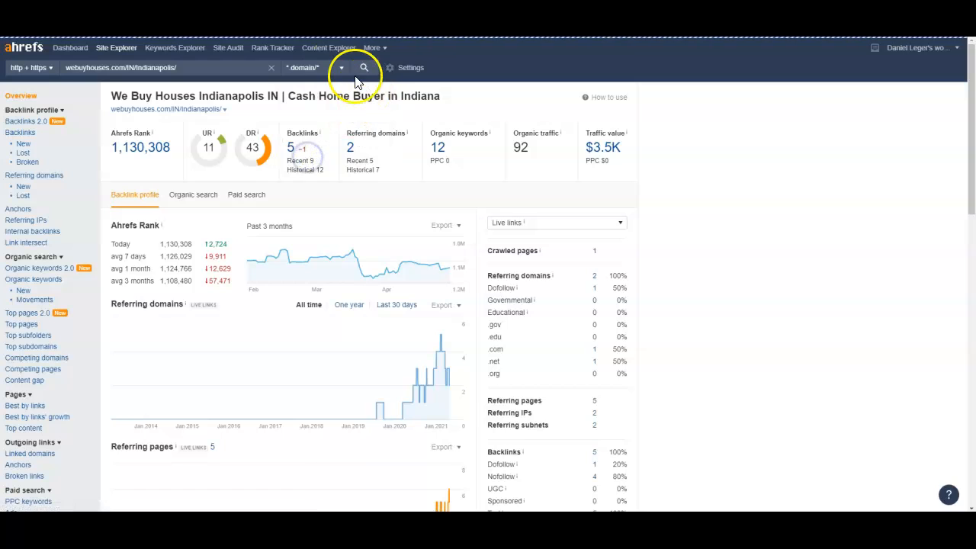
pyautogui.click(364, 67)
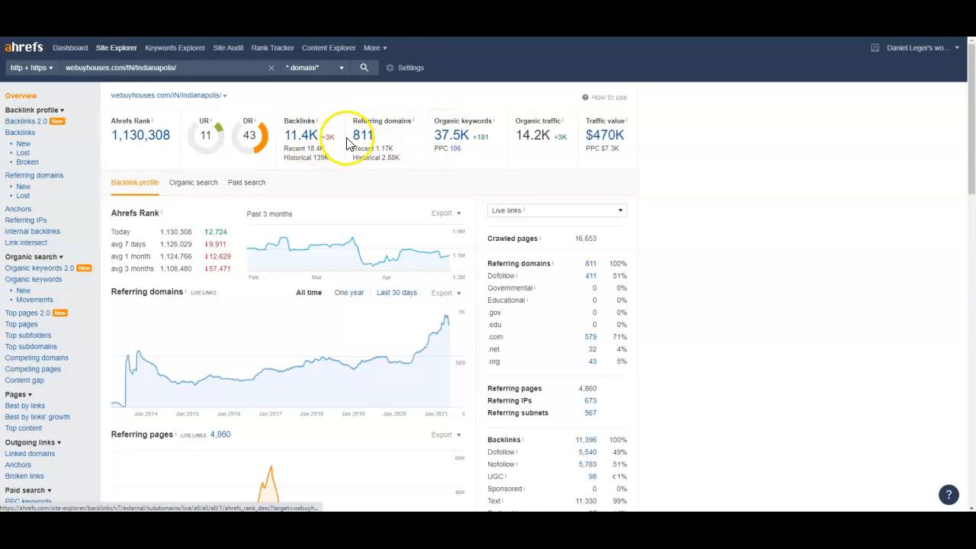
pyautogui.moveTo(536, 134)
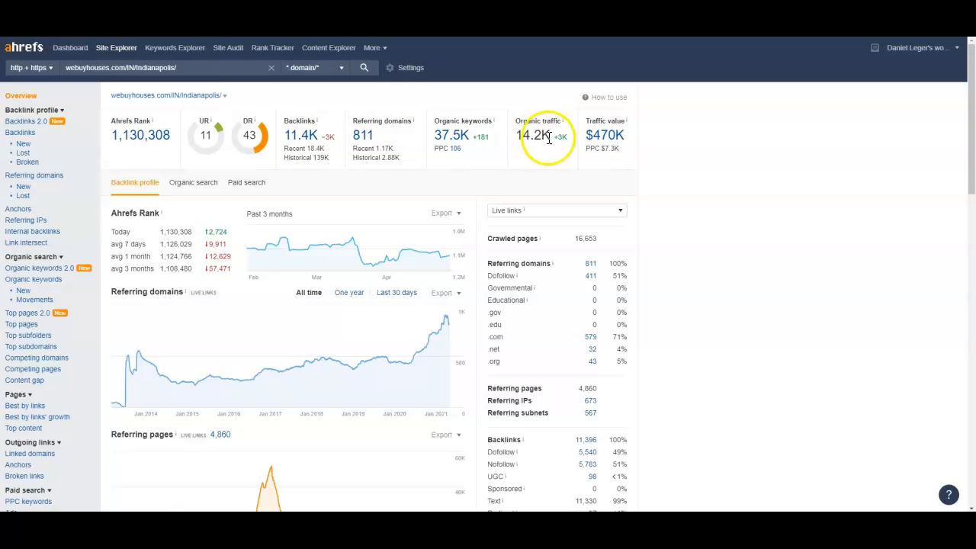
pyautogui.moveTo(287, 138)
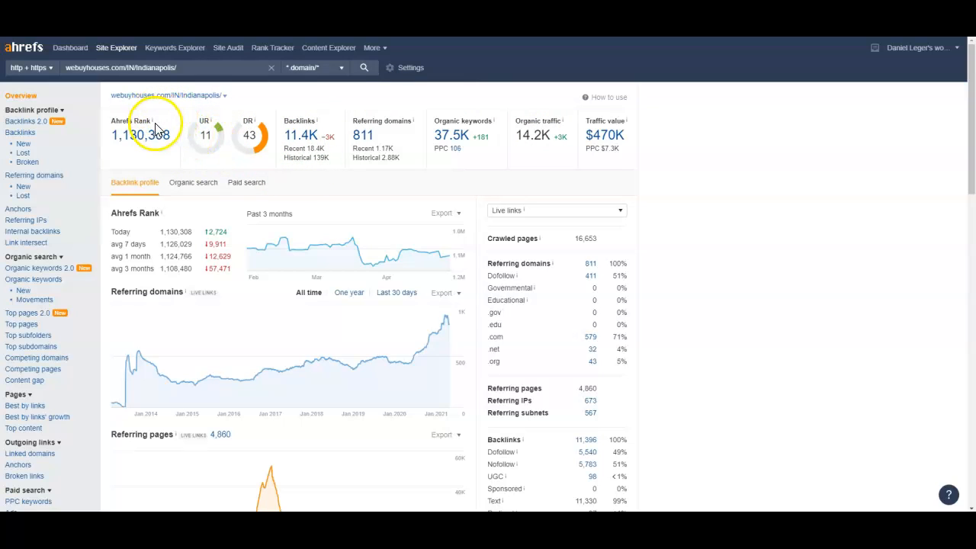
pyautogui.moveTo(232, 143)
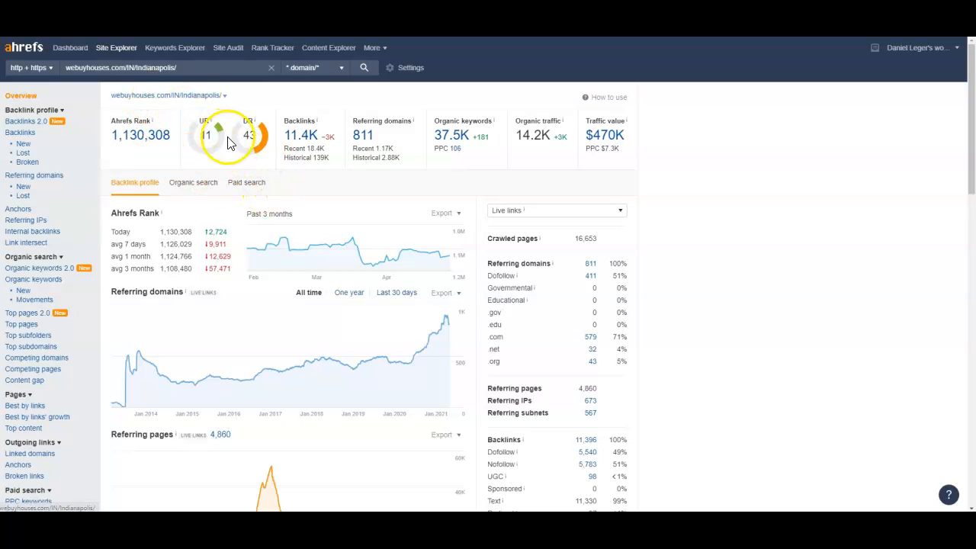
pyautogui.moveTo(200, 93)
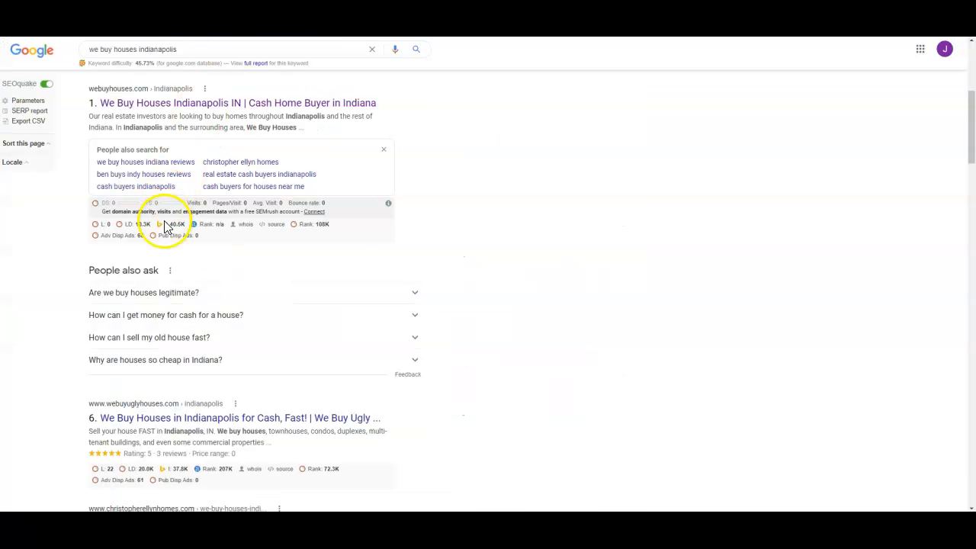
# - Scroll the Google results down to organic listings 6 through 9 with their SEO metrics
pyautogui.scroll(-3)
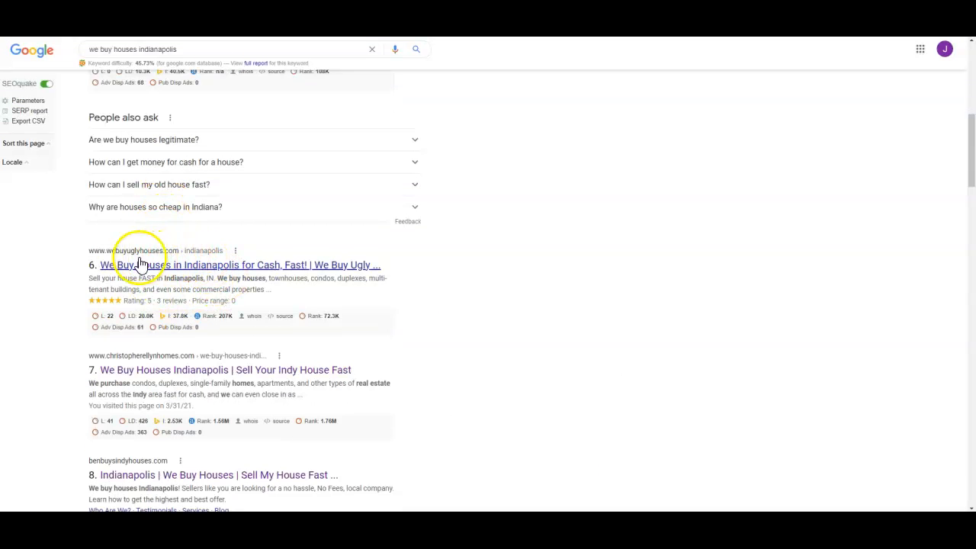
pyautogui.scroll(-3)
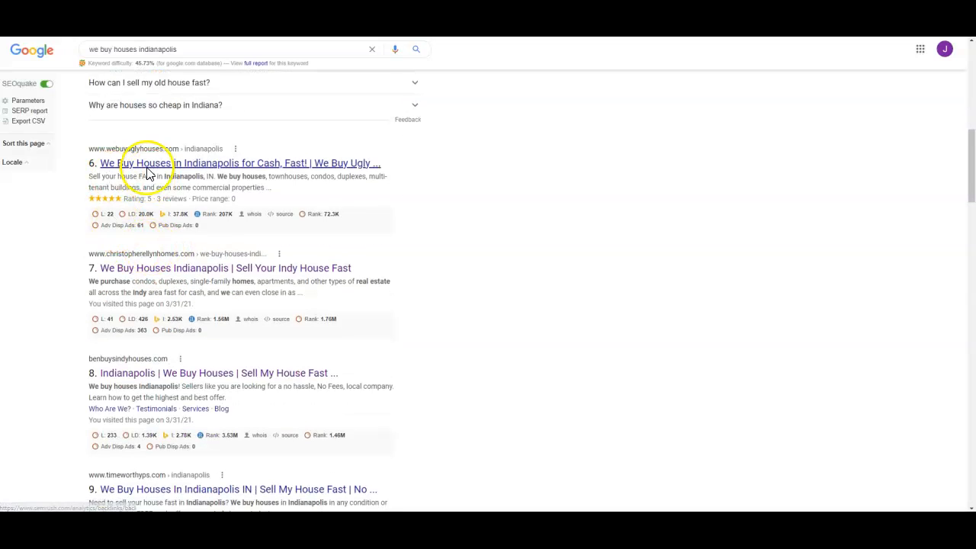
pyautogui.moveTo(149, 165)
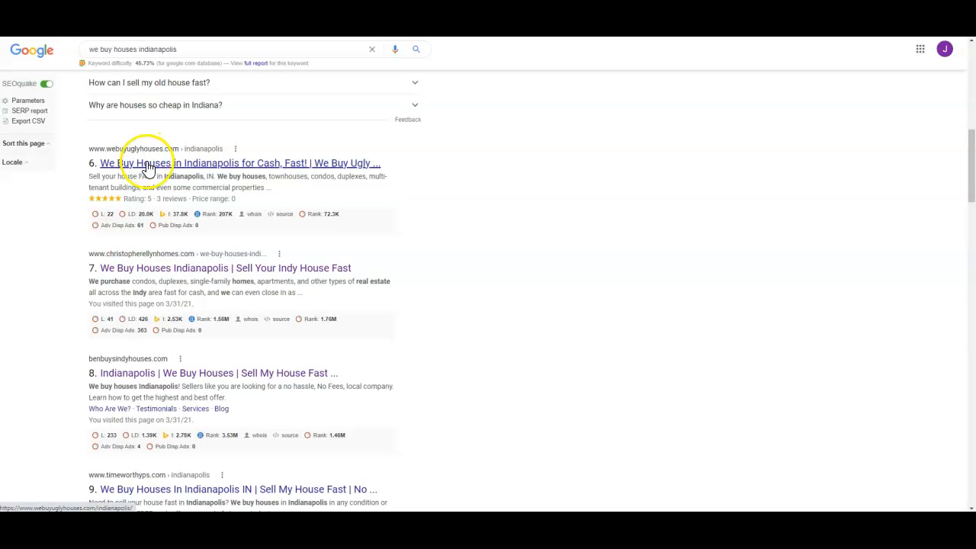
pyautogui.scroll(-3)
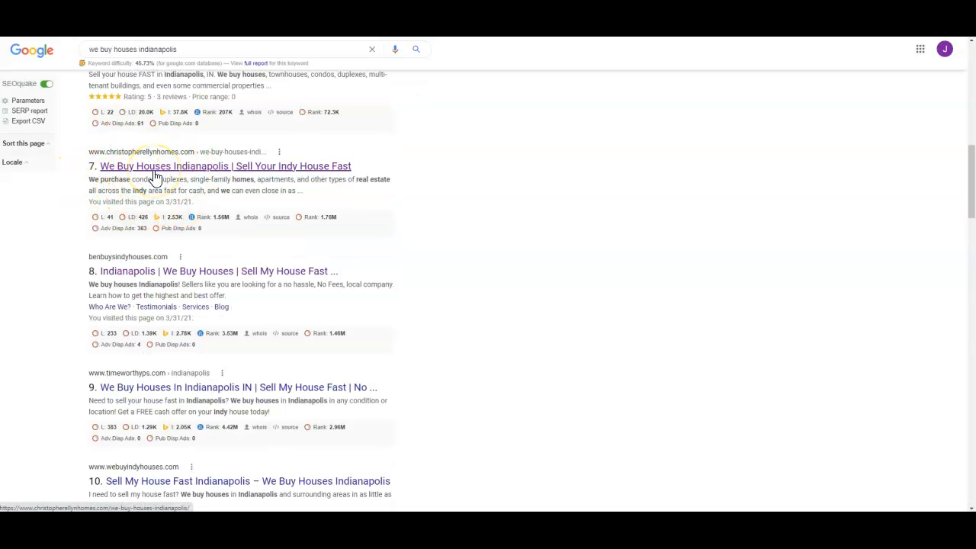
pyautogui.moveTo(165, 276)
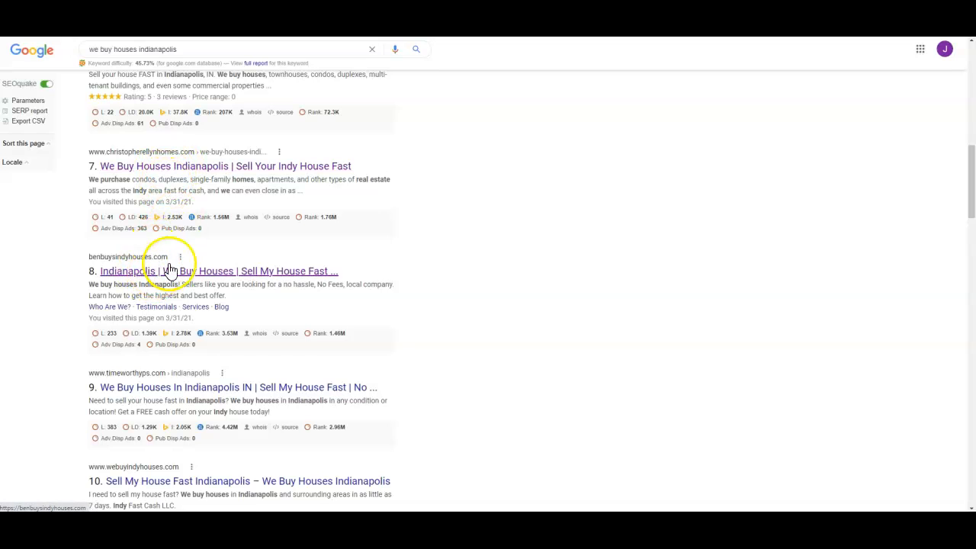
pyautogui.moveTo(150, 283)
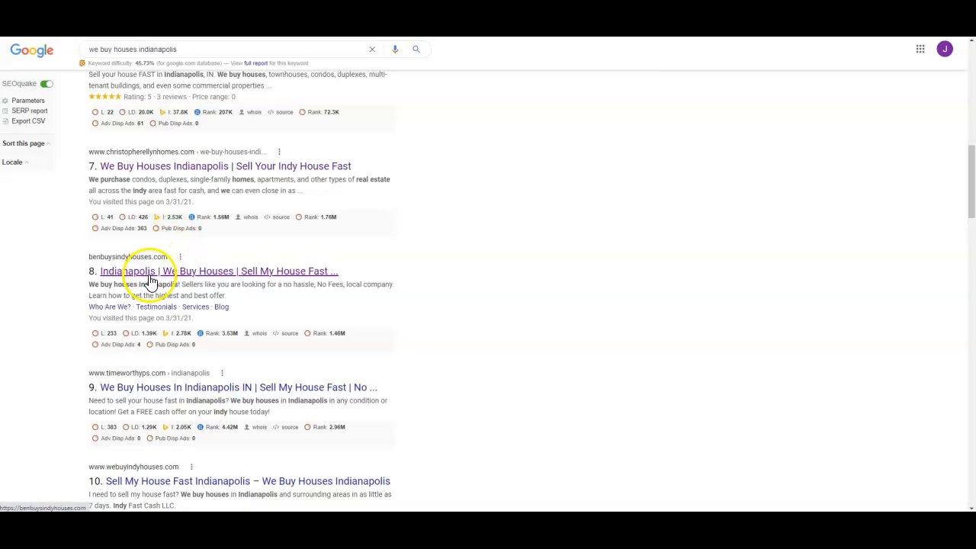
pyautogui.moveTo(141, 262)
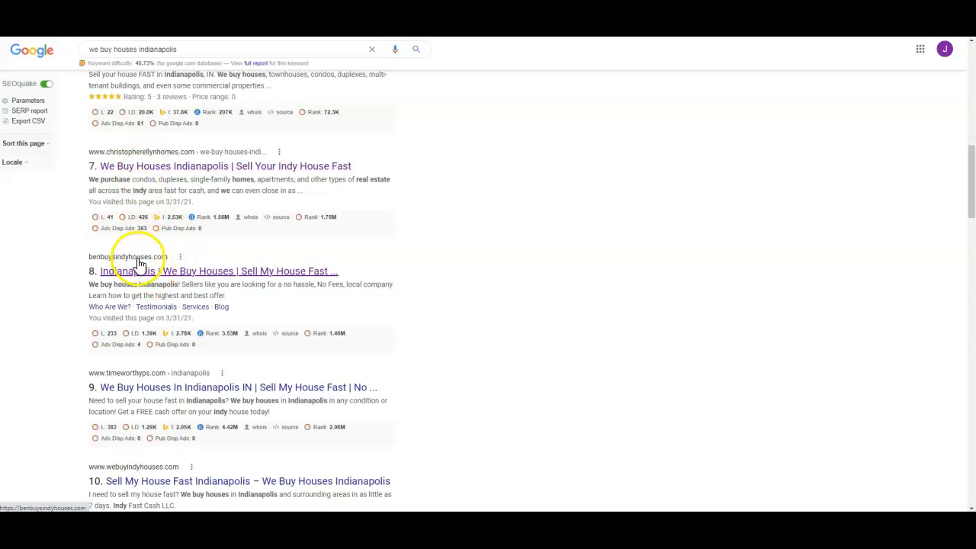
pyautogui.scroll(3)
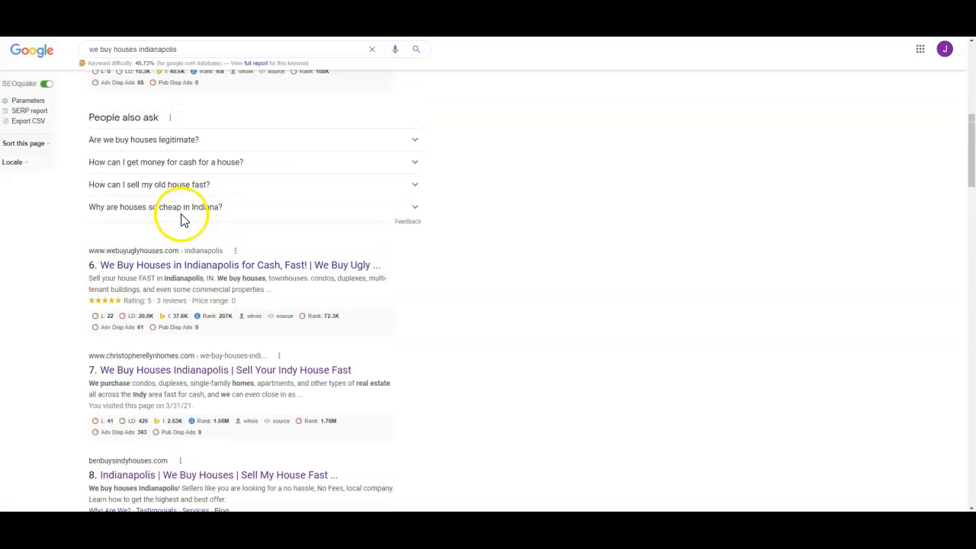
pyautogui.scroll(-3)
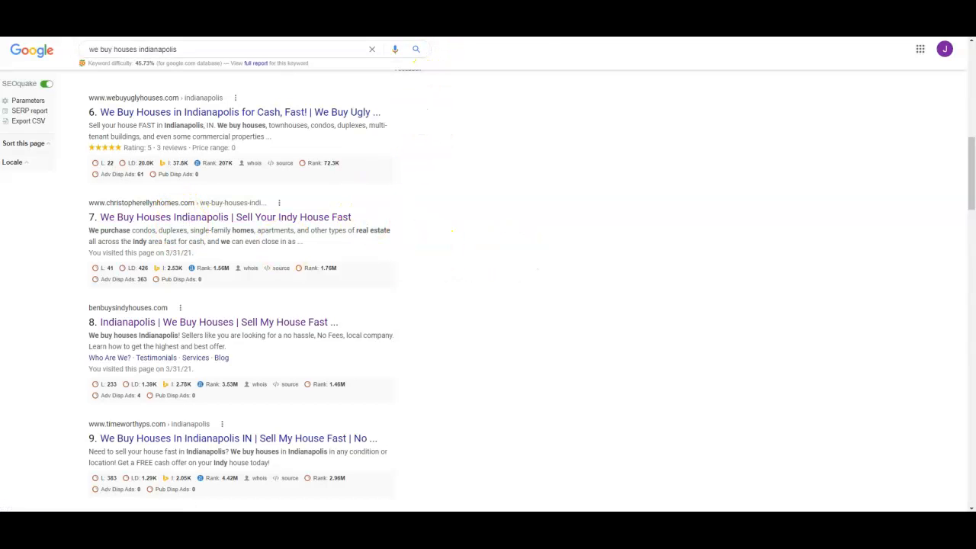
# - Open the Christopher Ellyn Homes result and review its landing page section by section to the bottom
pyautogui.click(225, 216)
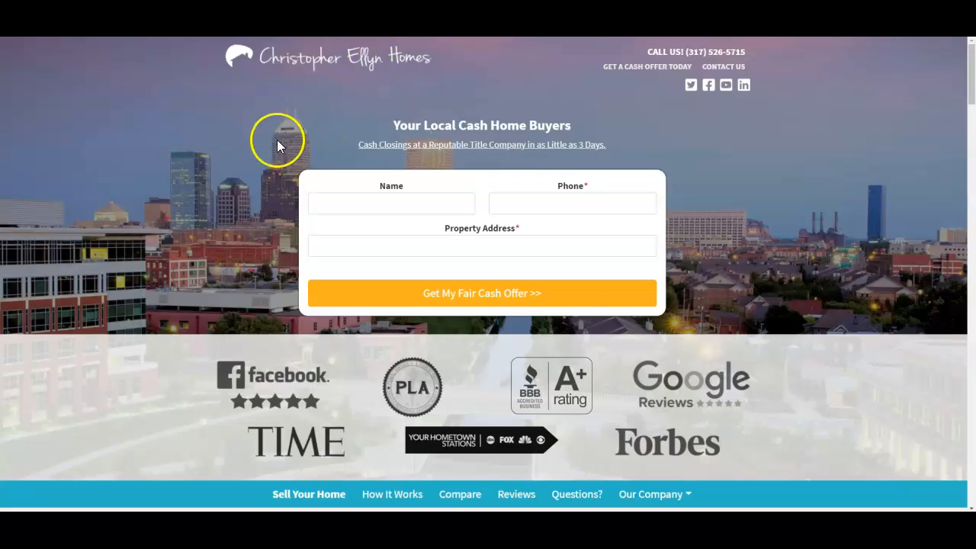
pyautogui.scroll(-3)
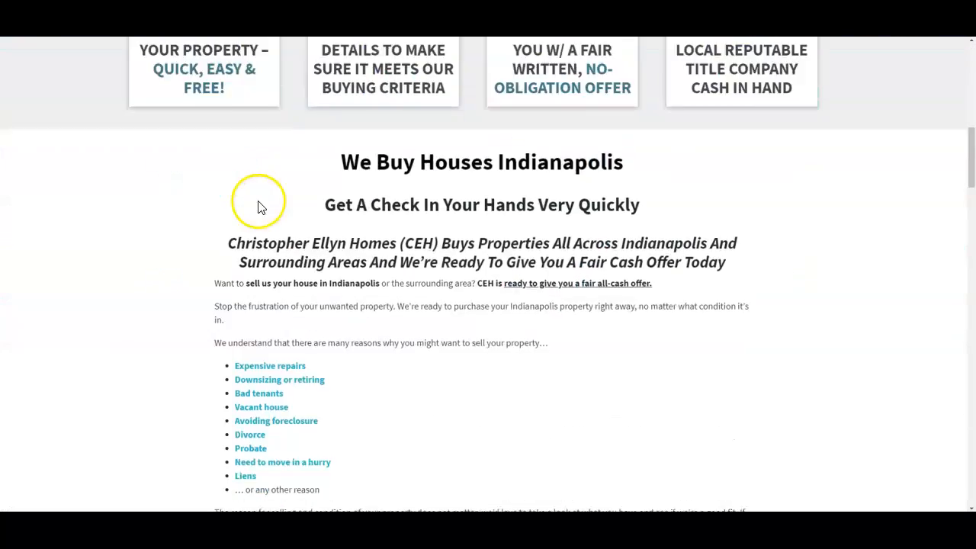
pyautogui.scroll(-3)
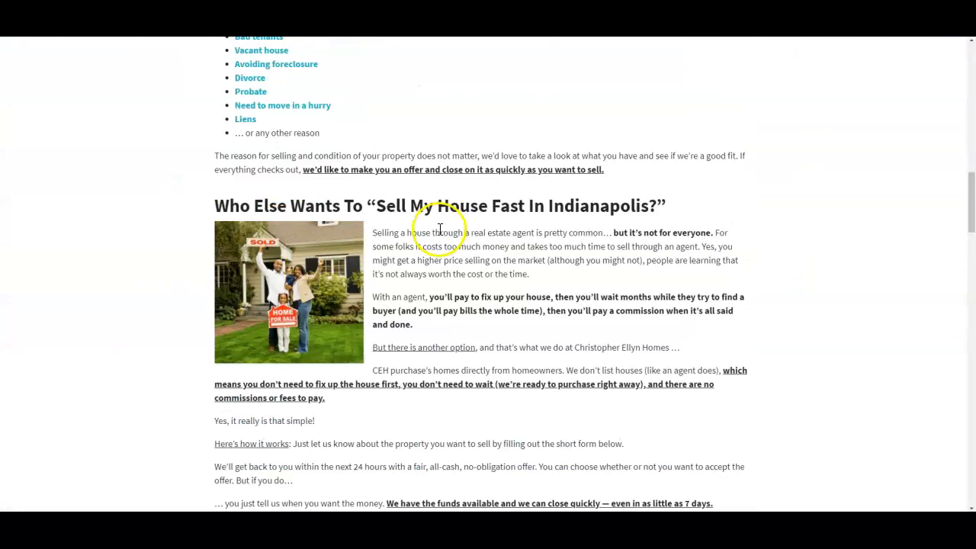
pyautogui.moveTo(469, 308)
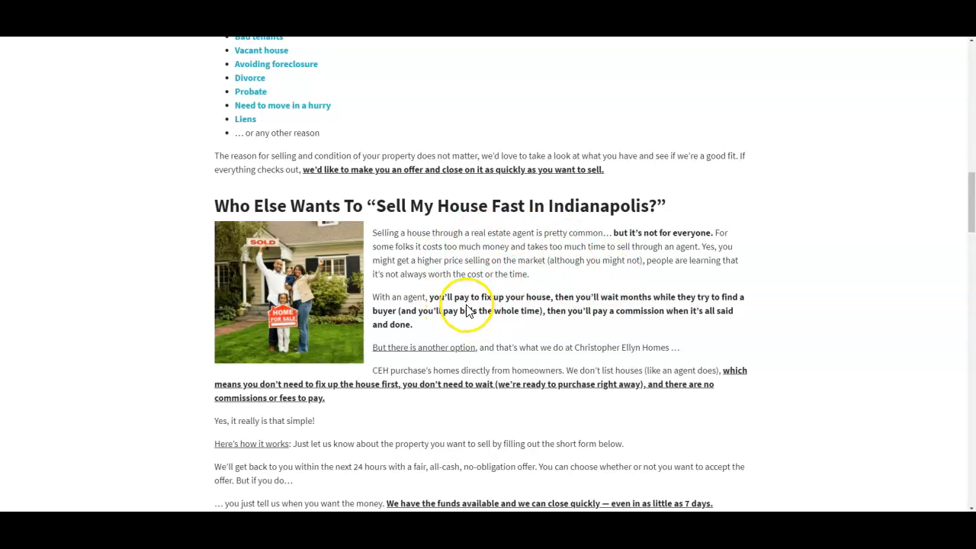
pyautogui.moveTo(342, 198)
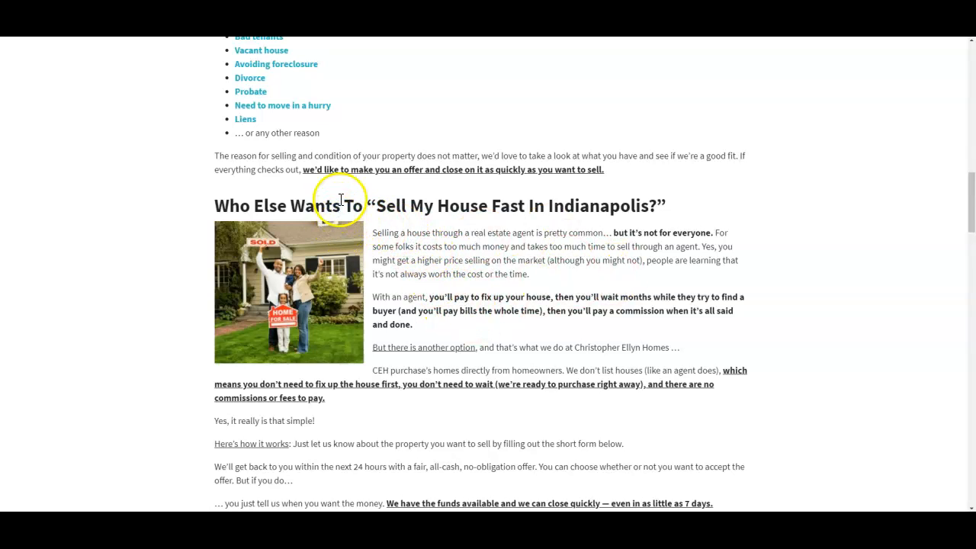
pyautogui.scroll(-3)
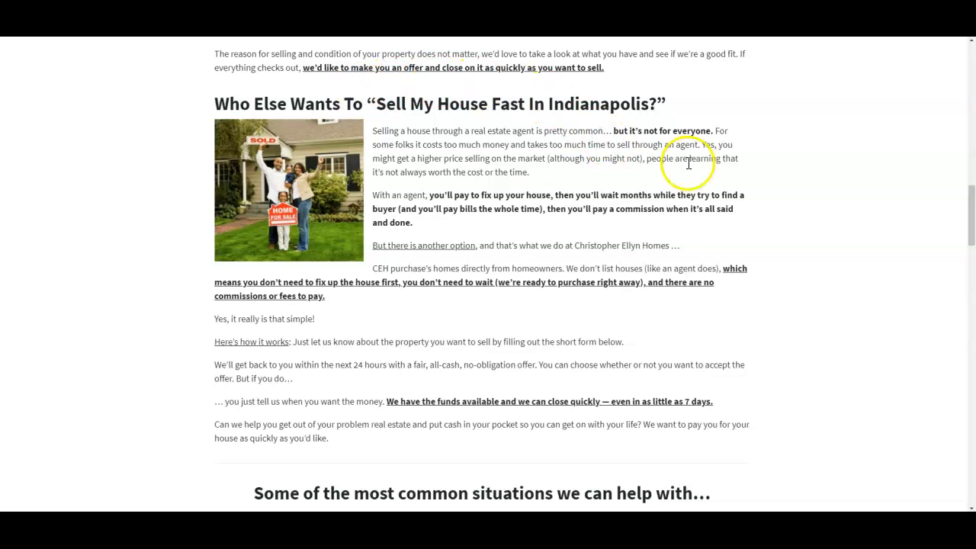
pyautogui.moveTo(537, 296)
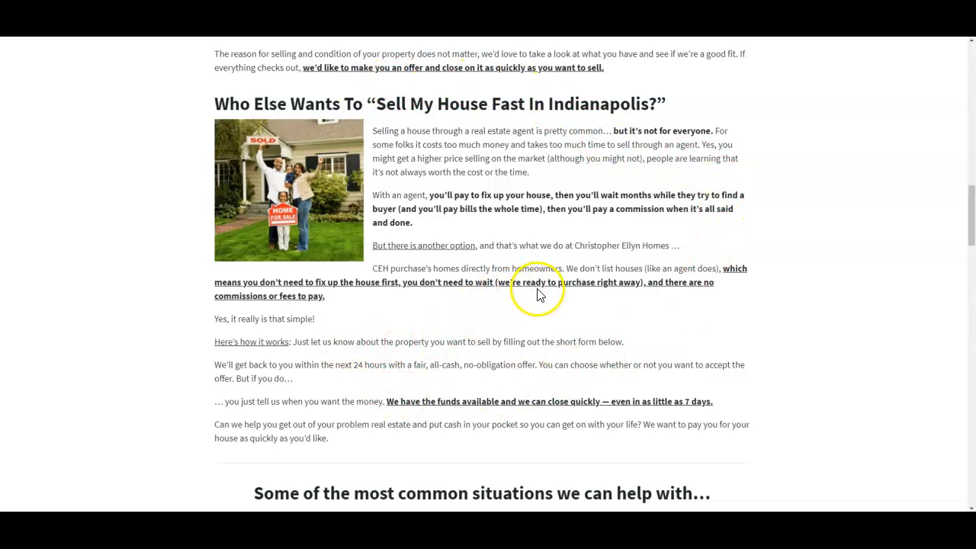
pyautogui.moveTo(445, 336)
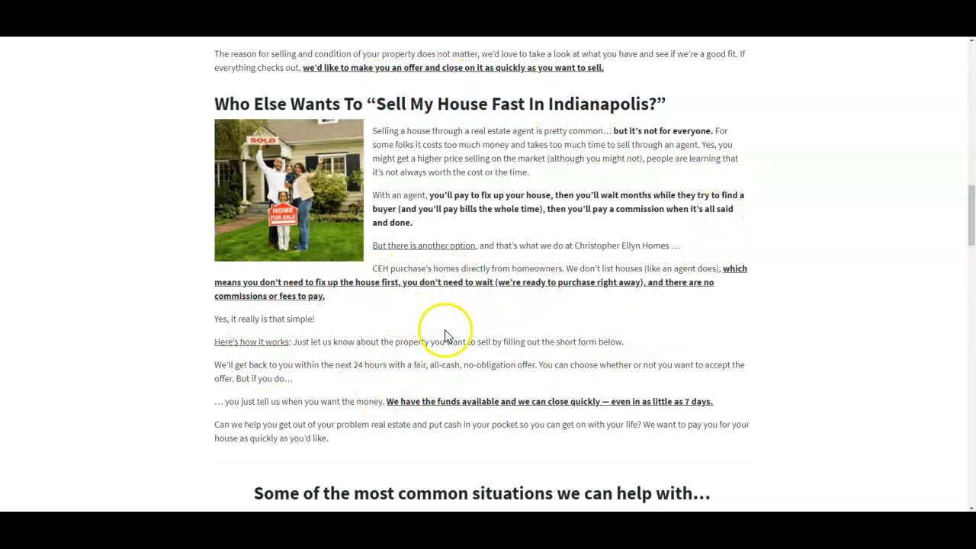
pyautogui.scroll(-3)
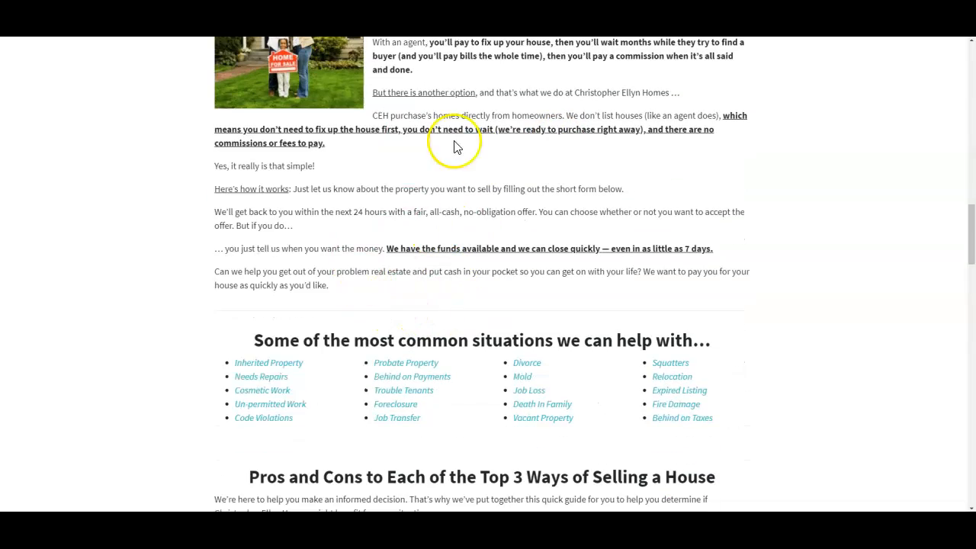
pyautogui.scroll(-3)
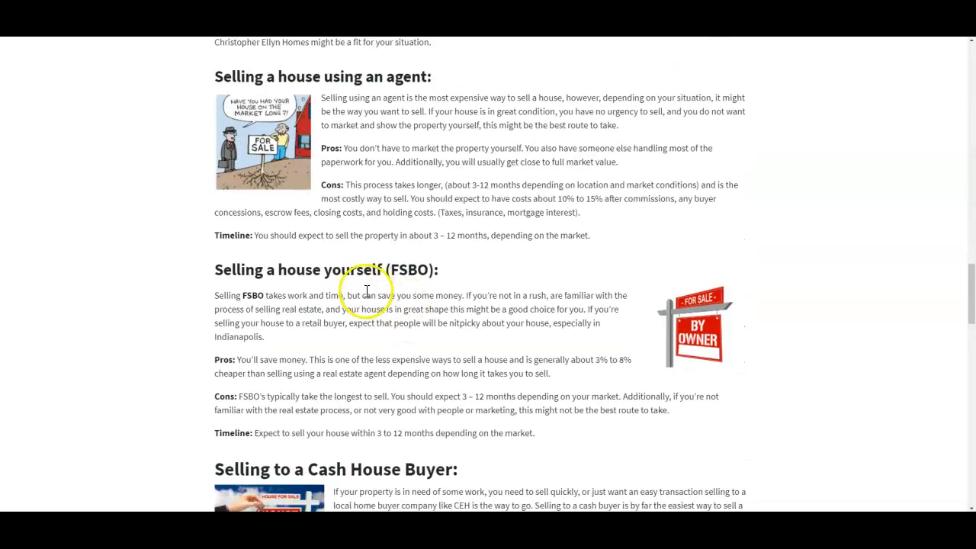
pyautogui.scroll(-3)
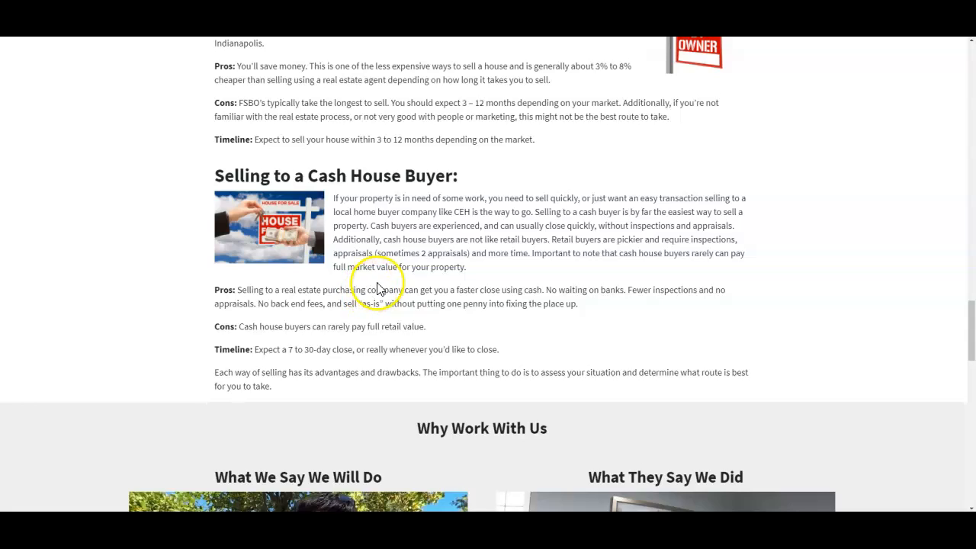
pyautogui.scroll(-3)
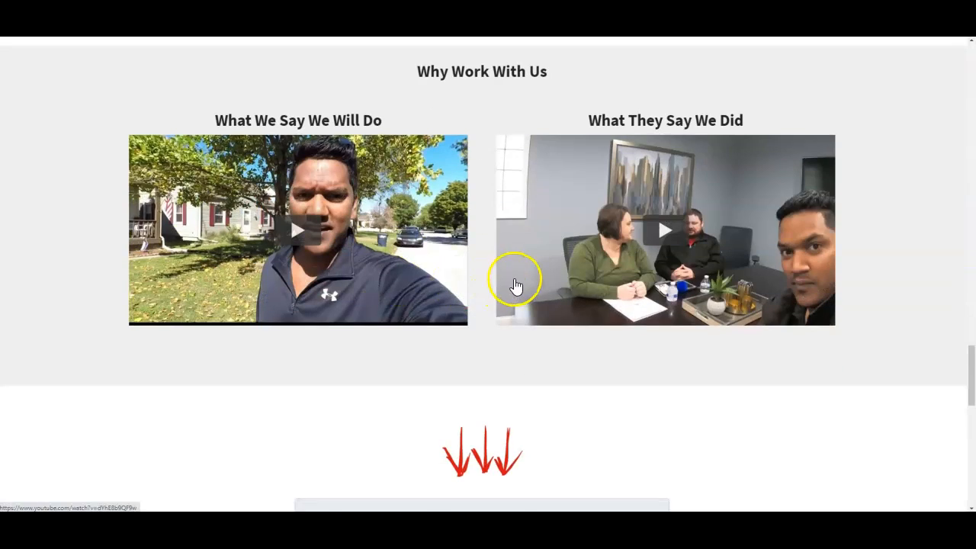
pyautogui.scroll(-3)
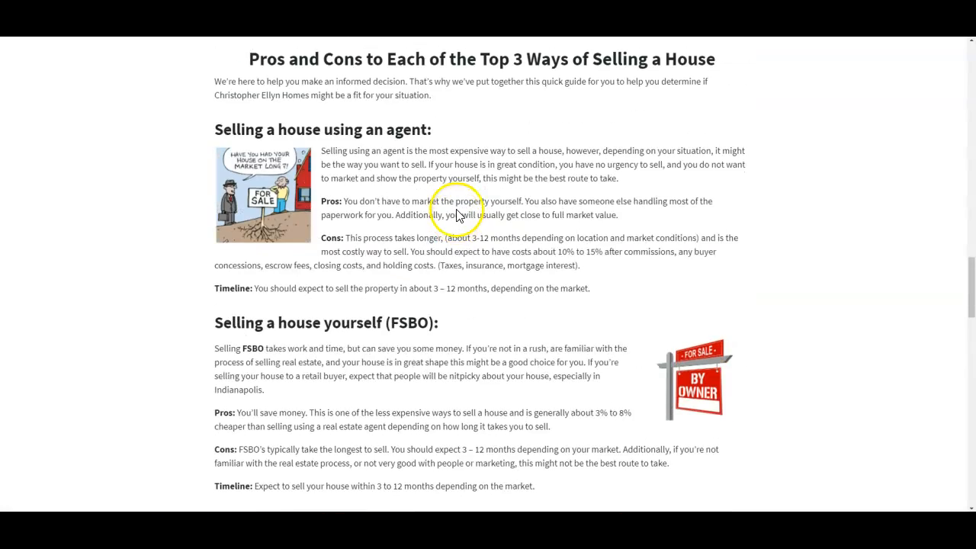
# - Scroll back up to the How The Process Works four-step section
pyautogui.scroll(3)
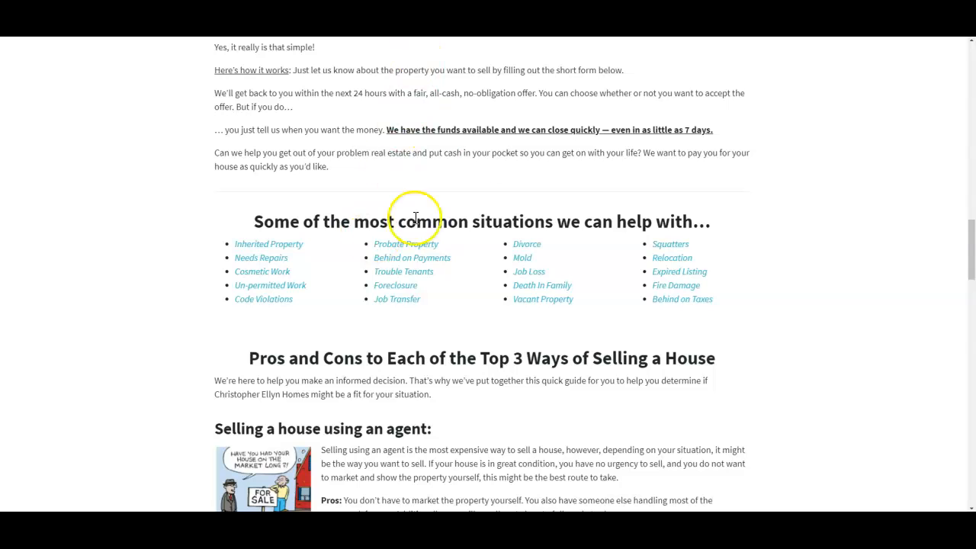
pyautogui.scroll(3)
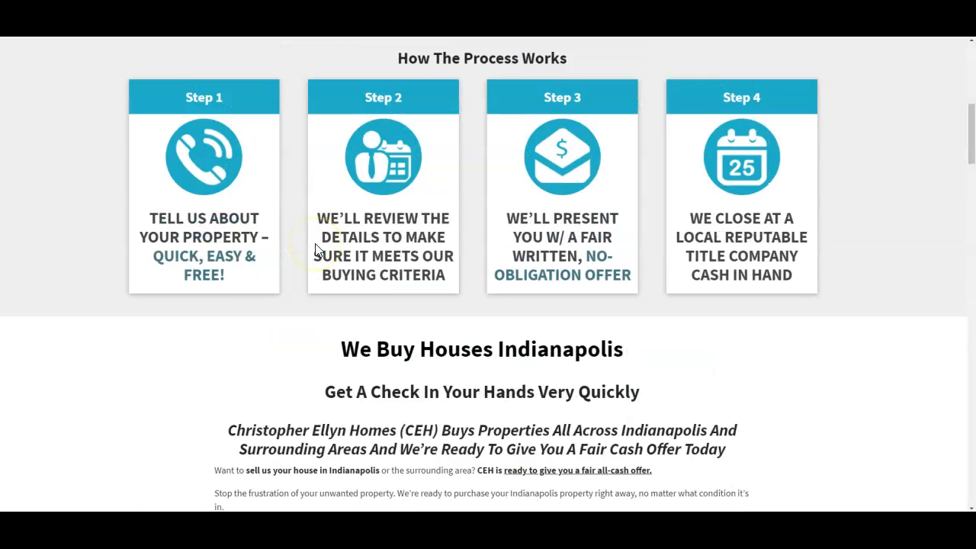
pyautogui.scroll(3)
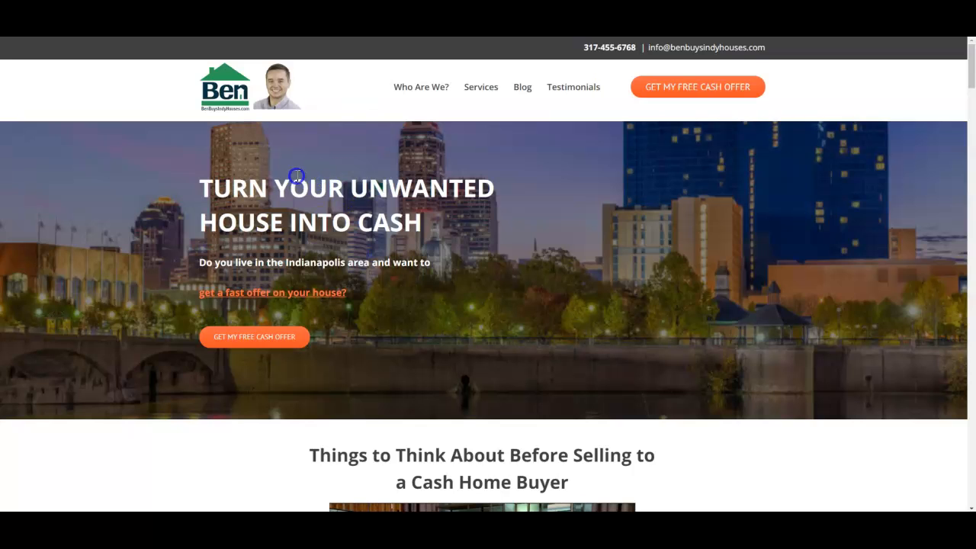
pyautogui.scroll(-3)
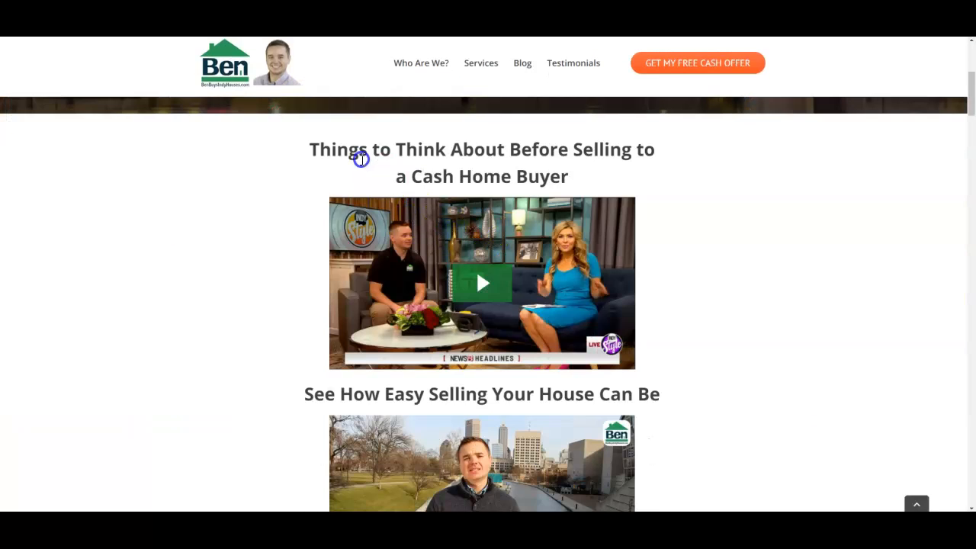
pyautogui.scroll(-3)
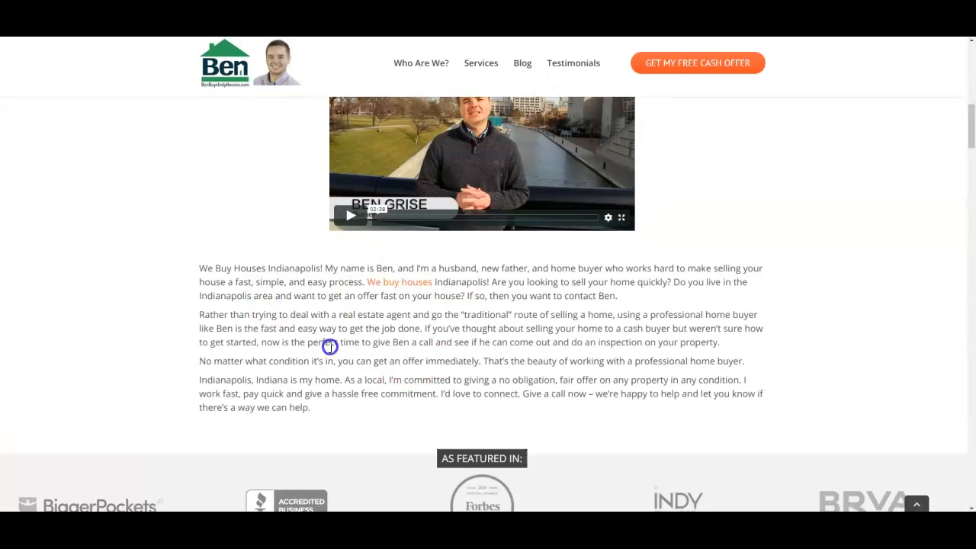
pyautogui.scroll(-3)
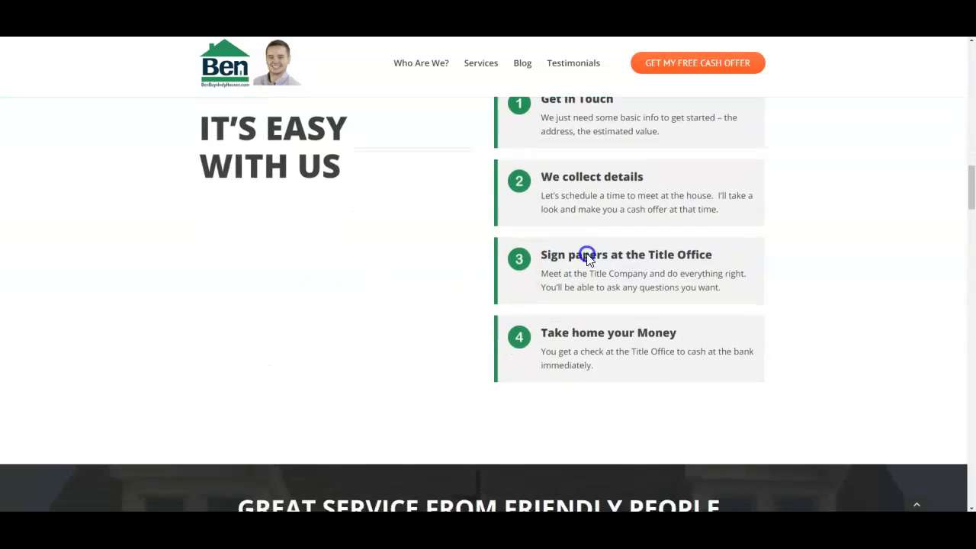
pyautogui.scroll(-3)
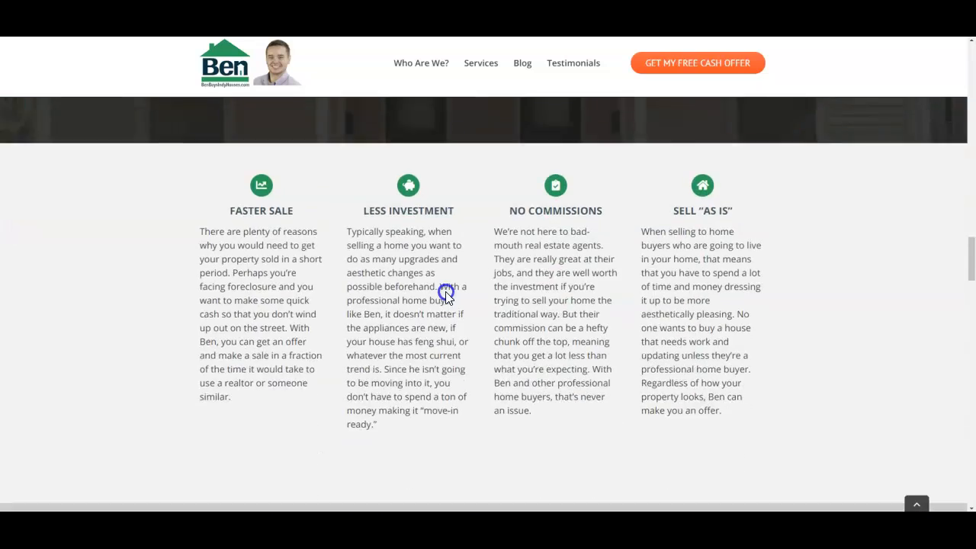
pyautogui.scroll(-3)
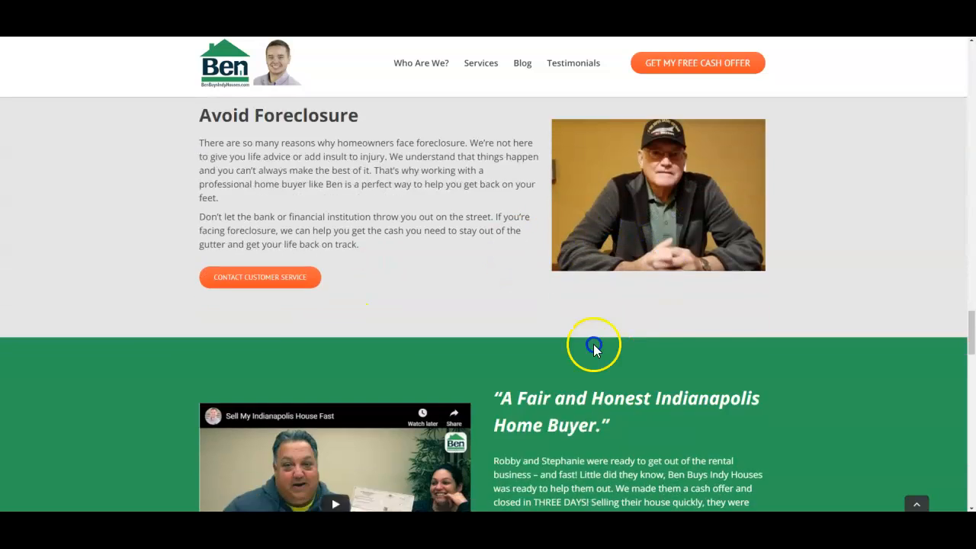
pyautogui.scroll(-3)
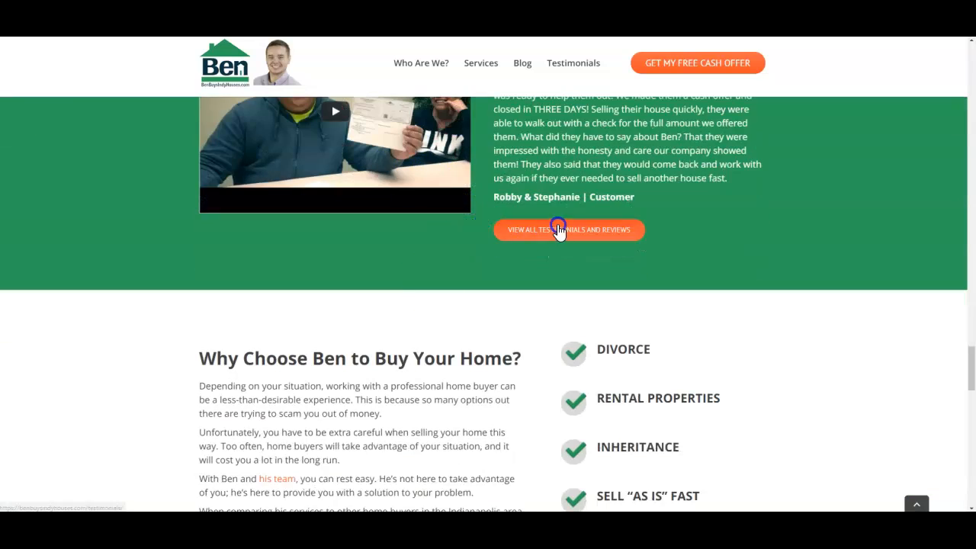
pyautogui.scroll(-3)
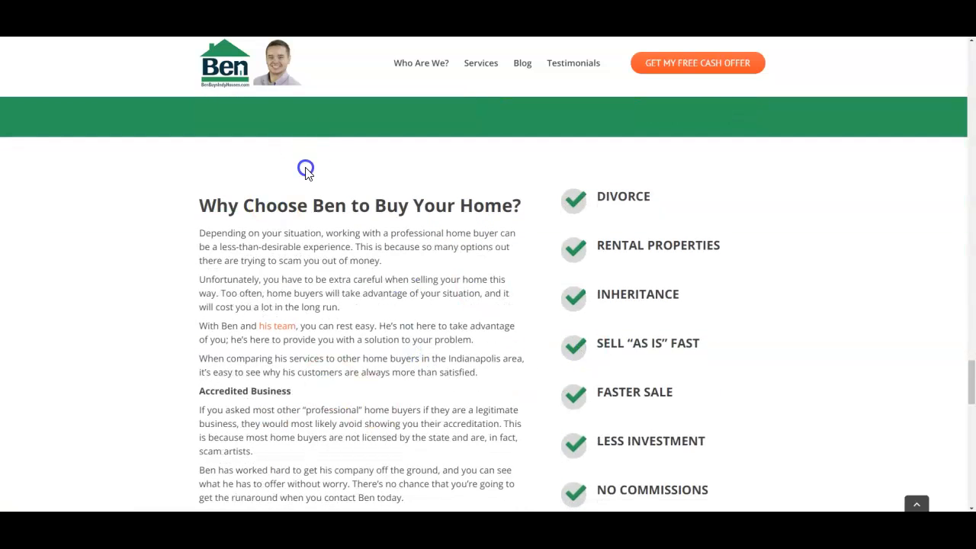
pyautogui.scroll(-3)
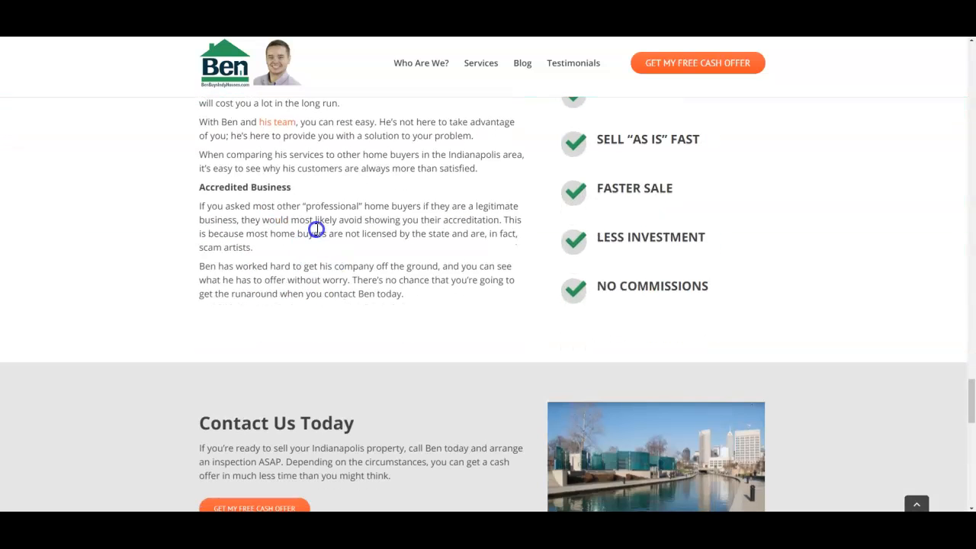
pyautogui.scroll(-3)
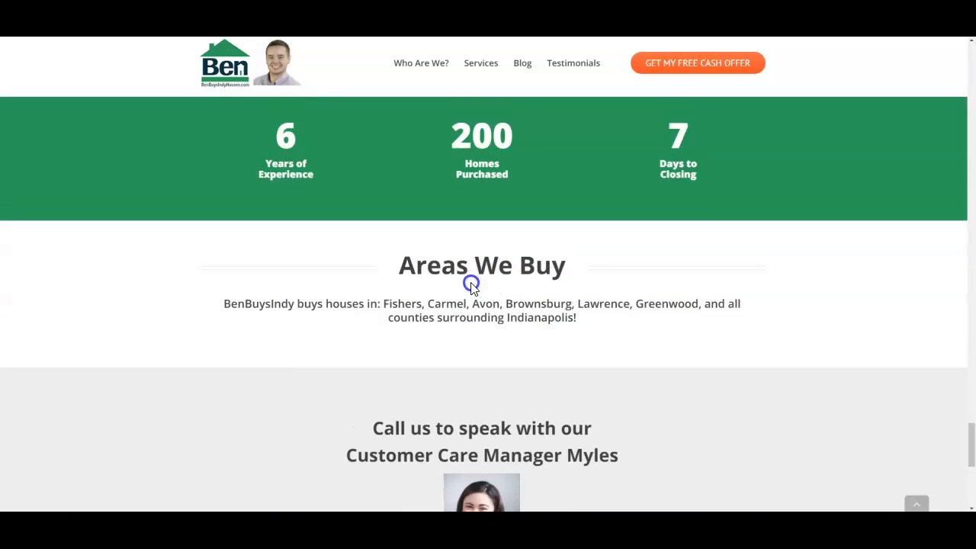
pyautogui.scroll(-3)
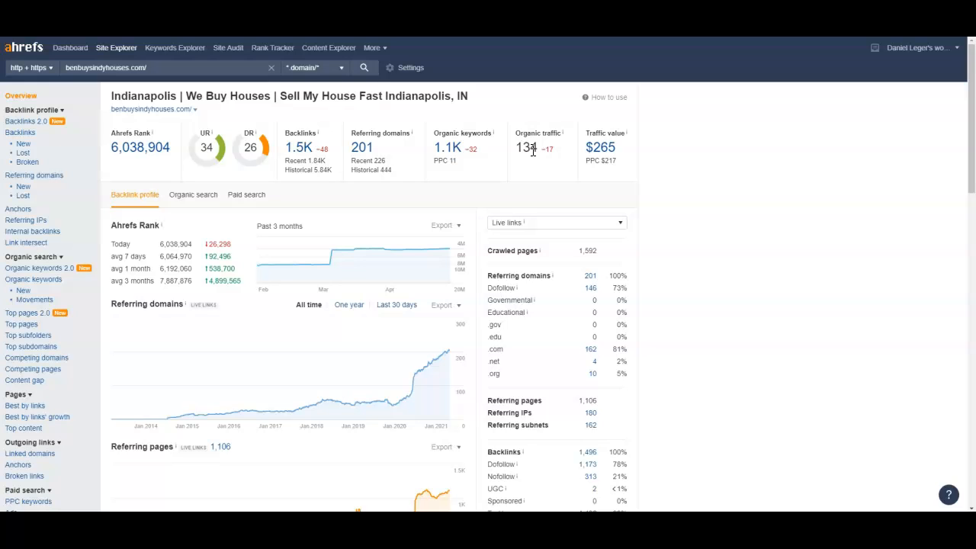
pyautogui.moveTo(534, 145)
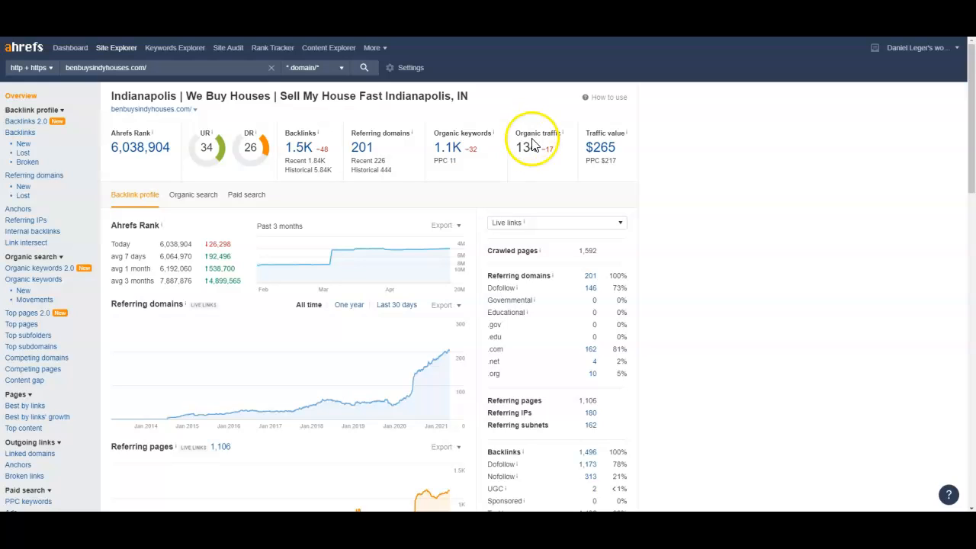
pyautogui.moveTo(524, 197)
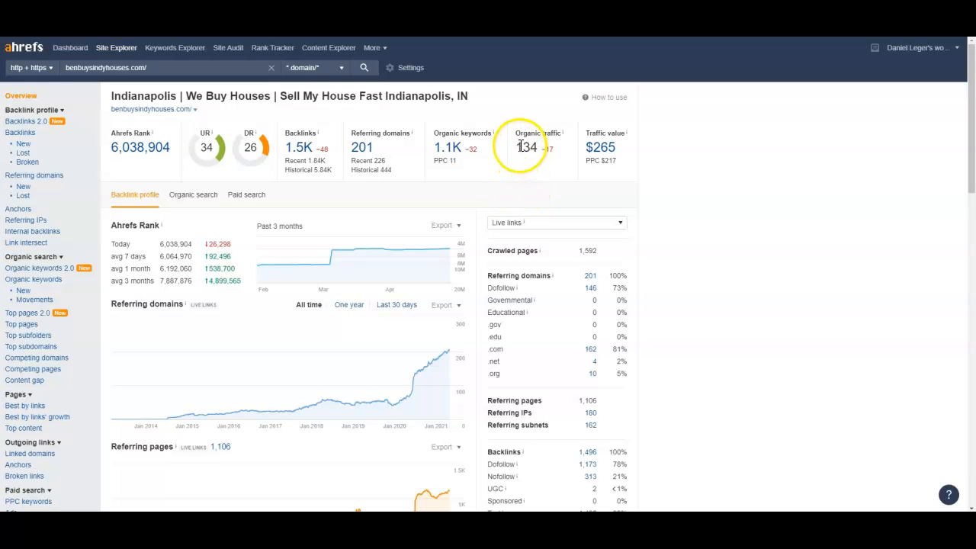
pyautogui.moveTo(534, 165)
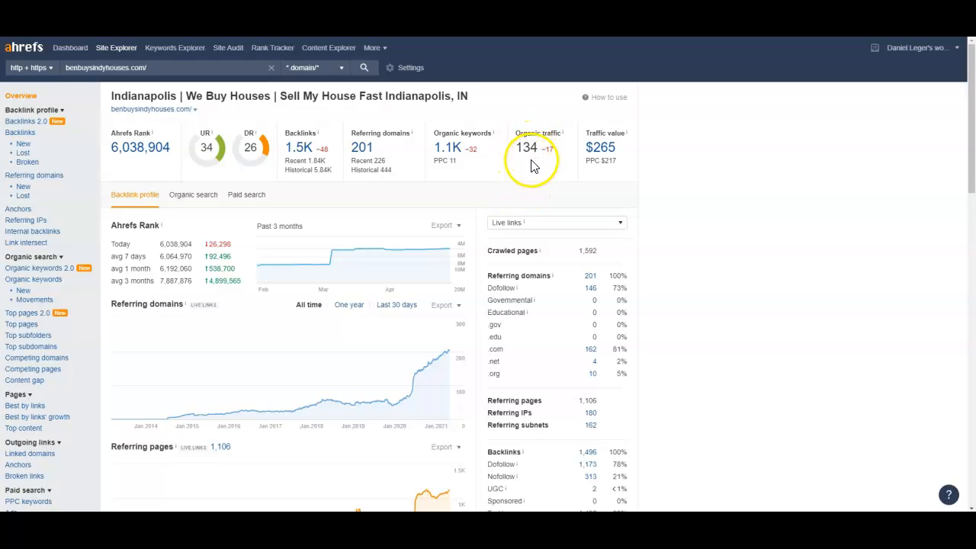
pyautogui.moveTo(415, 166)
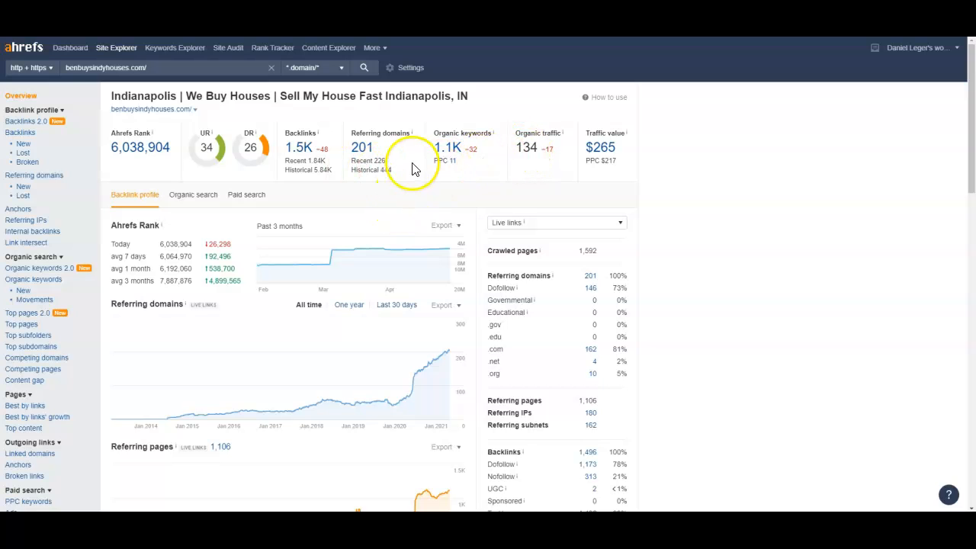
pyautogui.moveTo(528, 149)
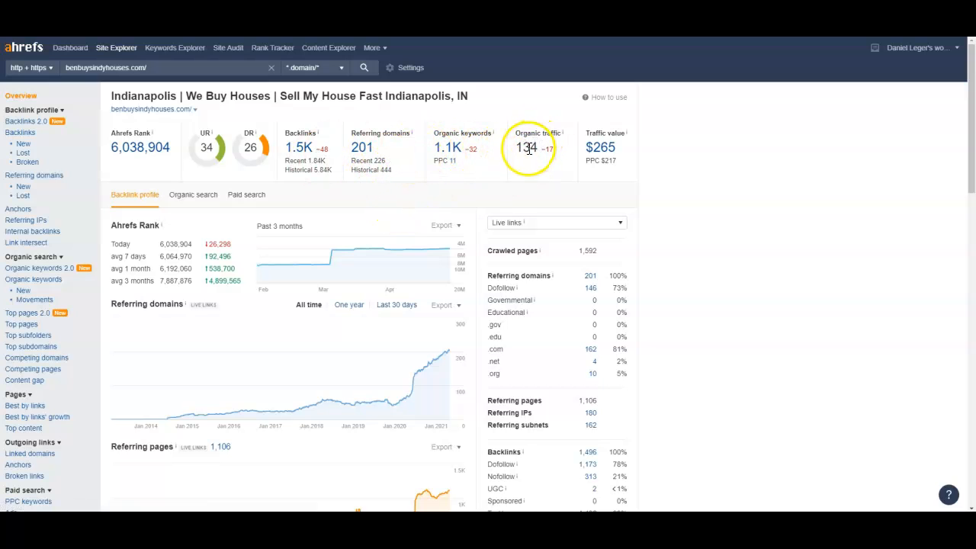
pyautogui.moveTo(540, 171)
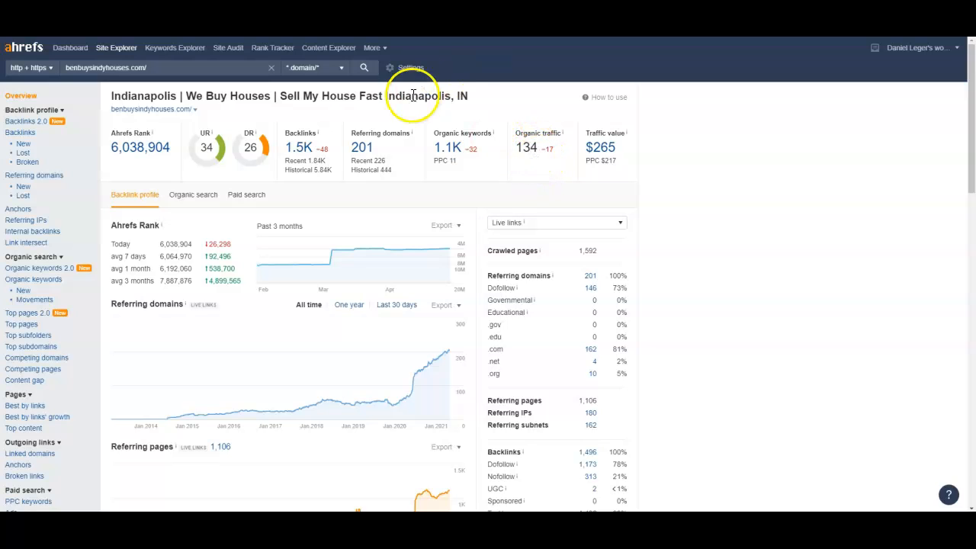
pyautogui.moveTo(448, 147)
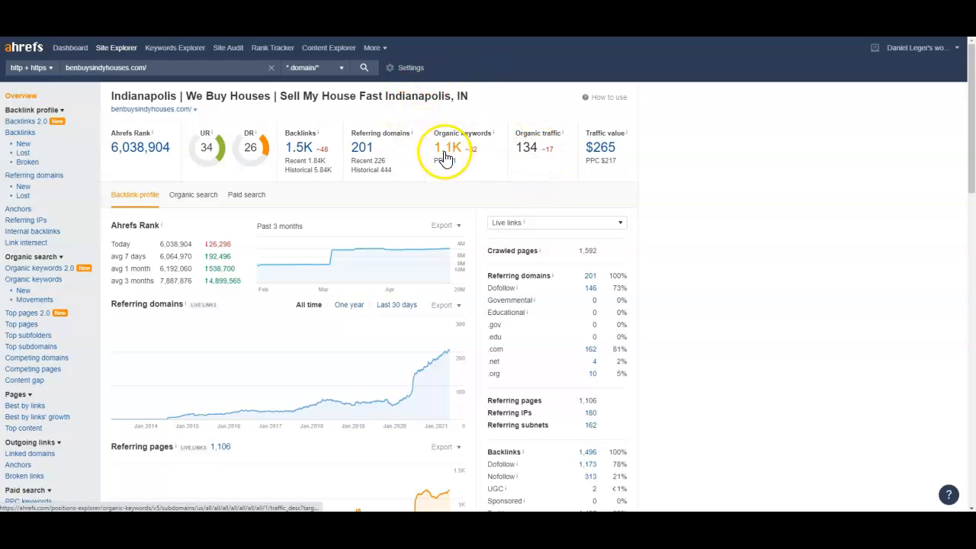
pyautogui.moveTo(503, 169)
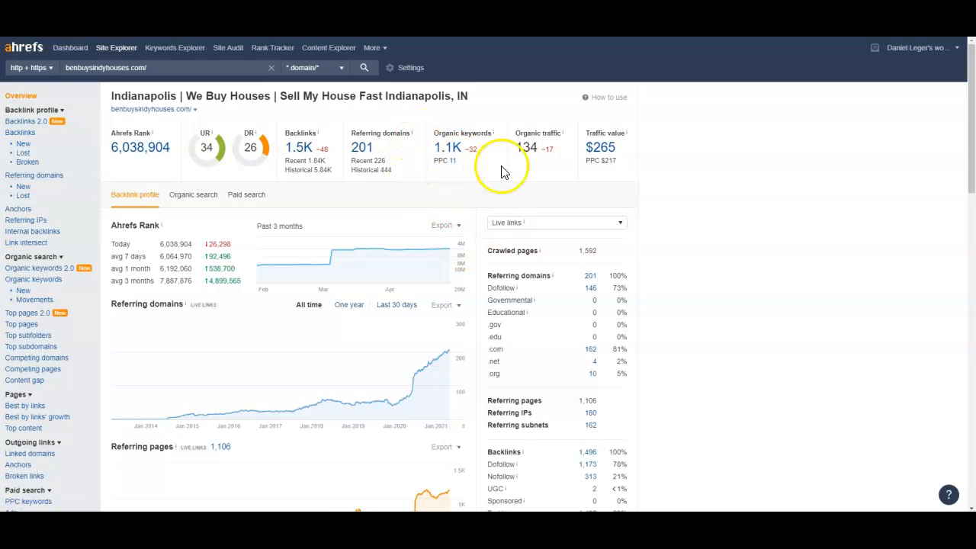
pyautogui.moveTo(526, 149)
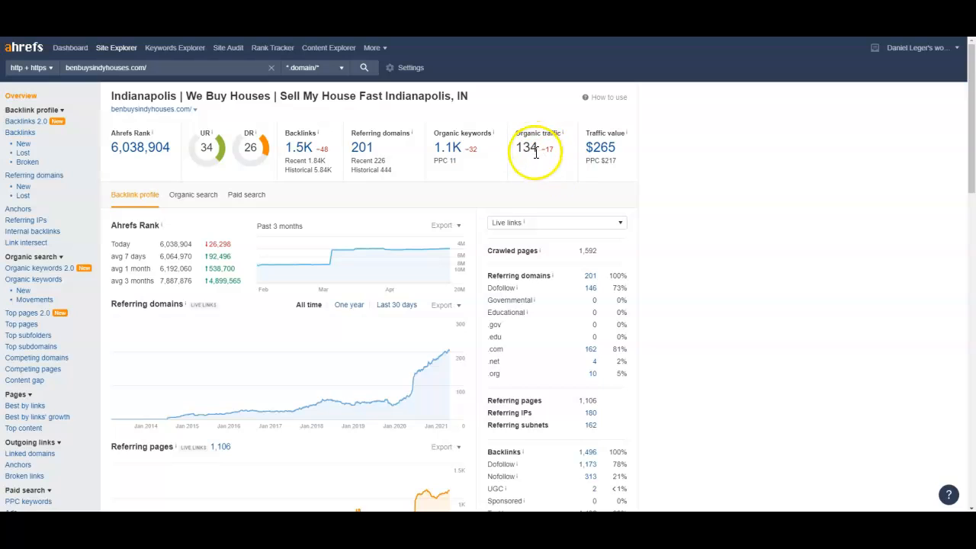
pyautogui.moveTo(442, 186)
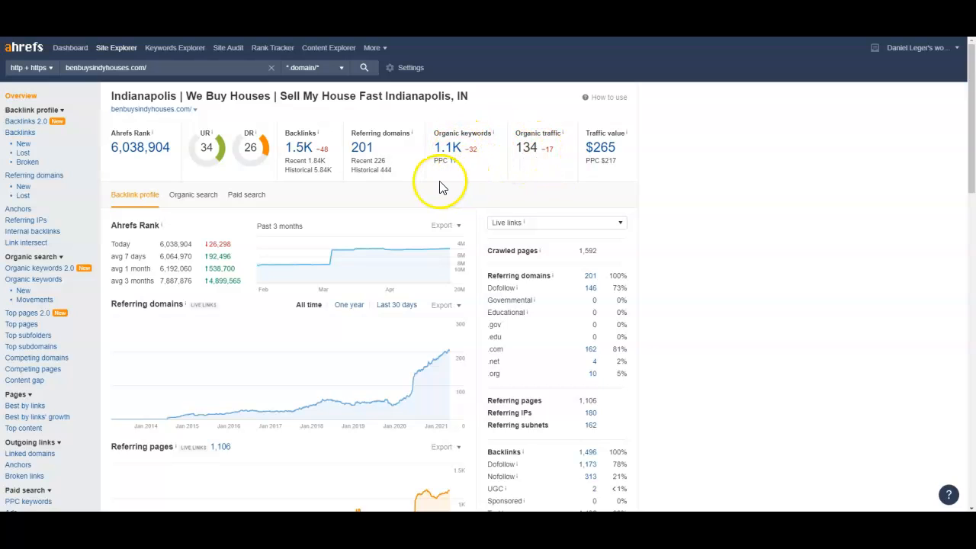
pyautogui.moveTo(297, 186)
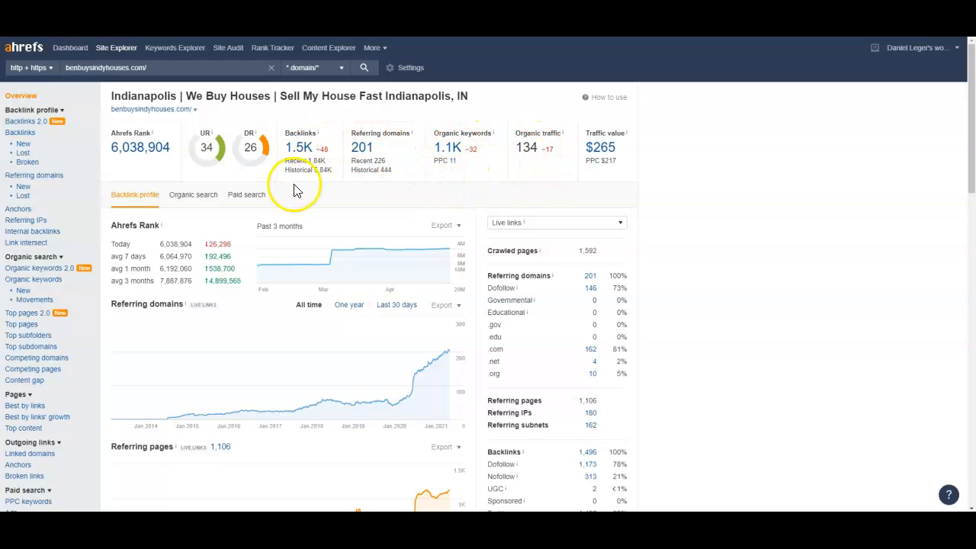
pyautogui.moveTo(603, 439)
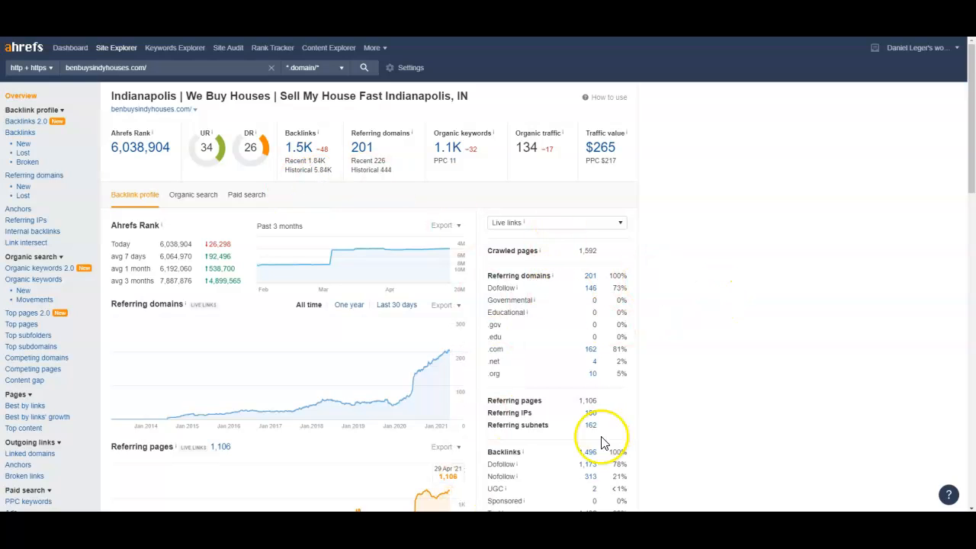
pyautogui.moveTo(603, 303)
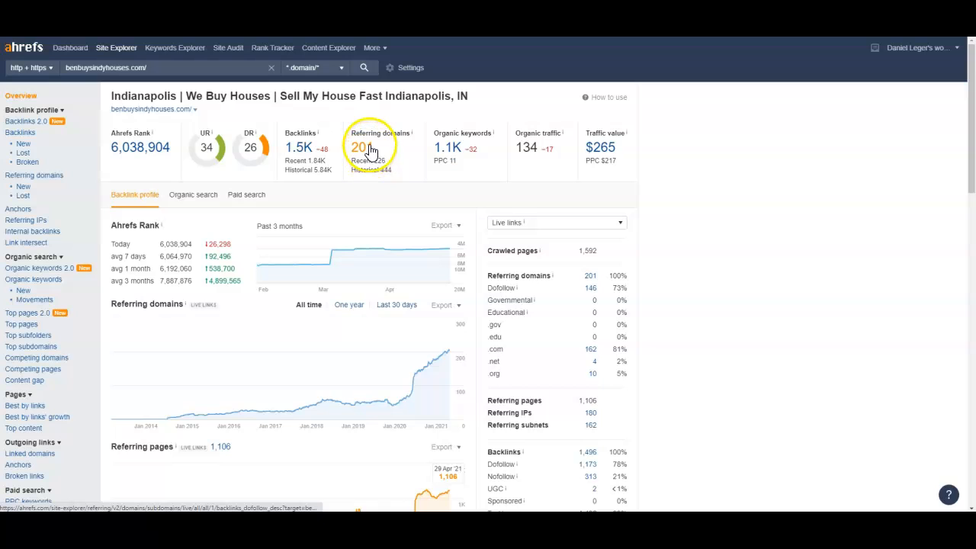
pyautogui.moveTo(598, 293)
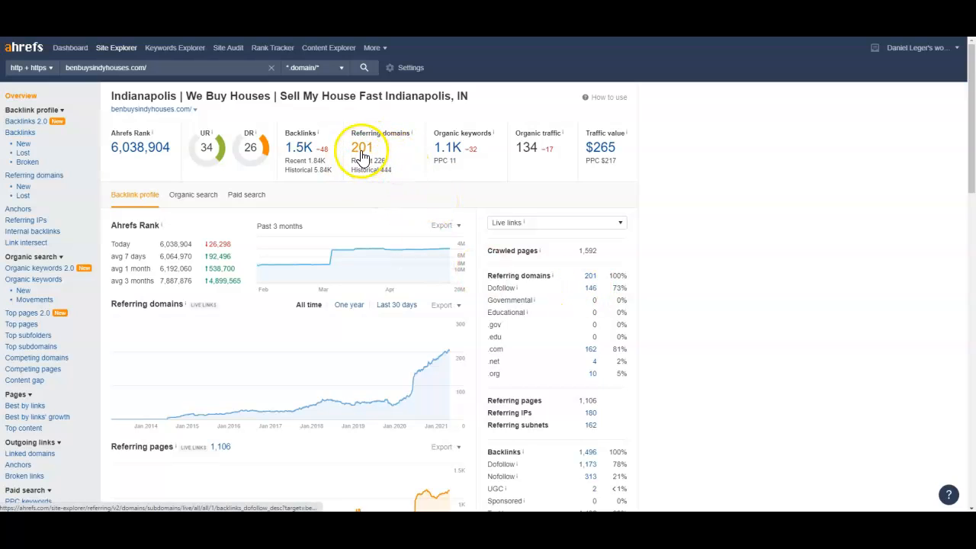
pyautogui.moveTo(502, 265)
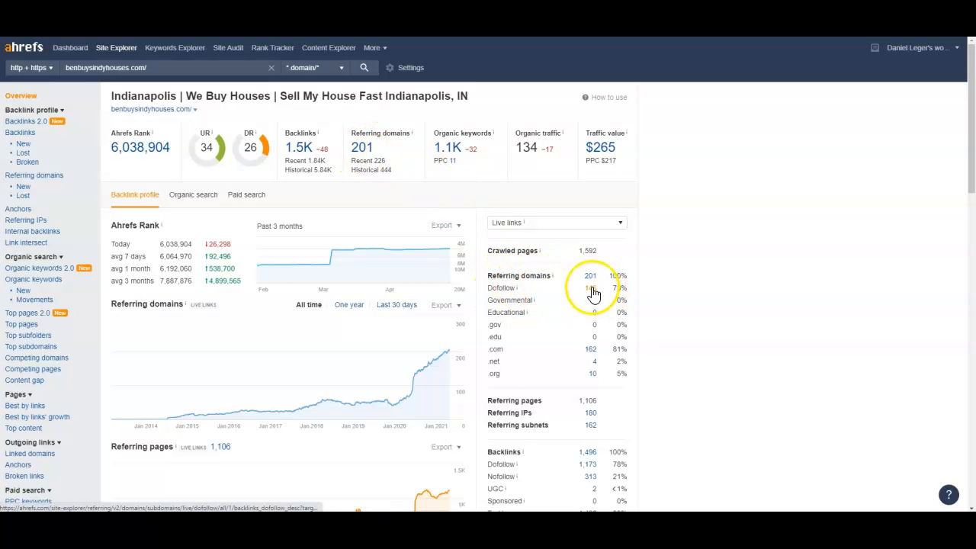
# - Open the Referring Domains report from the dofollow referring domains count for benbuysindyhouses.com
pyautogui.click(593, 288)
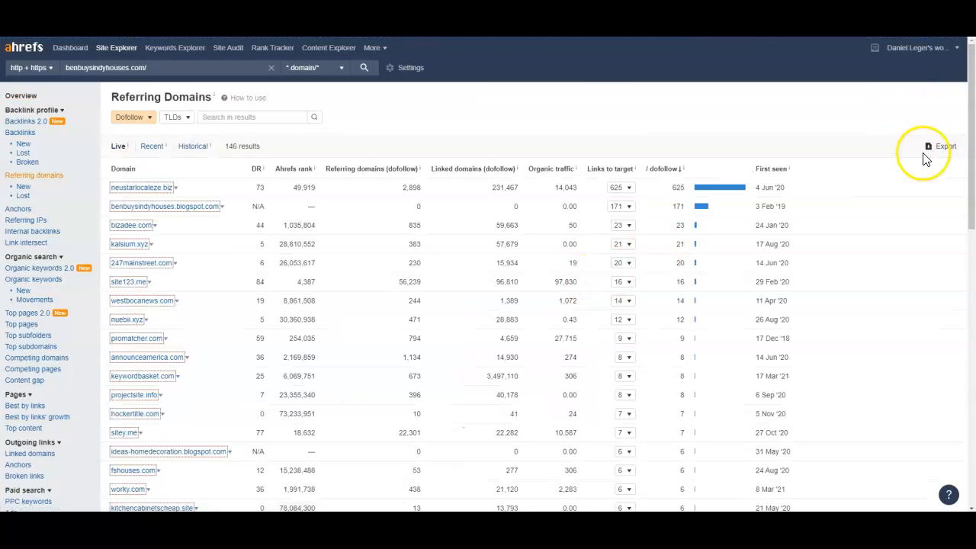
pyautogui.moveTo(128, 206)
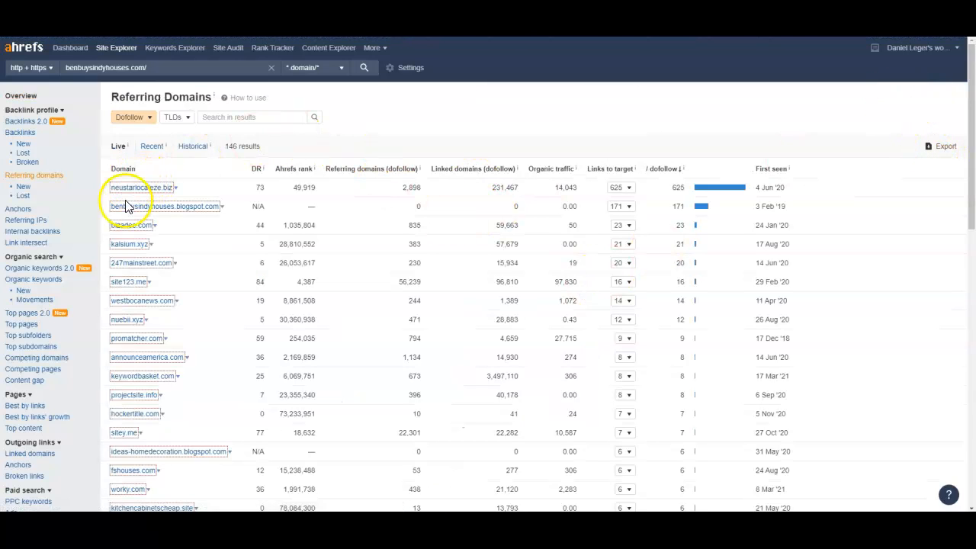
pyautogui.moveTo(168, 244)
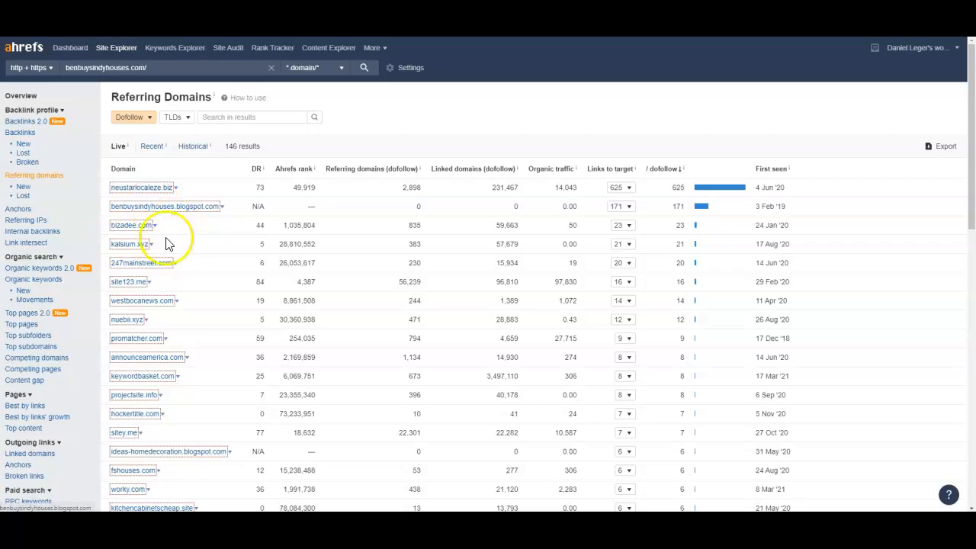
pyautogui.scroll(-3)
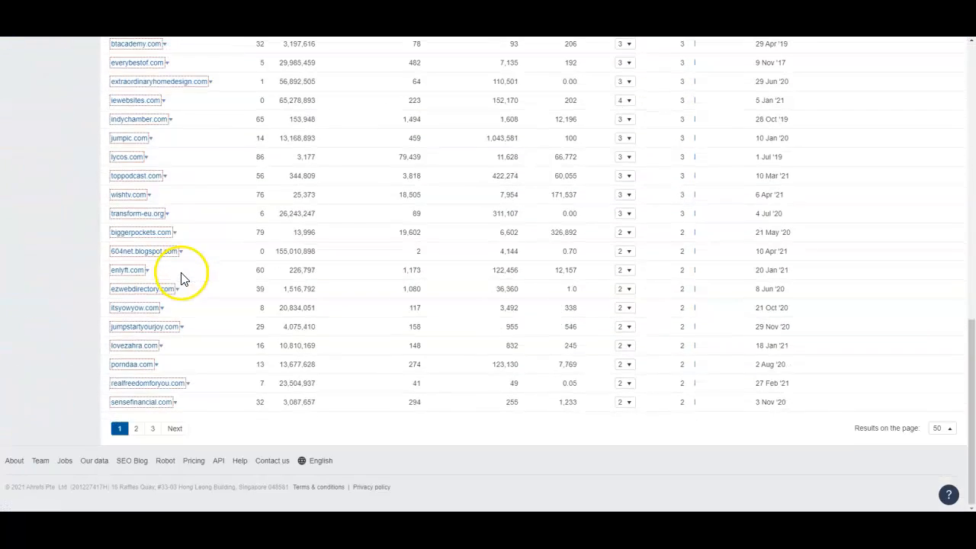
pyautogui.scroll(3)
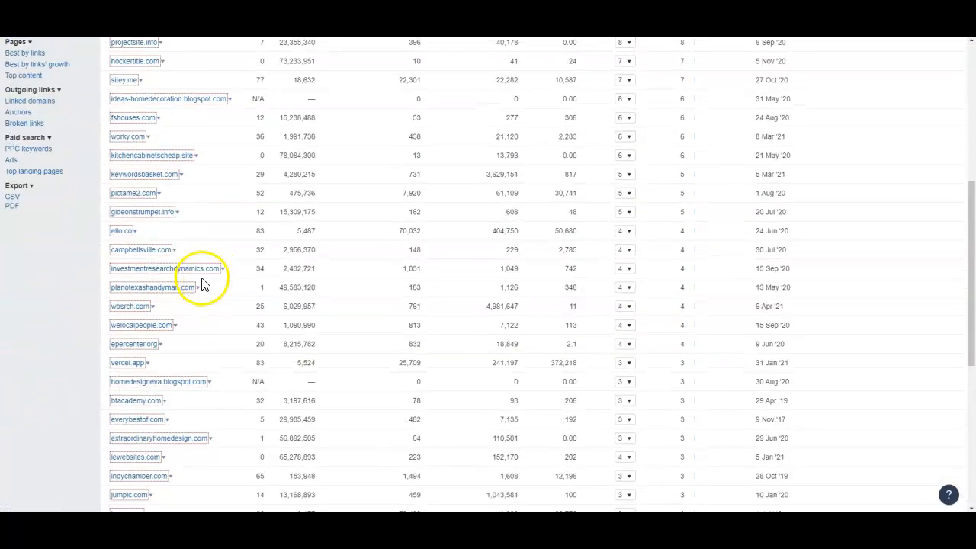
pyautogui.scroll(3)
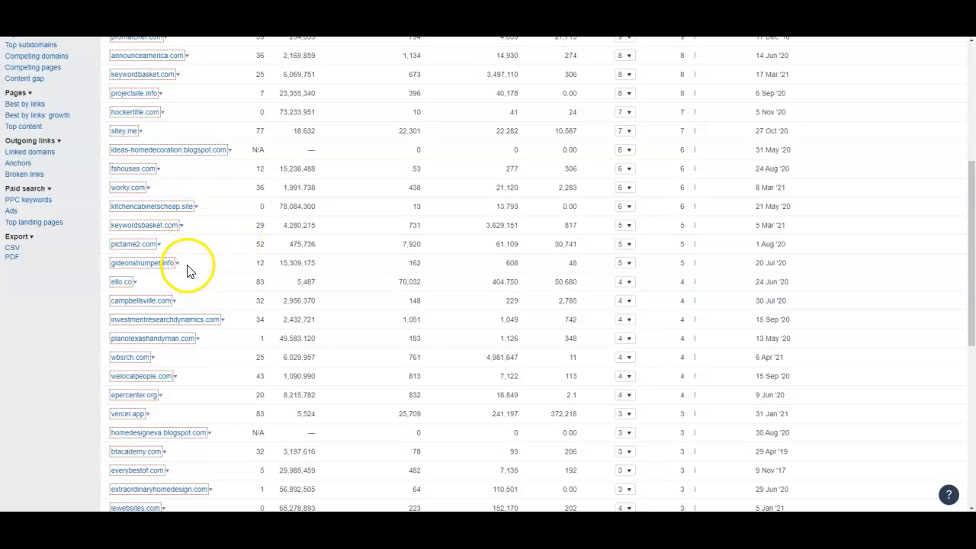
pyautogui.scroll(3)
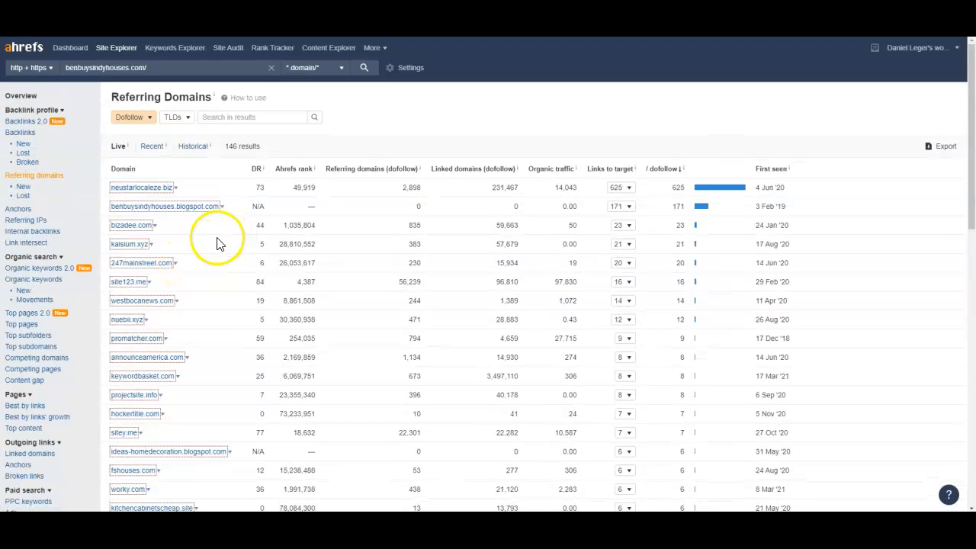
pyautogui.moveTo(262, 253)
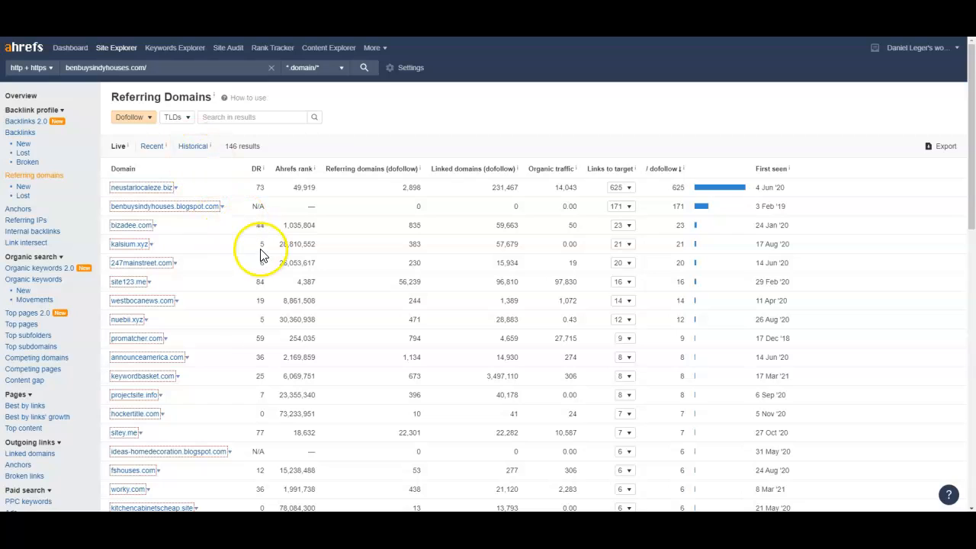
pyautogui.moveTo(258, 265)
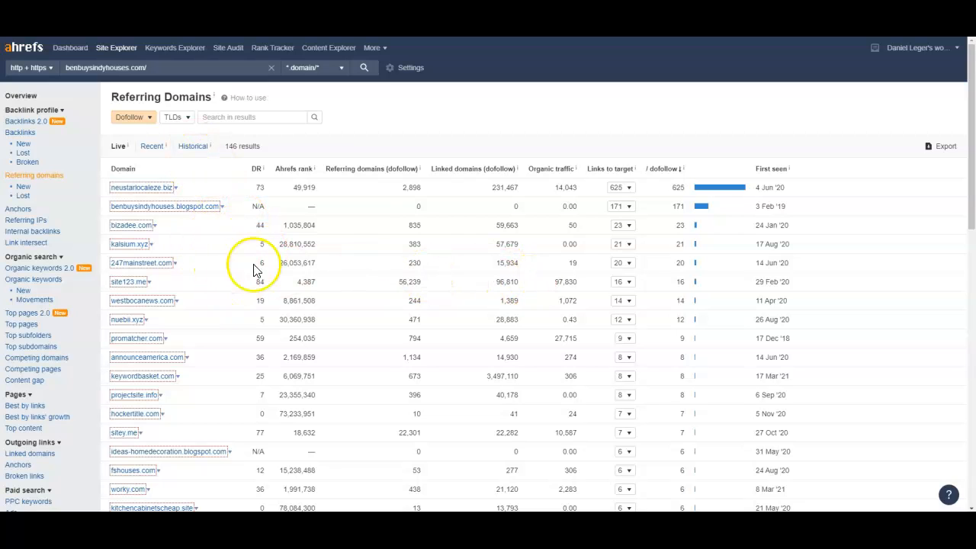
pyautogui.moveTo(564, 247)
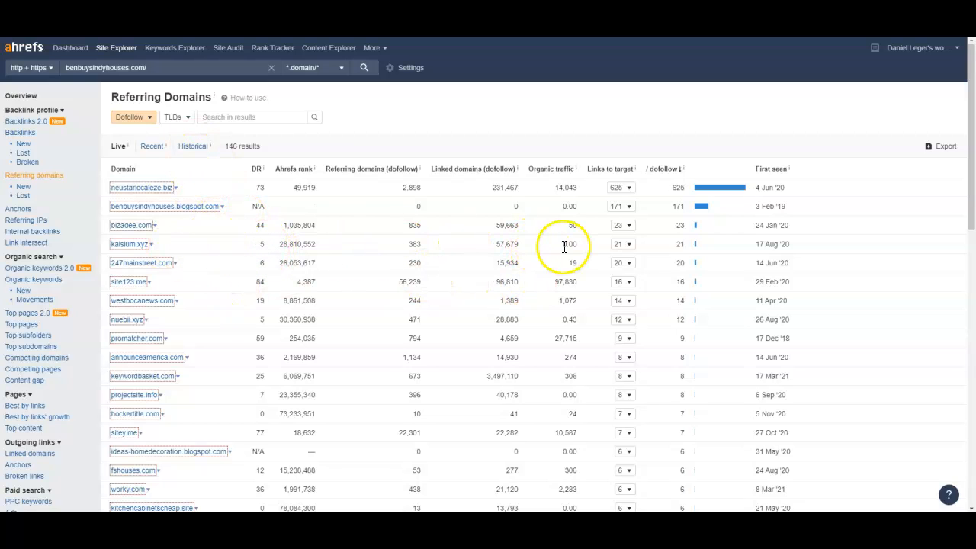
pyautogui.moveTo(282, 262)
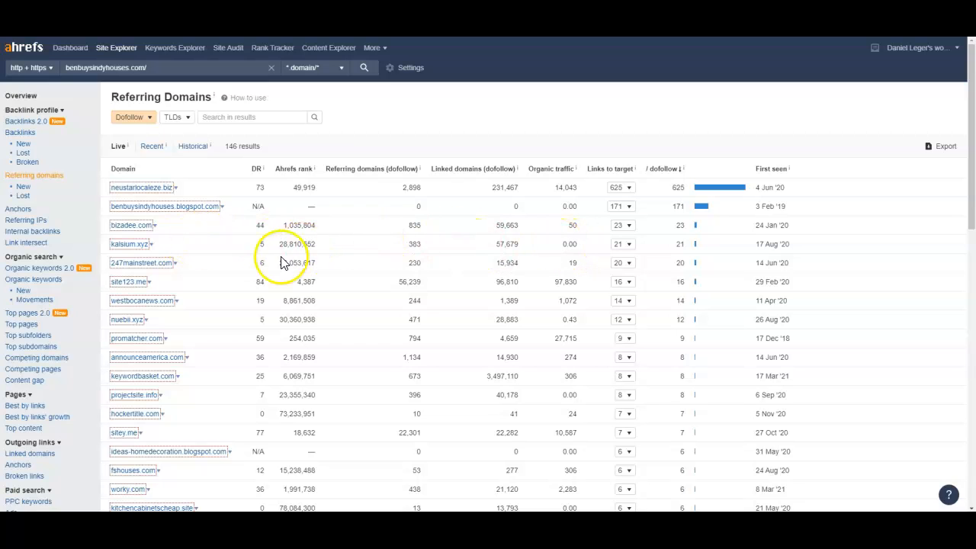
pyautogui.moveTo(389, 221)
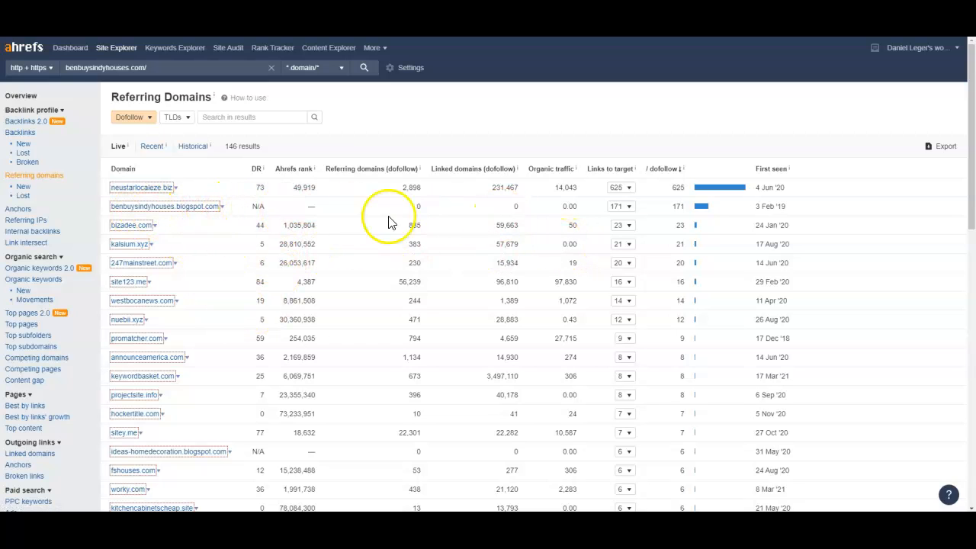
pyautogui.moveTo(244, 214)
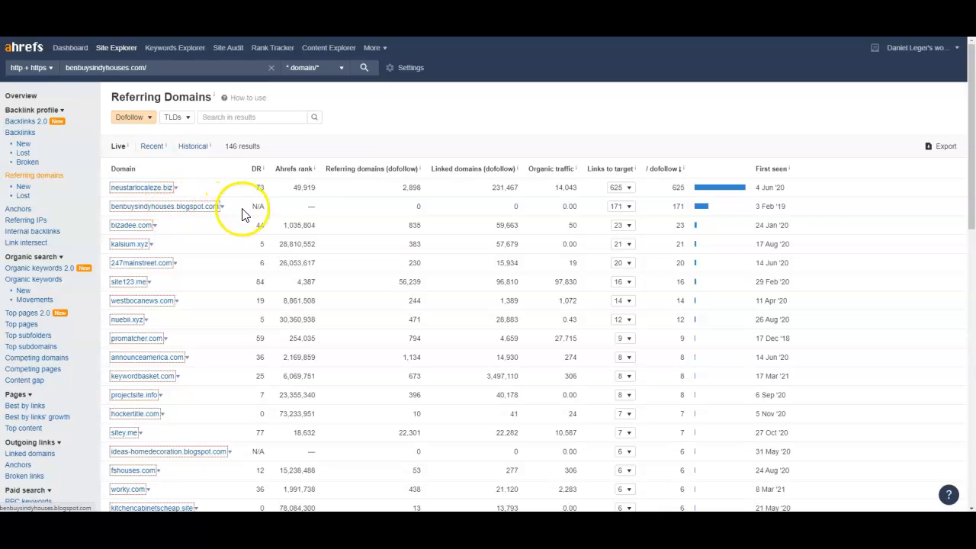
pyautogui.moveTo(549, 213)
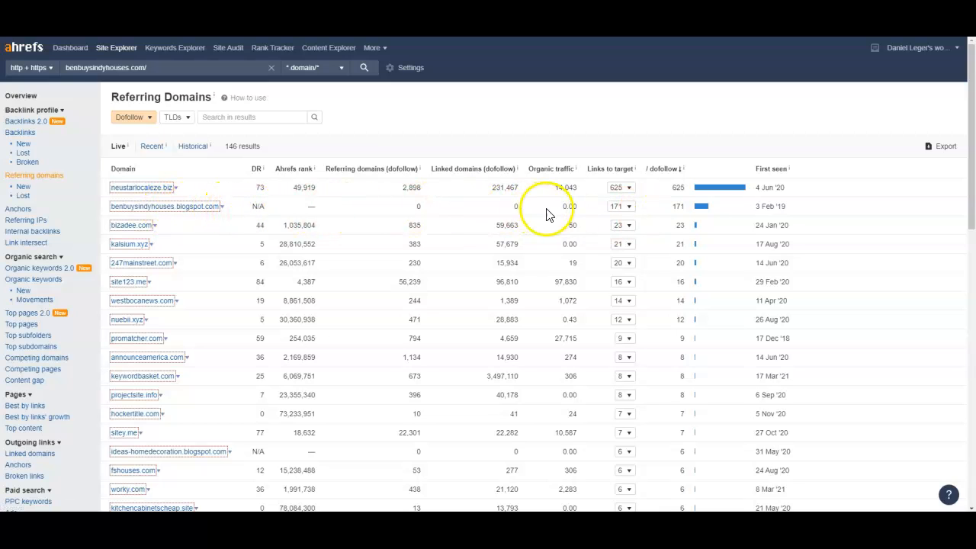
pyautogui.moveTo(561, 216)
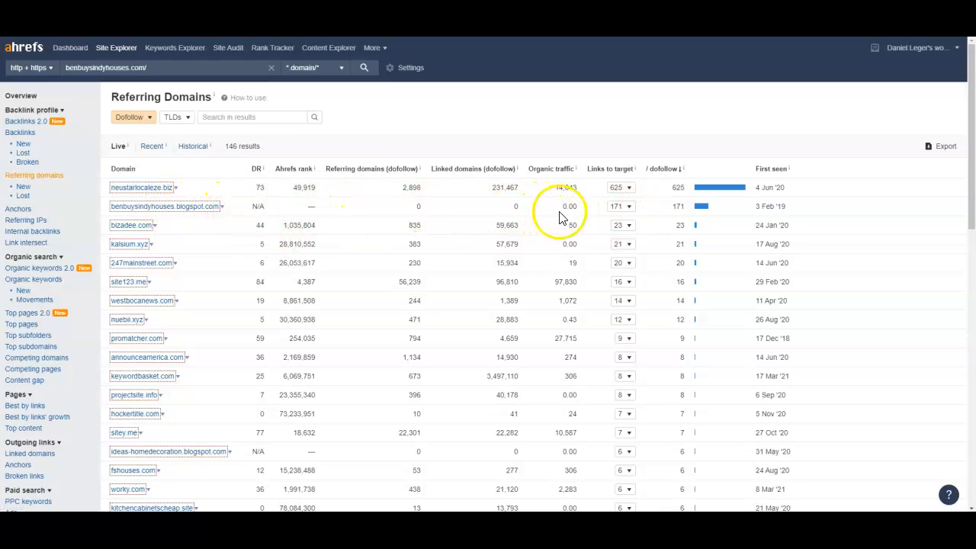
pyautogui.moveTo(182, 334)
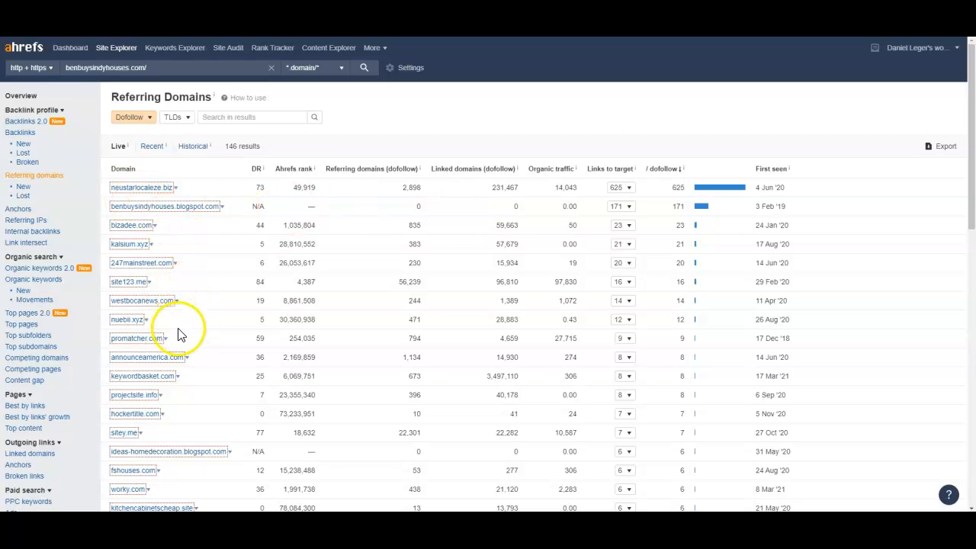
pyautogui.moveTo(171, 210)
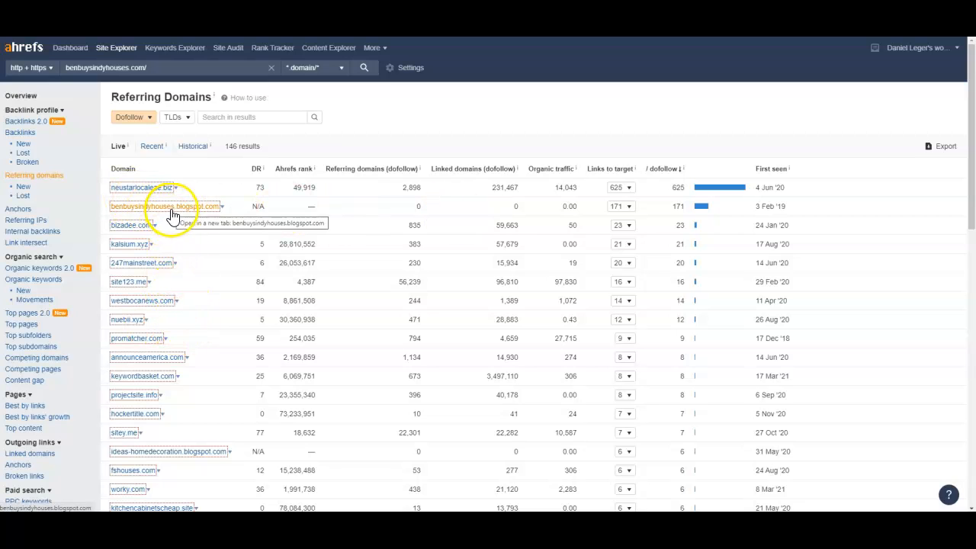
pyautogui.moveTo(200, 212)
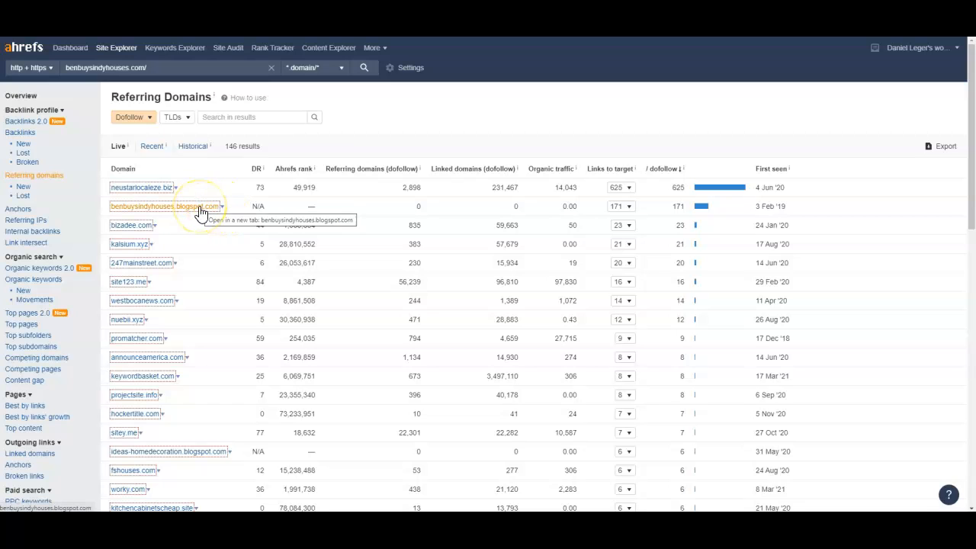
pyautogui.moveTo(304, 206)
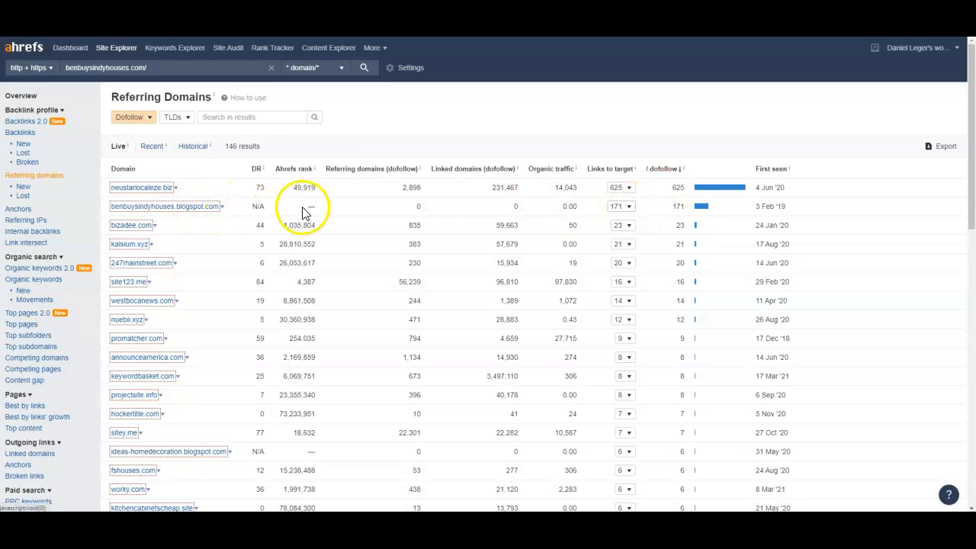
pyautogui.moveTo(320, 262)
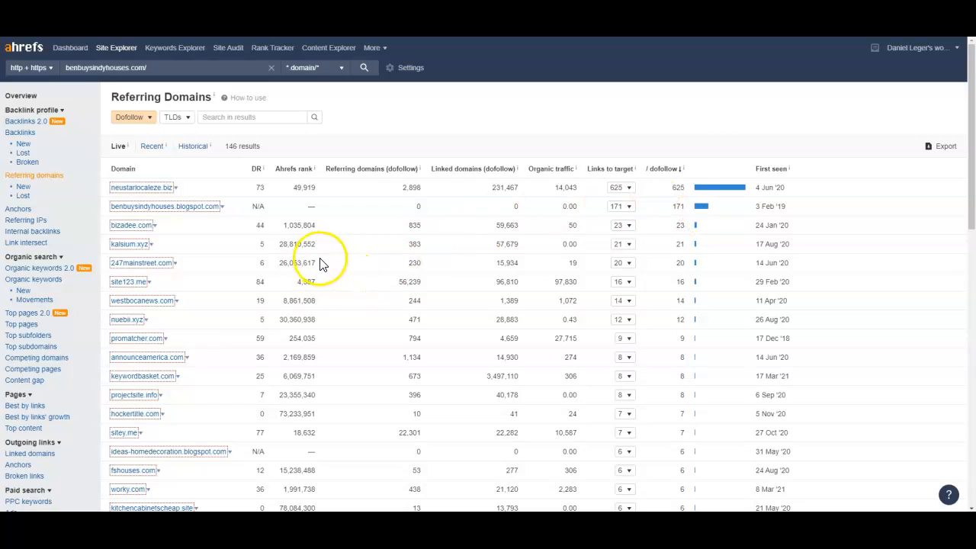
pyautogui.moveTo(197, 212)
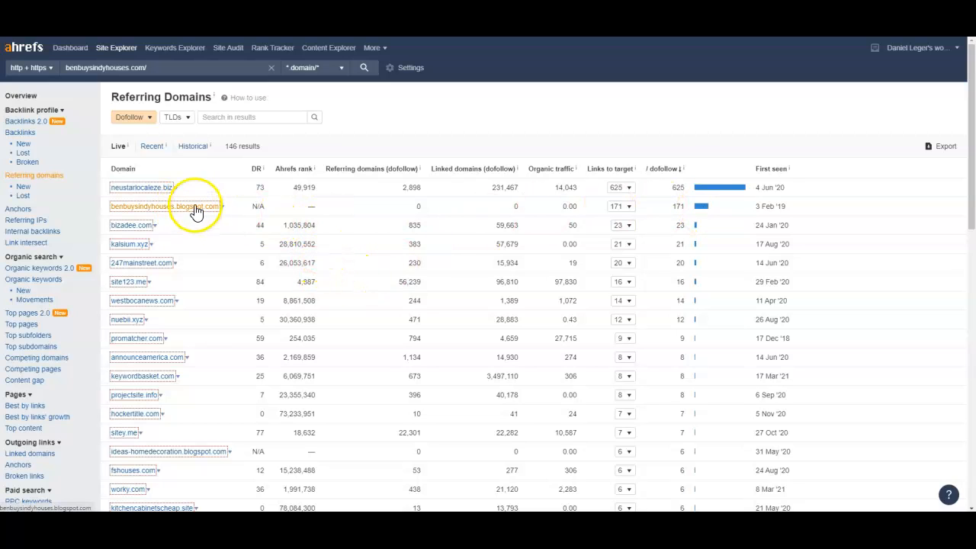
pyautogui.moveTo(206, 209)
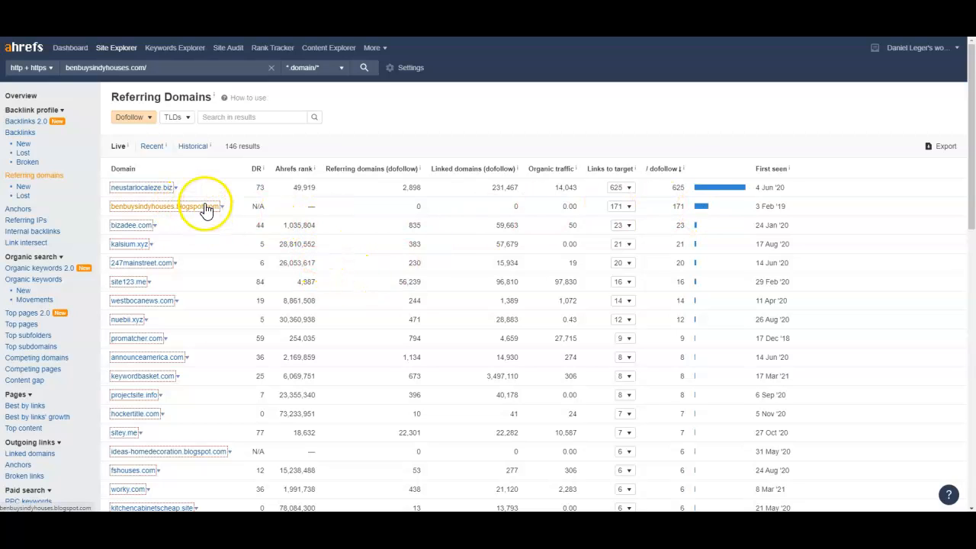
pyautogui.moveTo(210, 211)
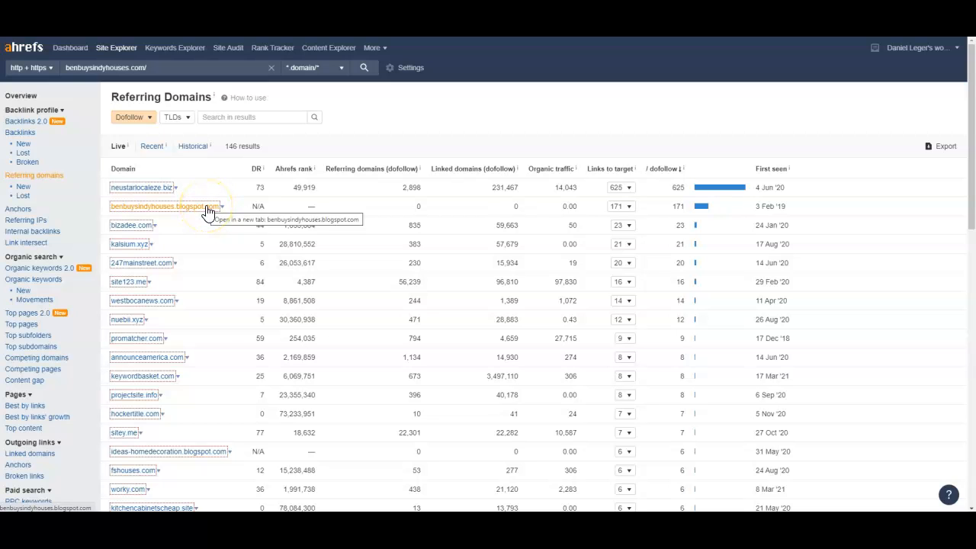
pyautogui.moveTo(222, 287)
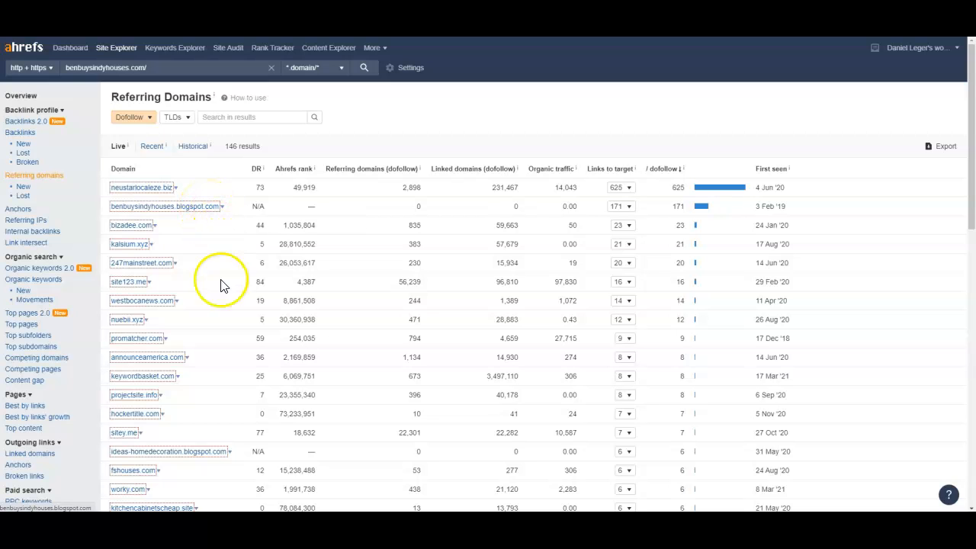
pyautogui.scroll(-3)
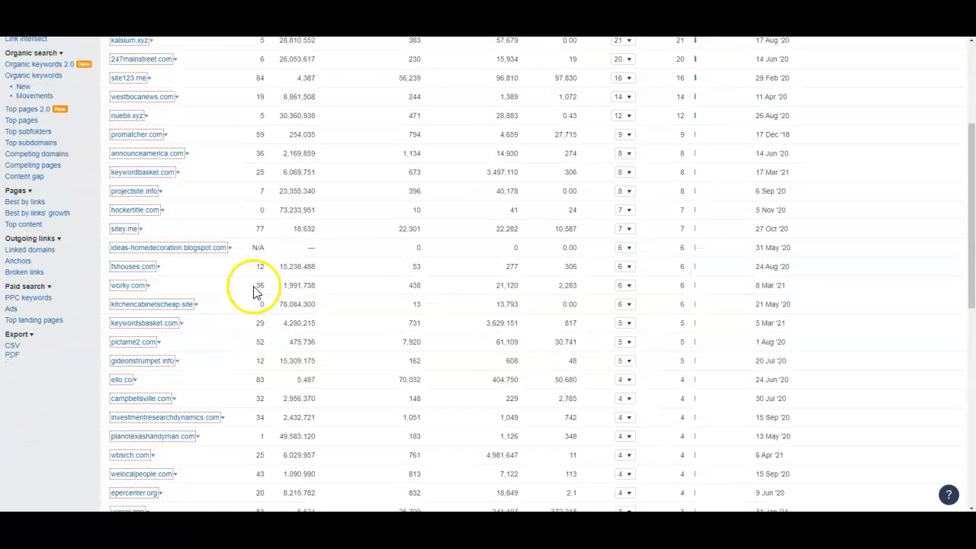
pyautogui.scroll(-3)
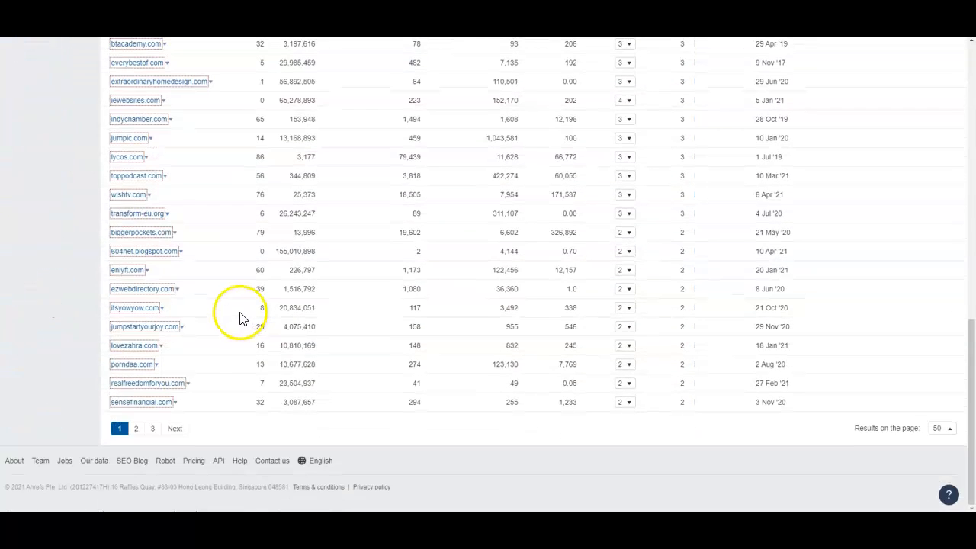
pyautogui.scroll(3)
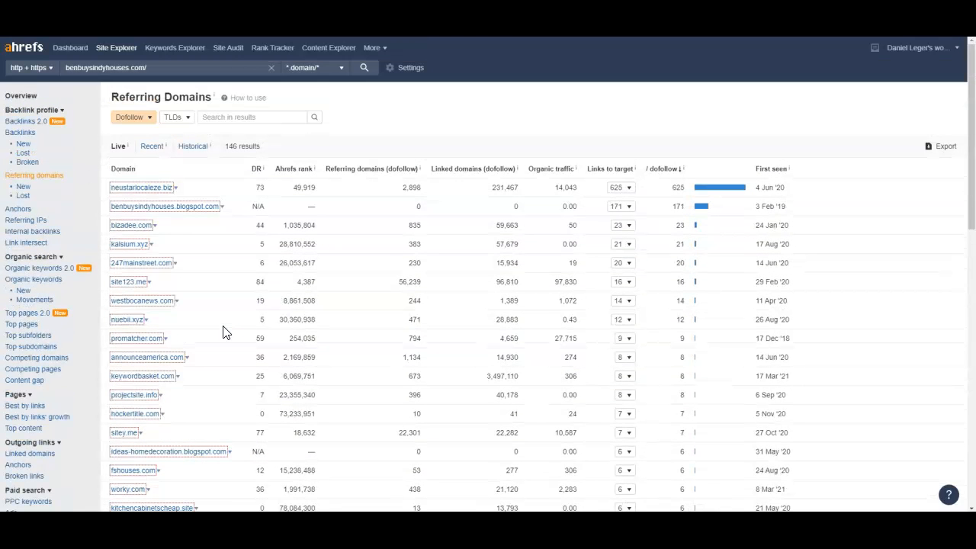
pyautogui.moveTo(274, 250)
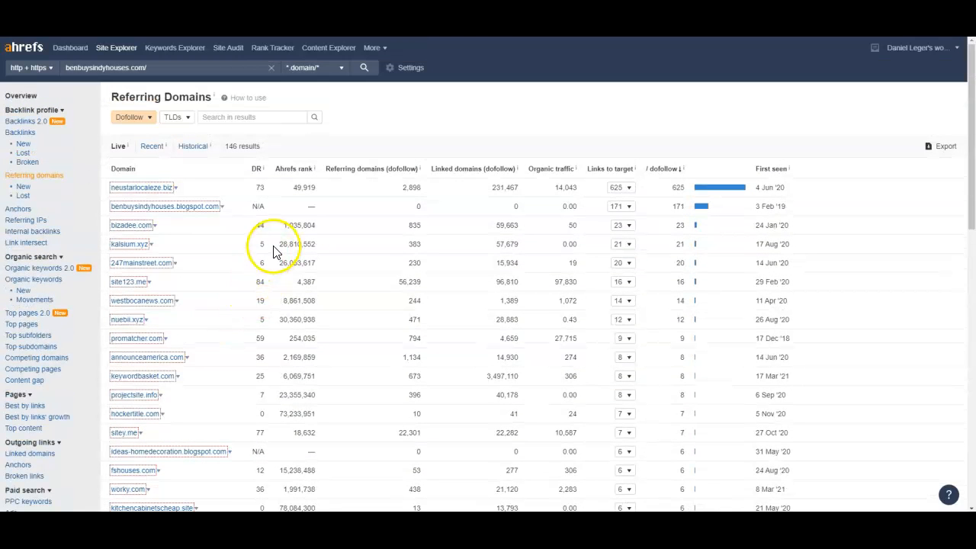
pyautogui.moveTo(238, 277)
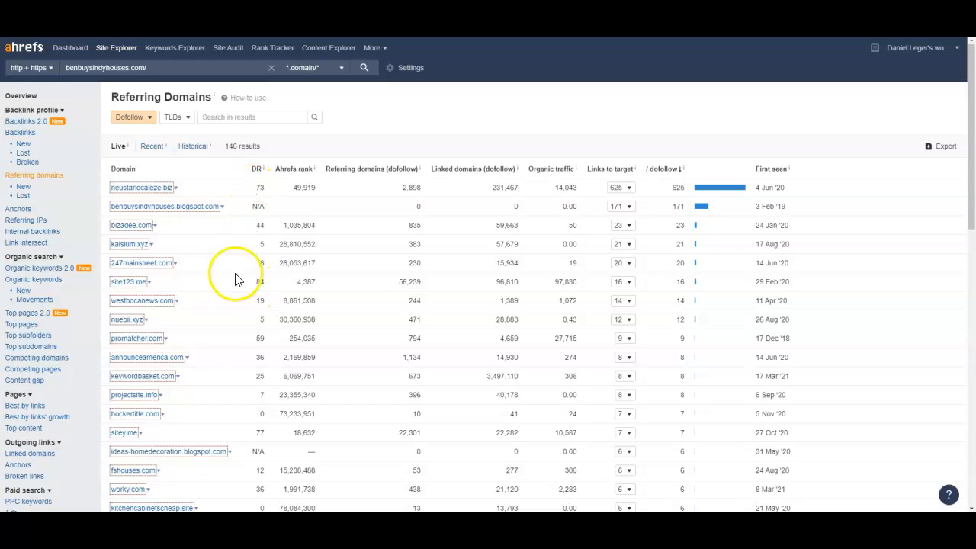
pyautogui.moveTo(211, 360)
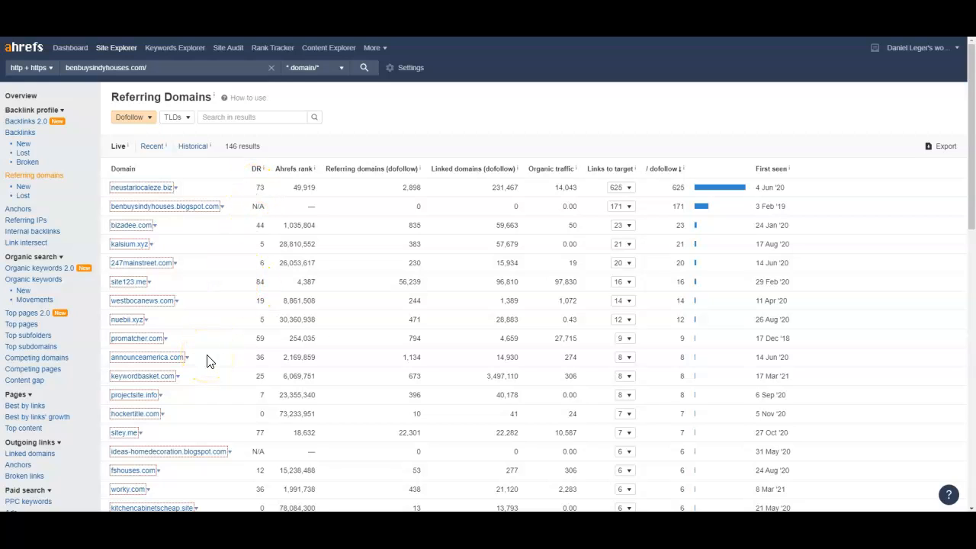
pyautogui.moveTo(217, 232)
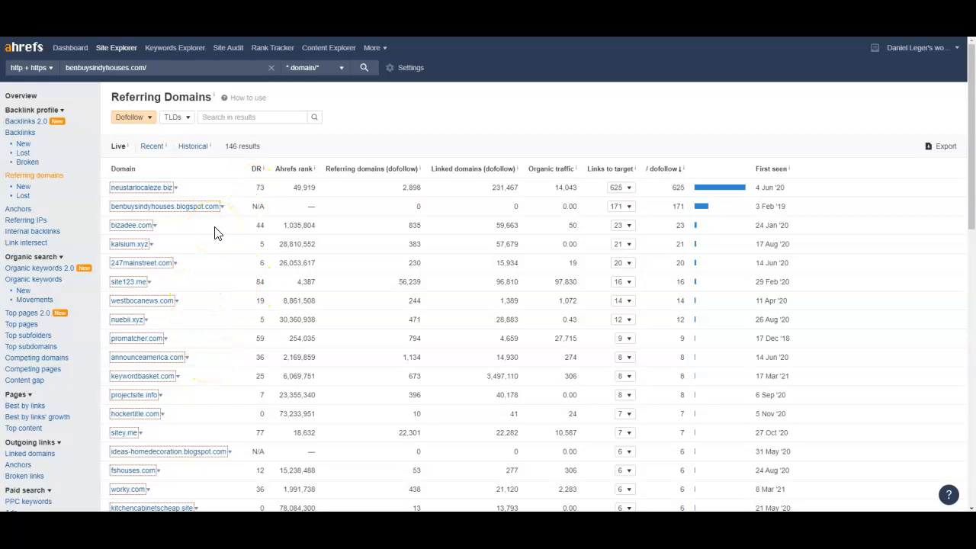
pyautogui.moveTo(186, 245)
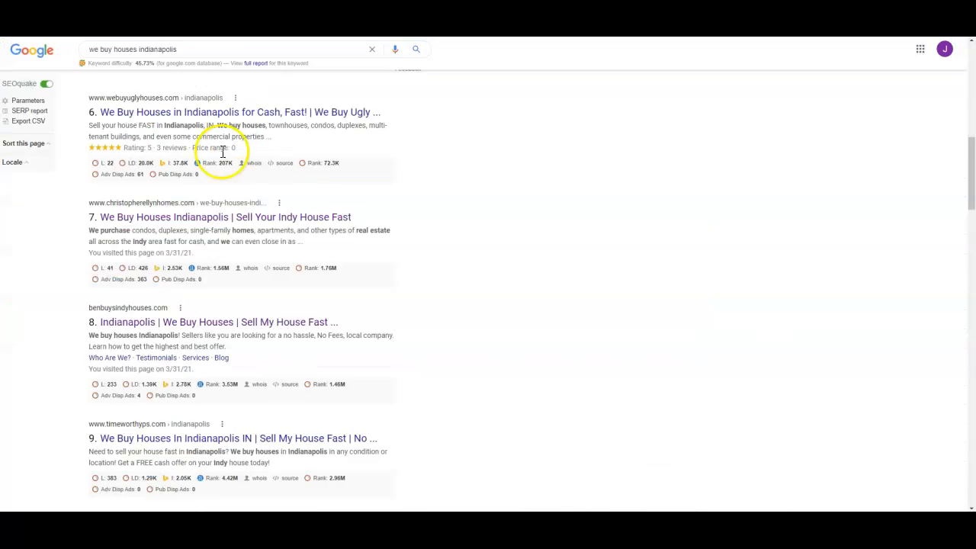
pyautogui.scroll(3)
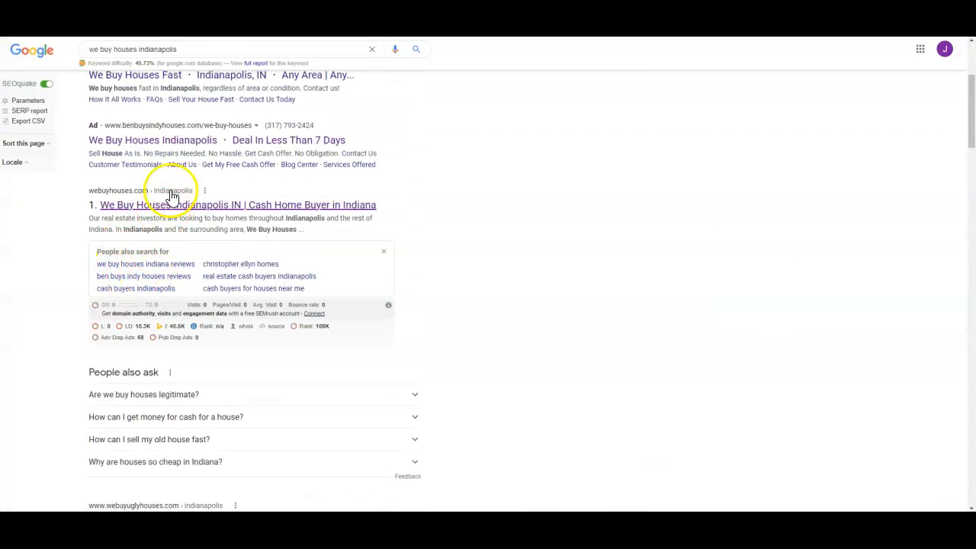
pyautogui.scroll(-3)
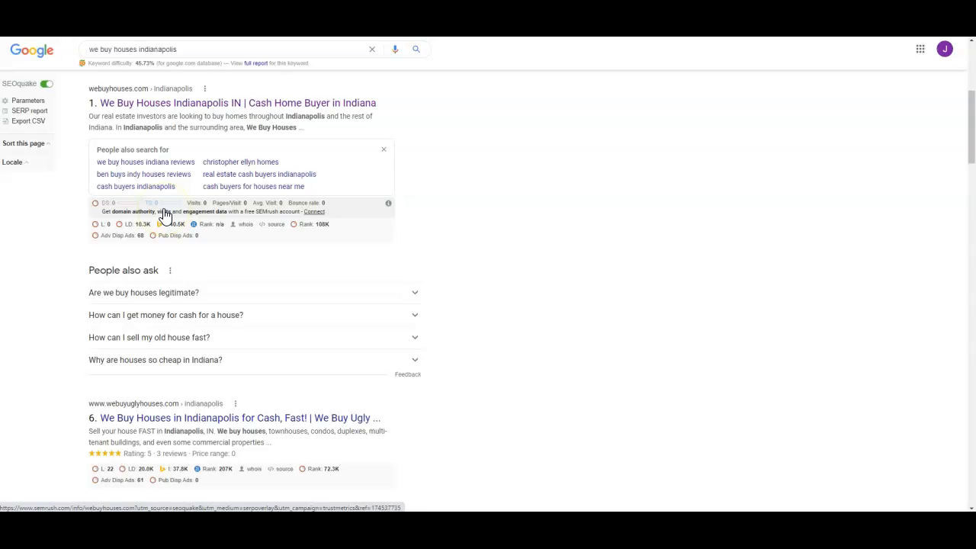
pyautogui.moveTo(166, 149)
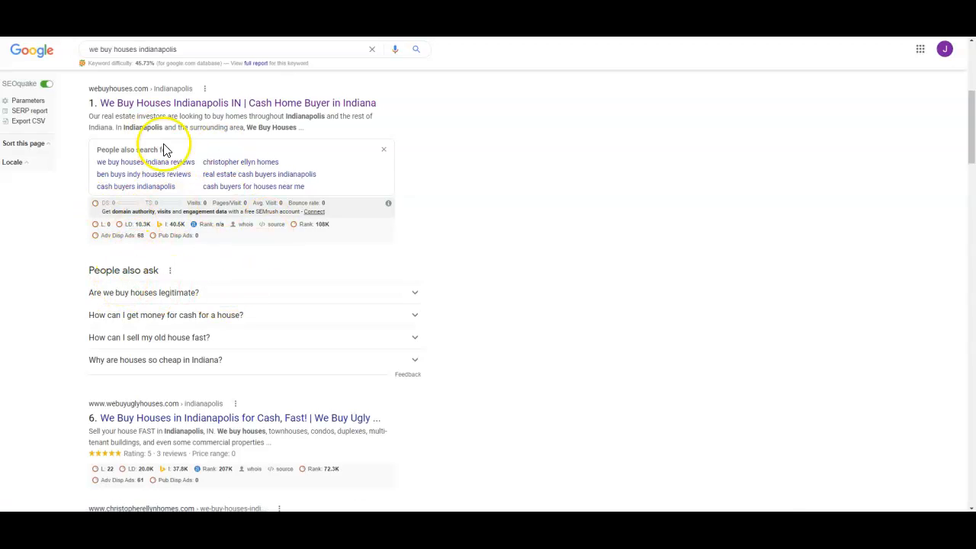
pyautogui.moveTo(269, 247)
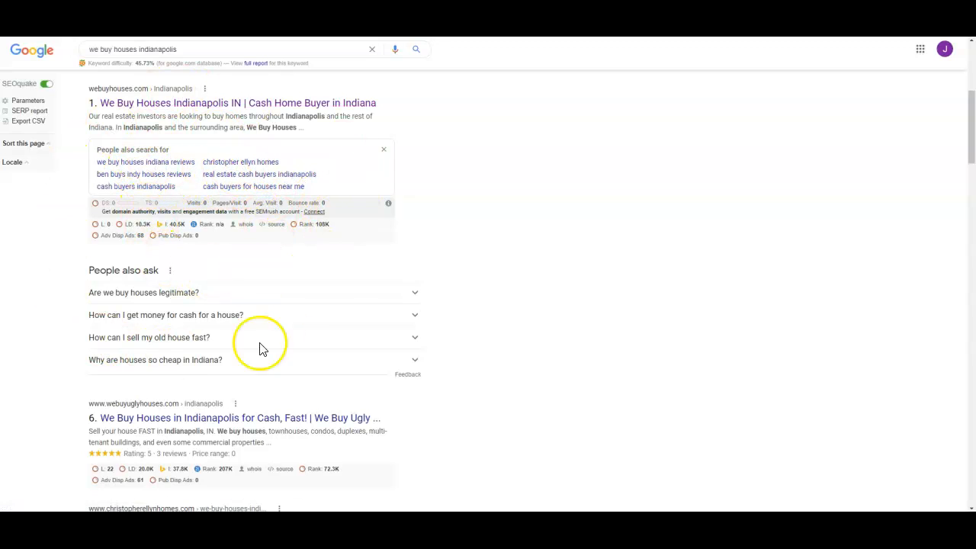
pyautogui.moveTo(262, 256)
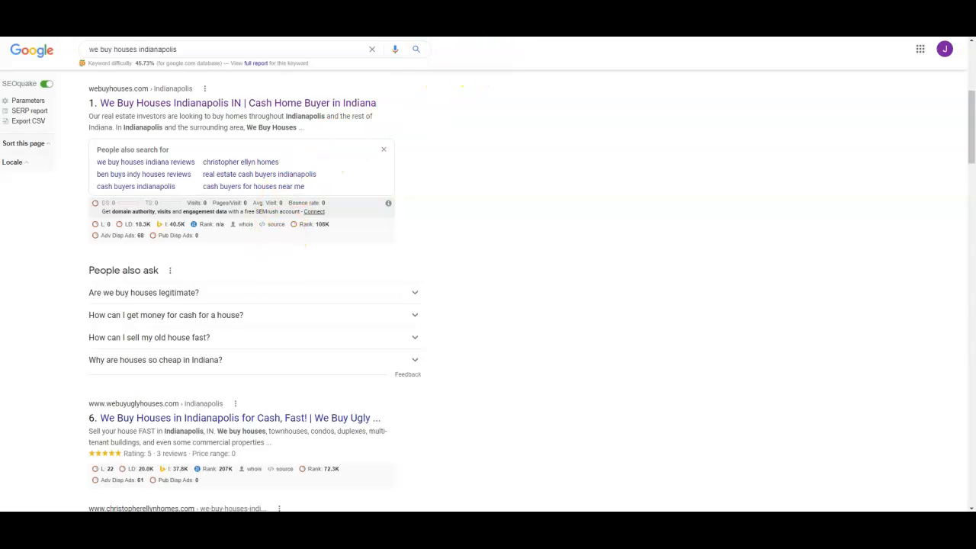
# - Check the WeBuyHouses billboard photo's file name via Save image as, then dismiss the dialog
pyautogui.click(232, 104)
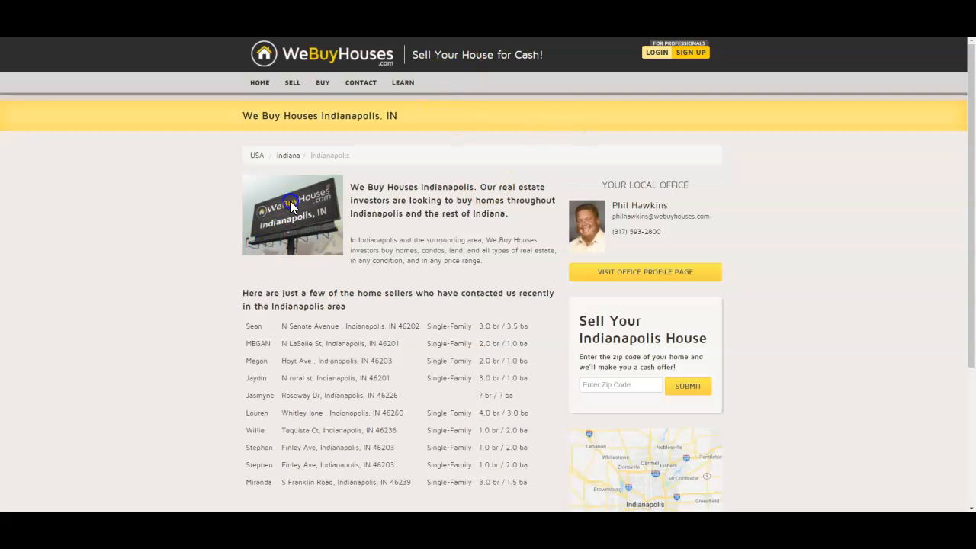
pyautogui.rightClick(293, 206)
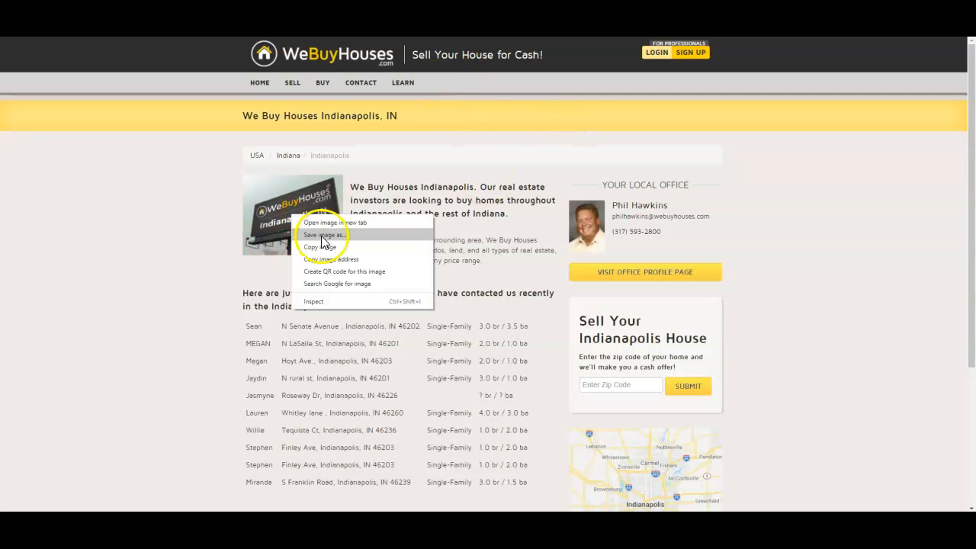
pyautogui.click(324, 235)
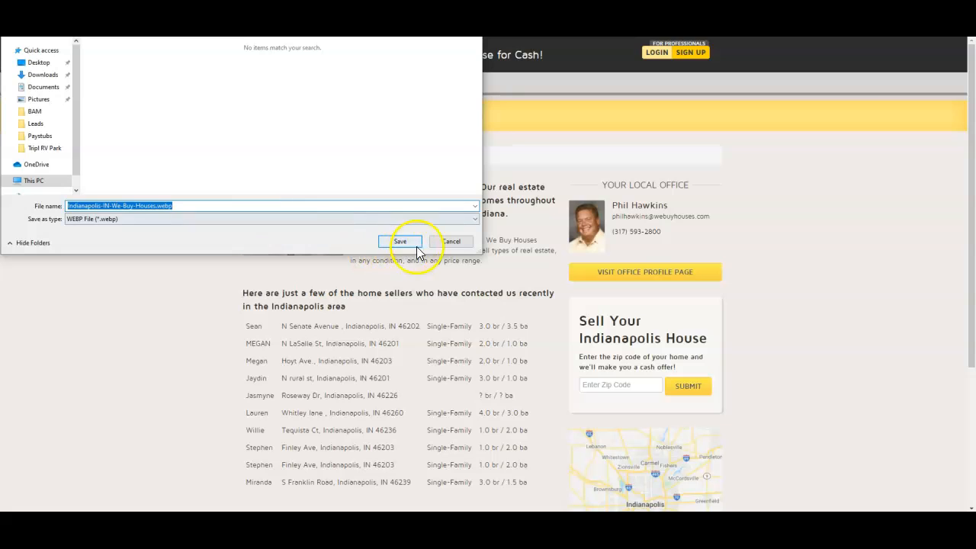
pyautogui.click(399, 241)
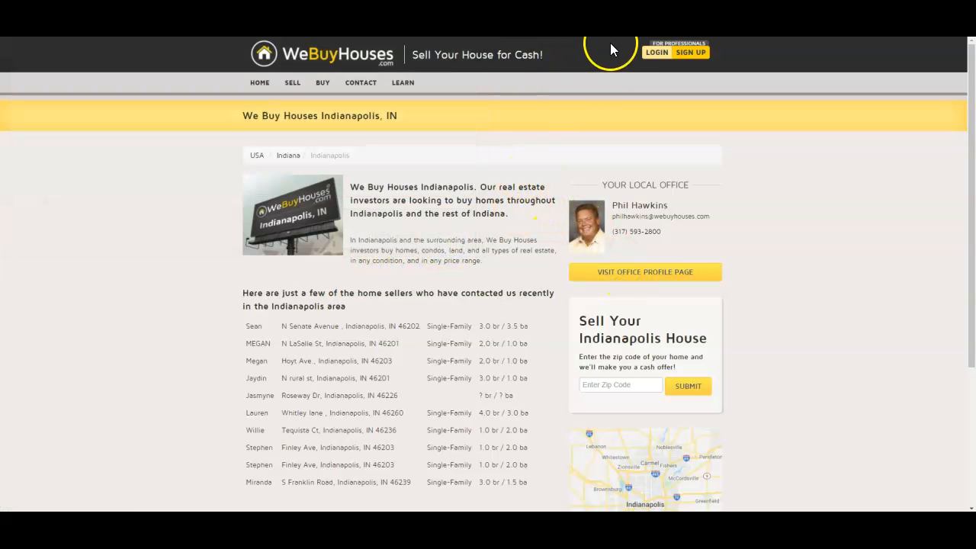
pyautogui.moveTo(610, 49)
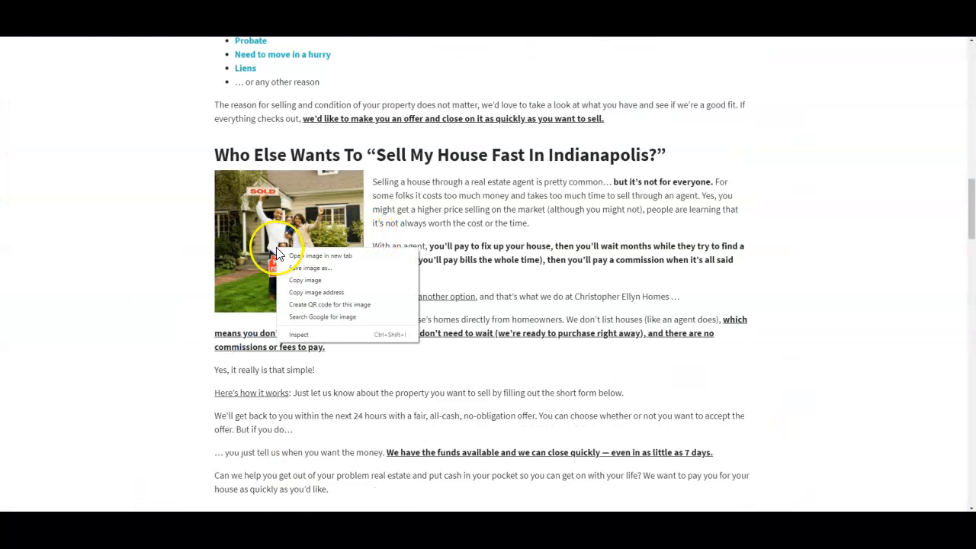
# - Check the Christopher Ellyn Homes family photo's file name via Save image as
pyautogui.click(312, 269)
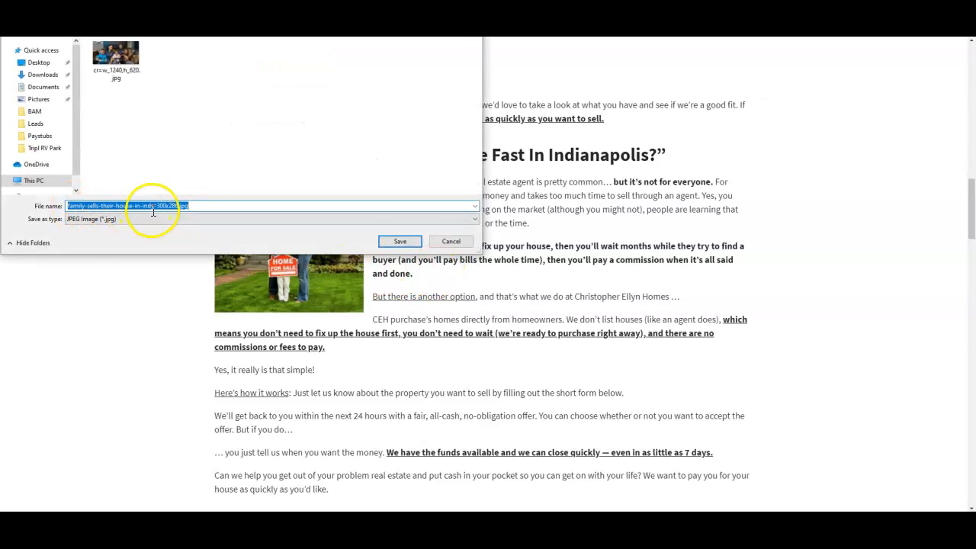
pyautogui.click(451, 241)
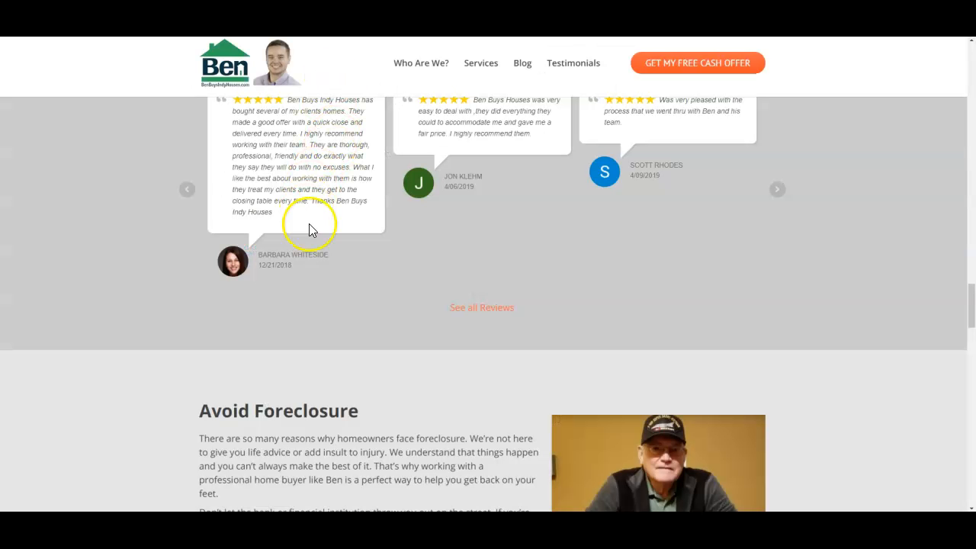
pyautogui.rightClick(659, 287)
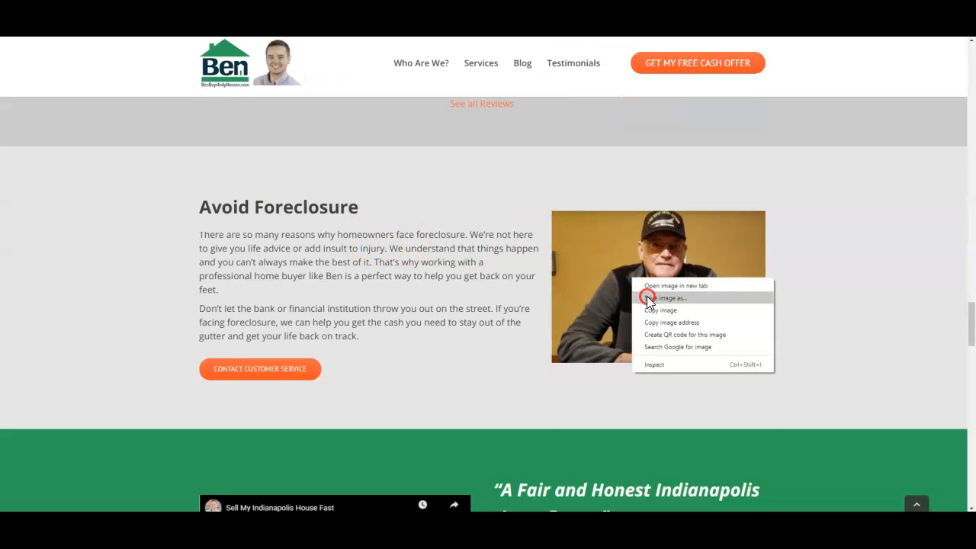
pyautogui.click(668, 297)
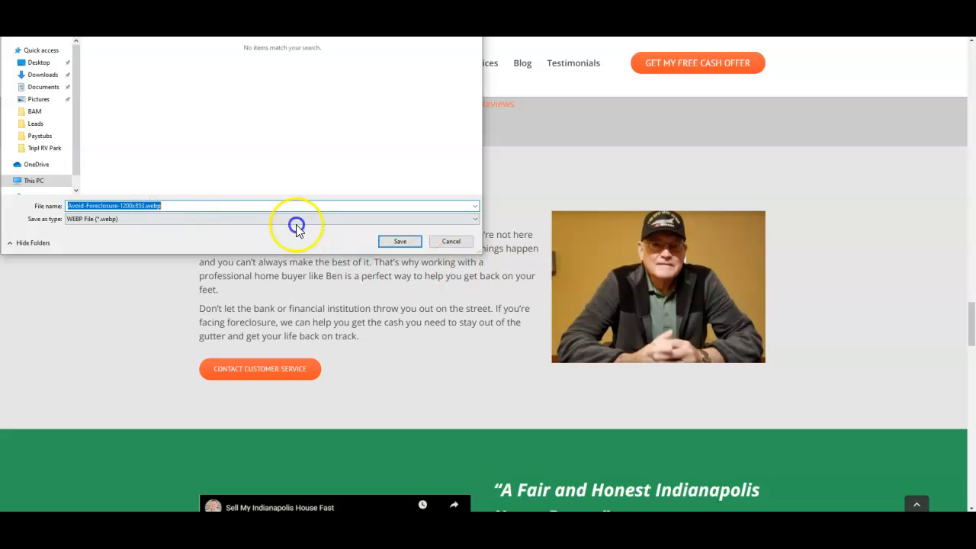
pyautogui.click(451, 241)
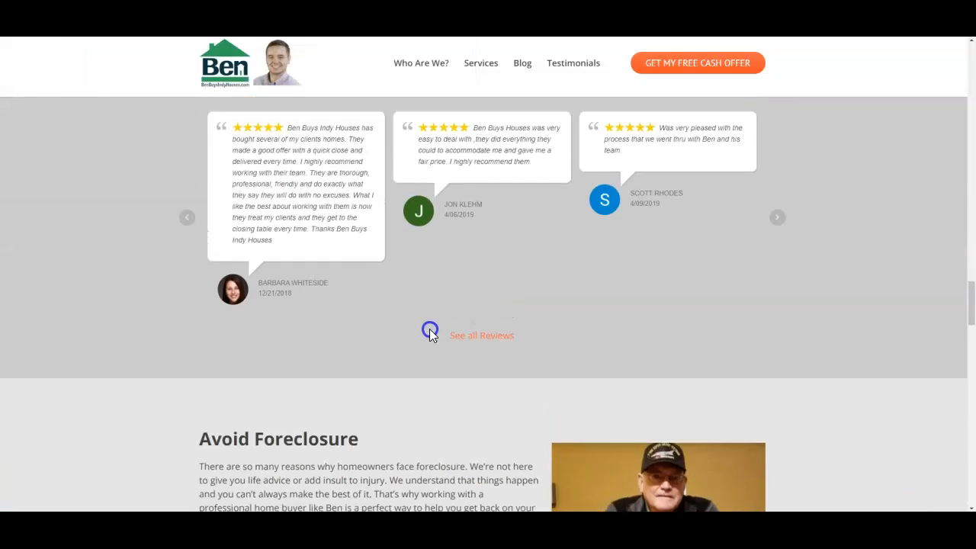
pyautogui.scroll(3)
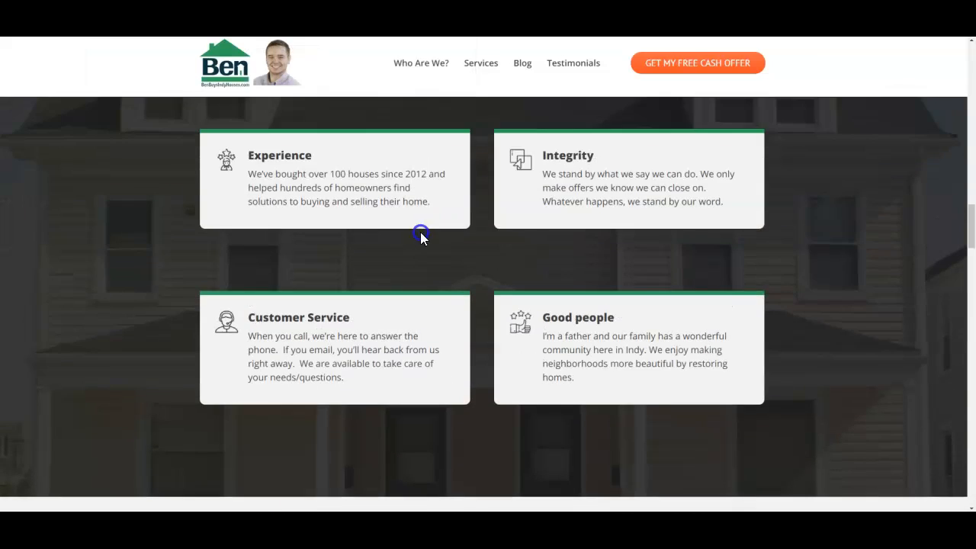
pyautogui.scroll(-3)
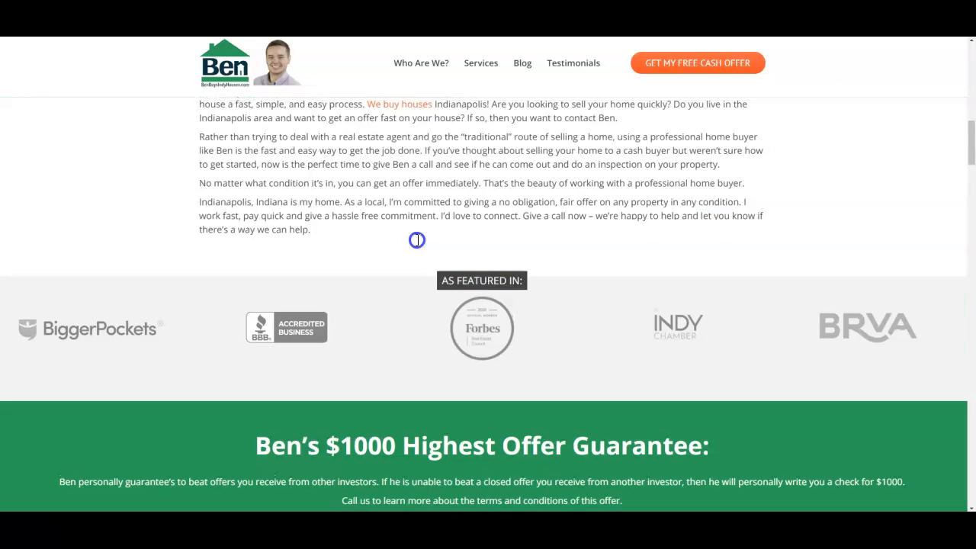
pyautogui.scroll(3)
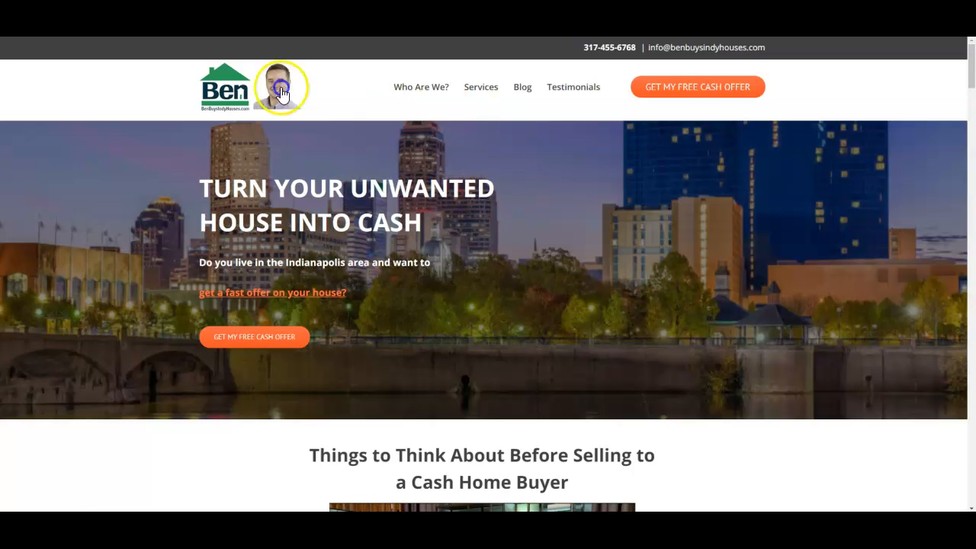
pyautogui.scroll(-3)
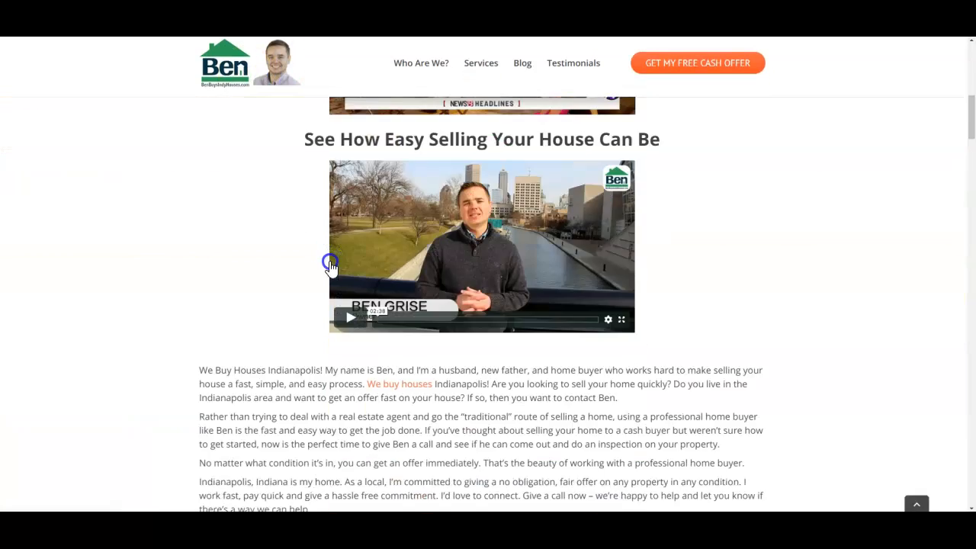
pyautogui.scroll(-3)
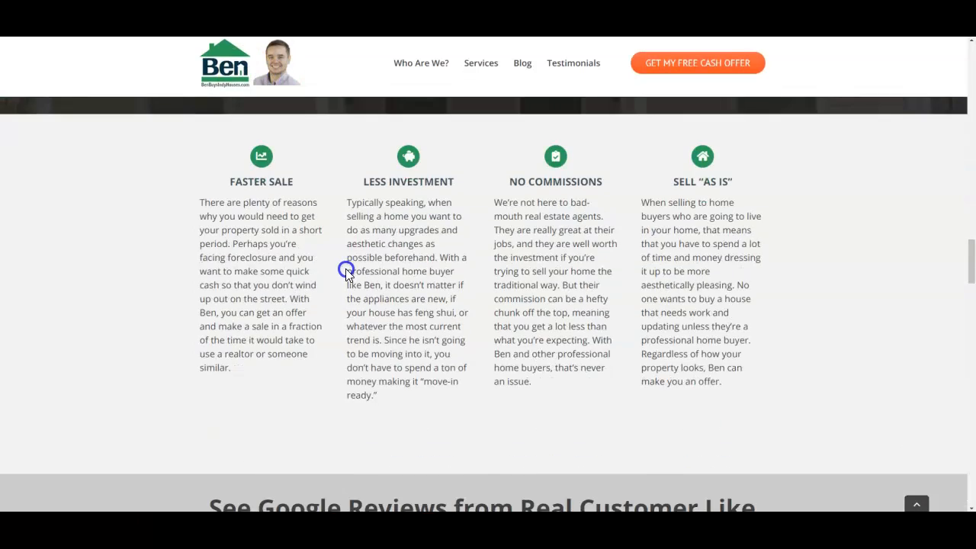
pyautogui.scroll(-3)
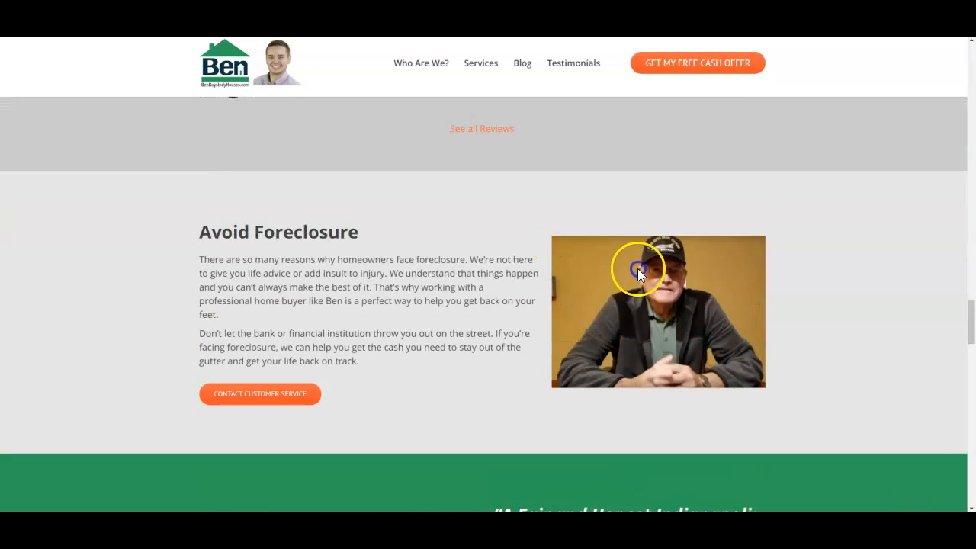
pyautogui.scroll(-3)
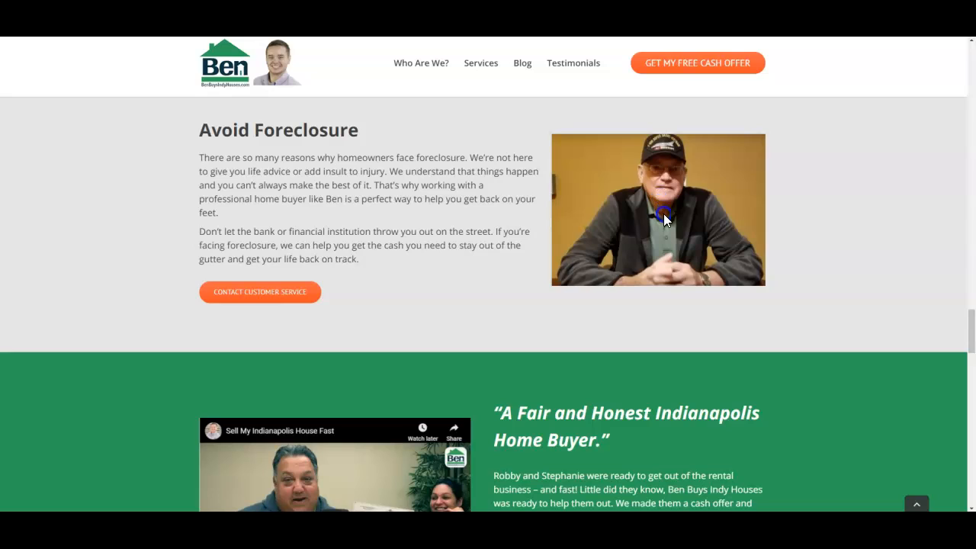
pyautogui.moveTo(665, 212)
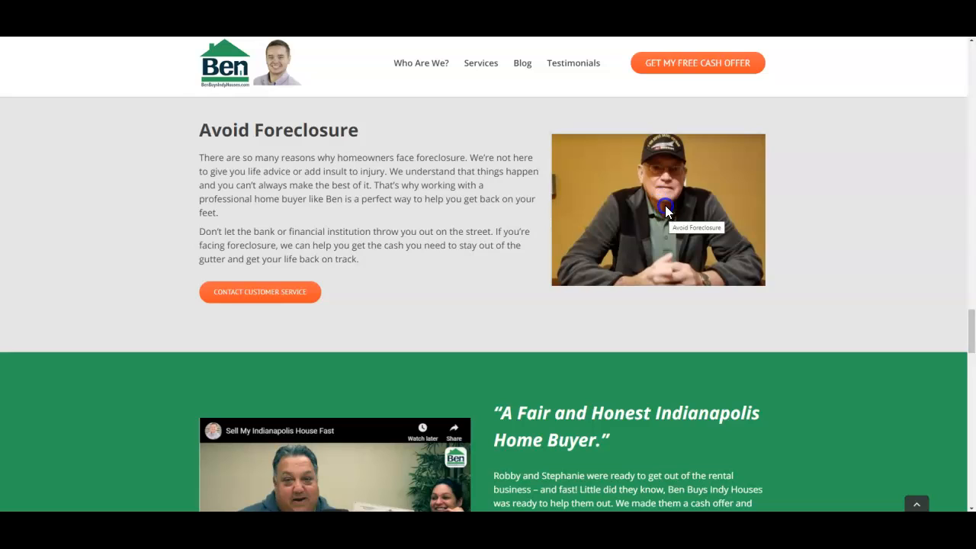
pyautogui.moveTo(683, 230)
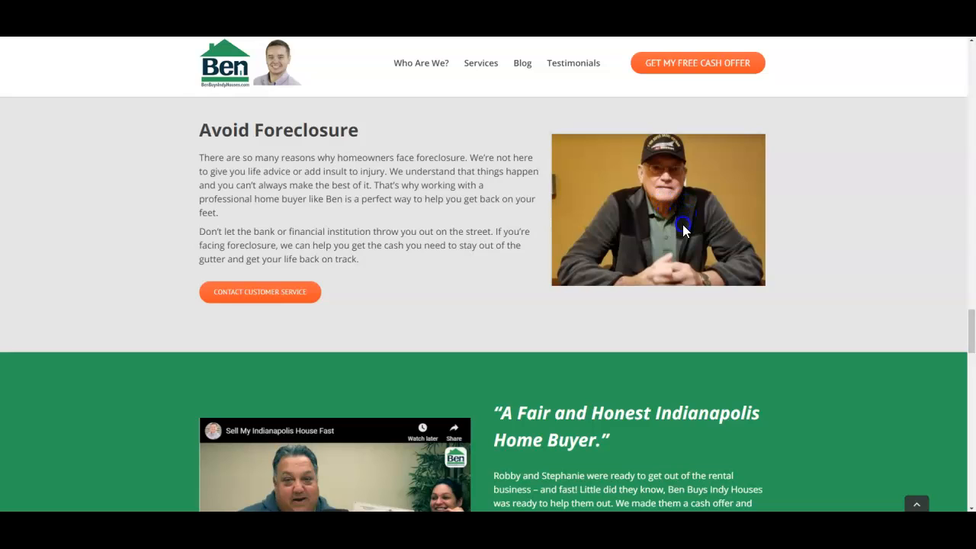
pyautogui.rightClick(657, 212)
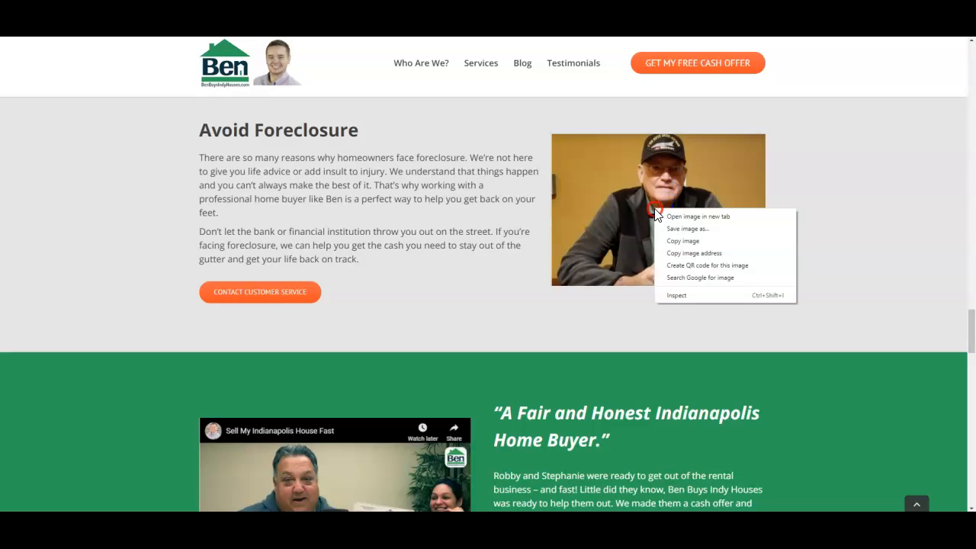
pyautogui.click(686, 229)
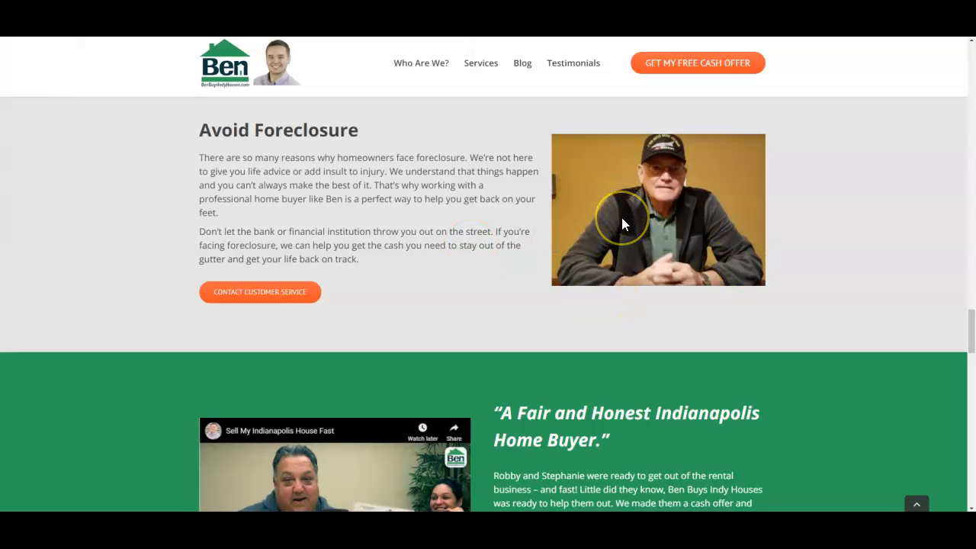
pyautogui.moveTo(693, 212)
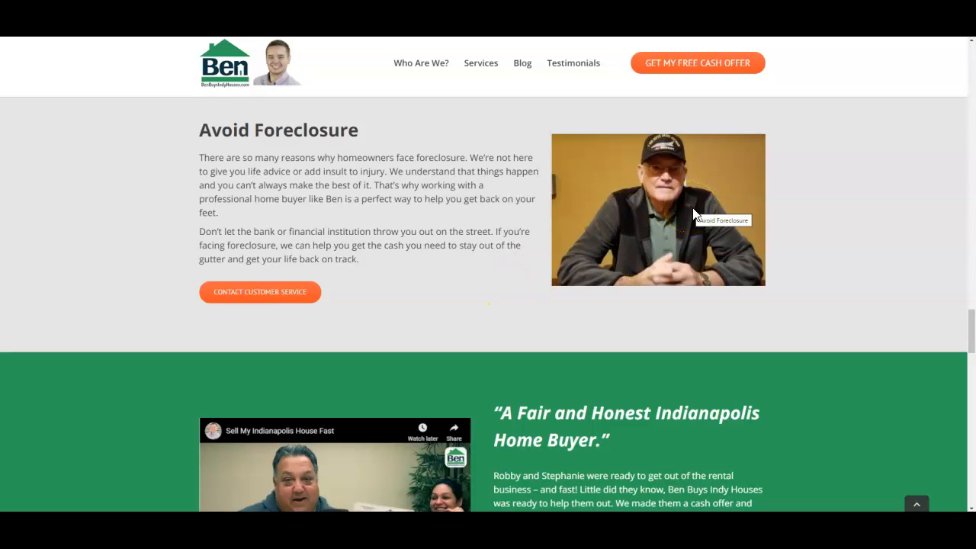
pyautogui.moveTo(662, 208)
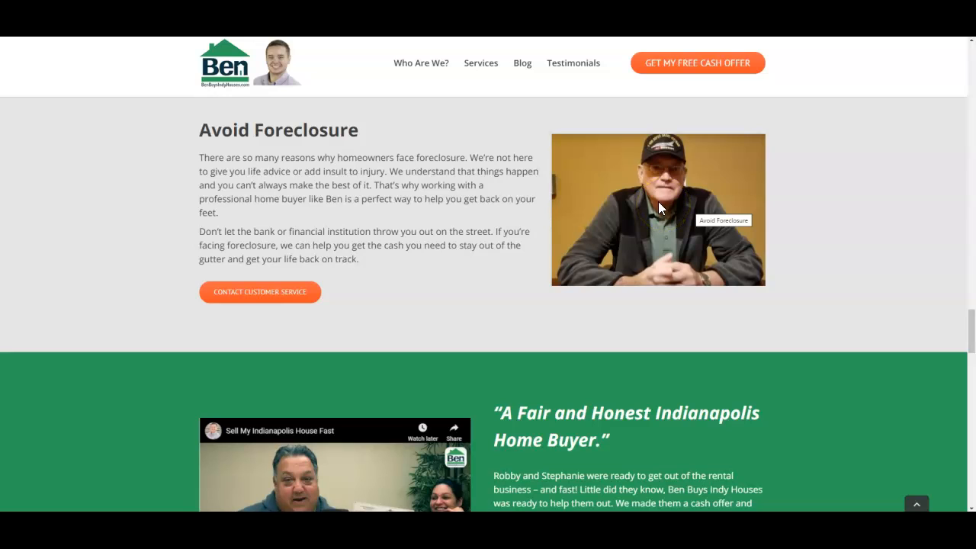
pyautogui.moveTo(314, 77)
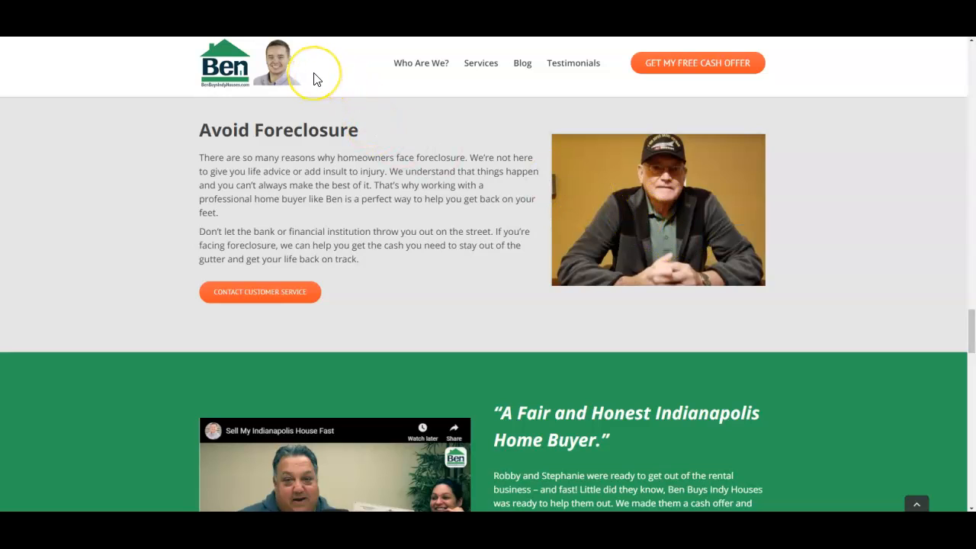
pyautogui.moveTo(226, 166)
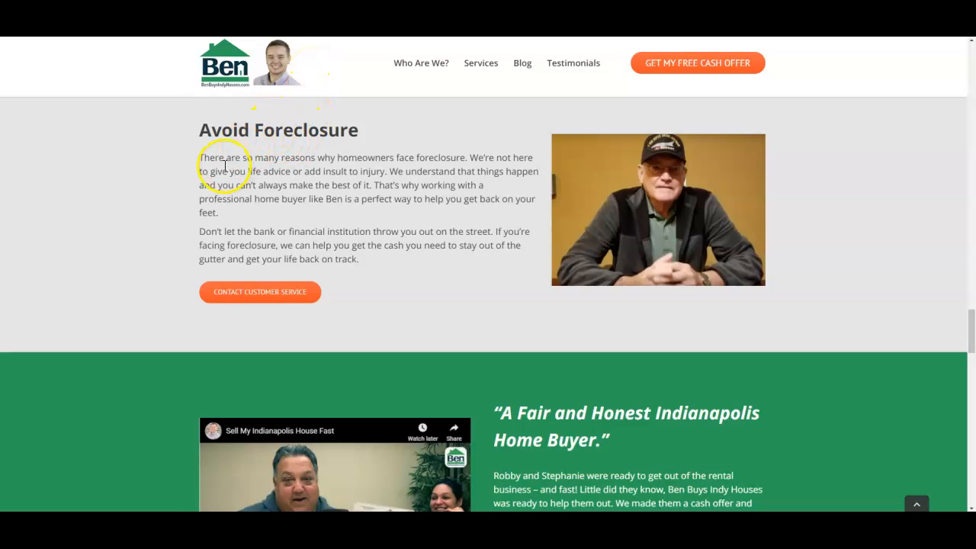
pyautogui.moveTo(232, 171)
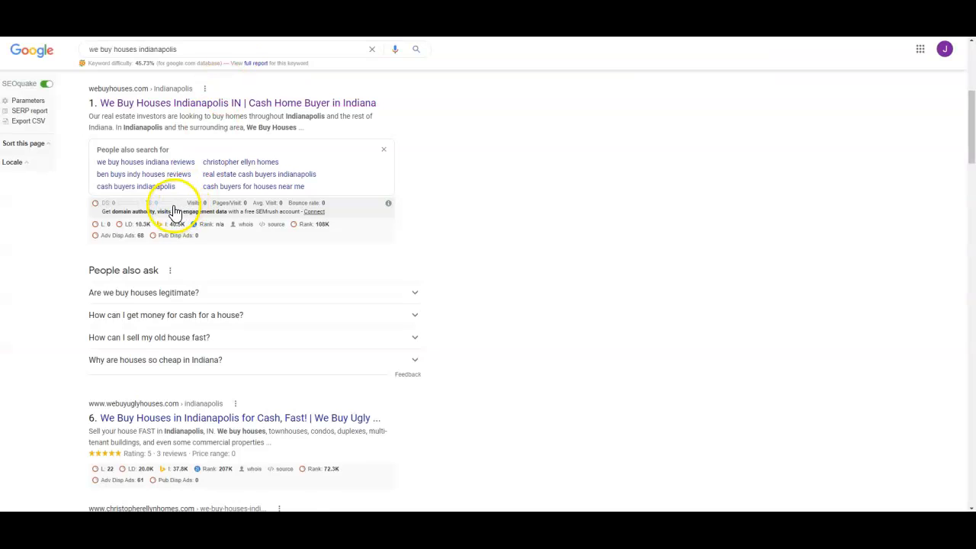
pyautogui.moveTo(174, 210)
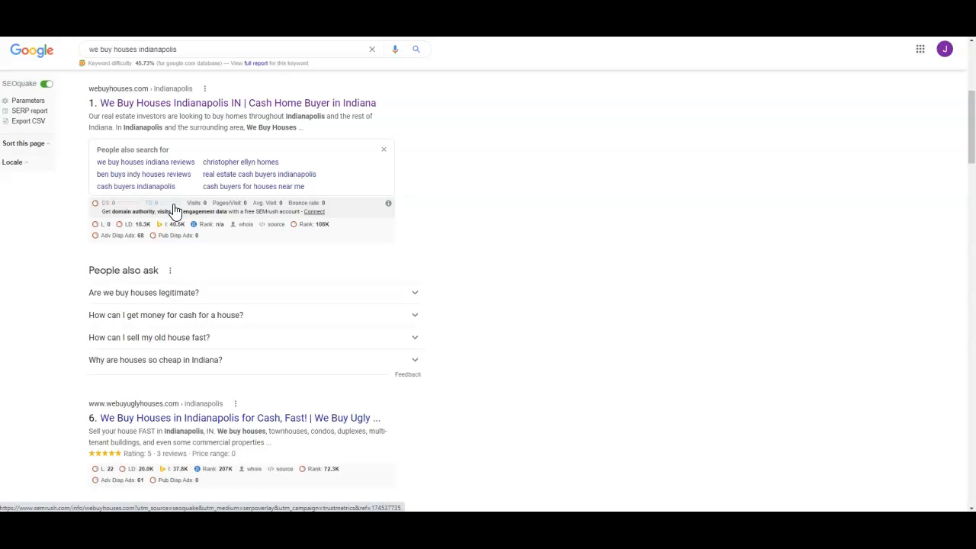
pyautogui.moveTo(171, 207)
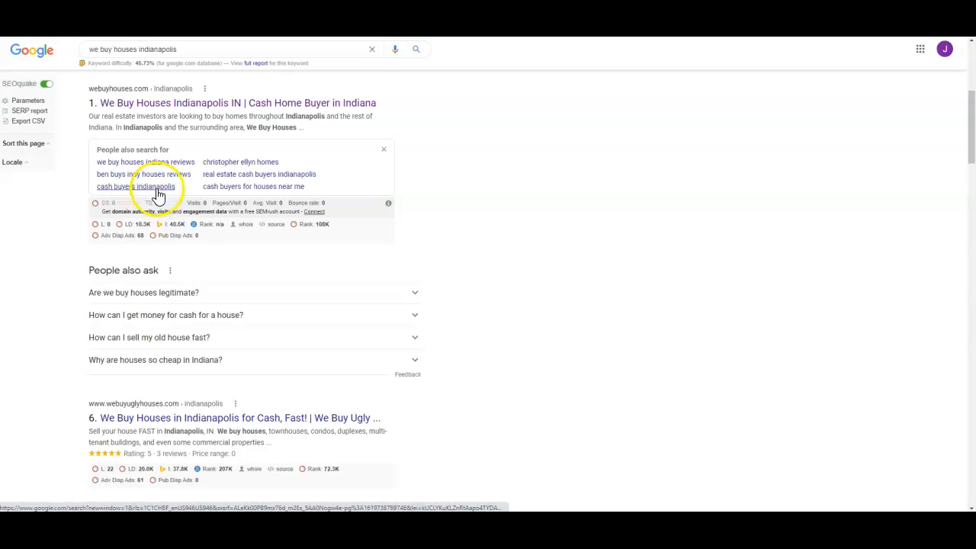
# - Scroll the Google results through the organic listings and back to the top ads above webuyhouses.com
pyautogui.scroll(3)
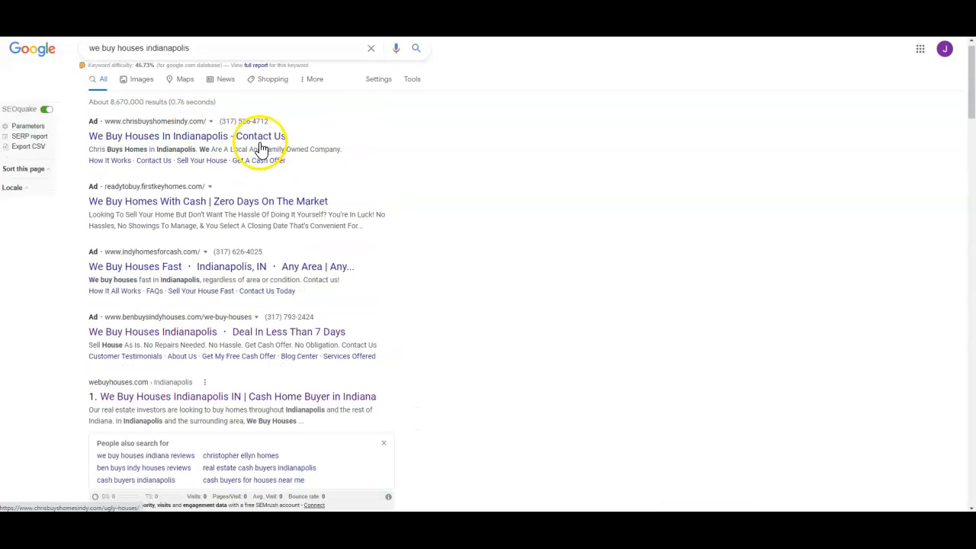
pyautogui.scroll(-3)
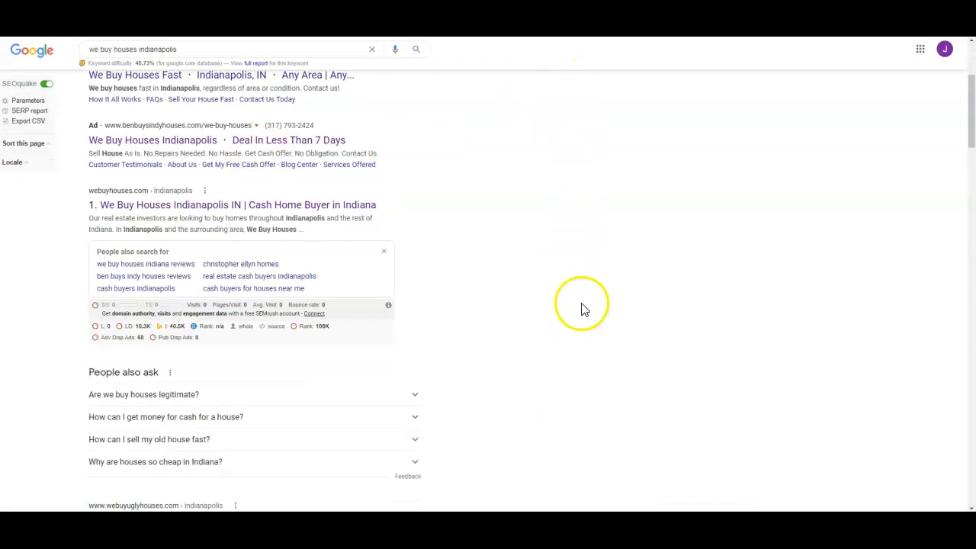
pyautogui.moveTo(557, 137)
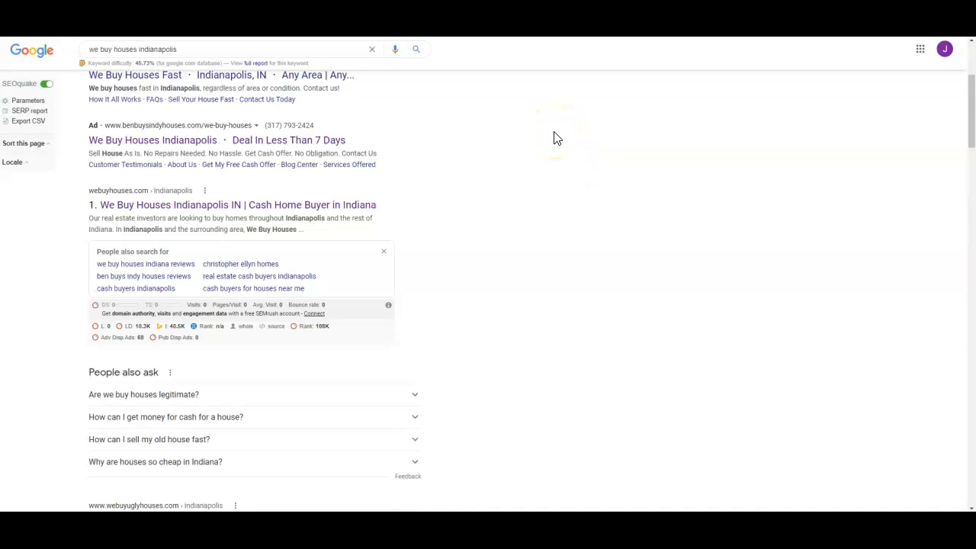
pyautogui.scroll(3)
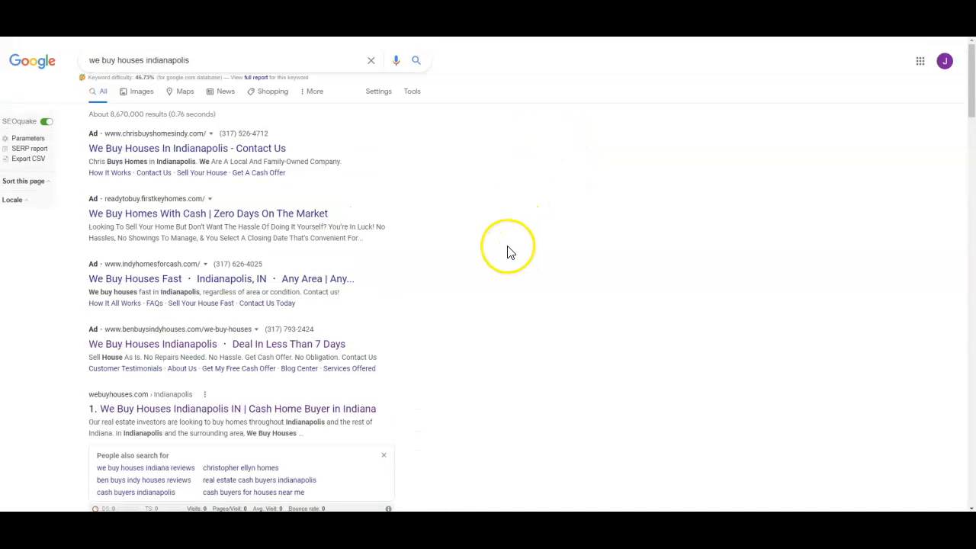
pyautogui.moveTo(374, 351)
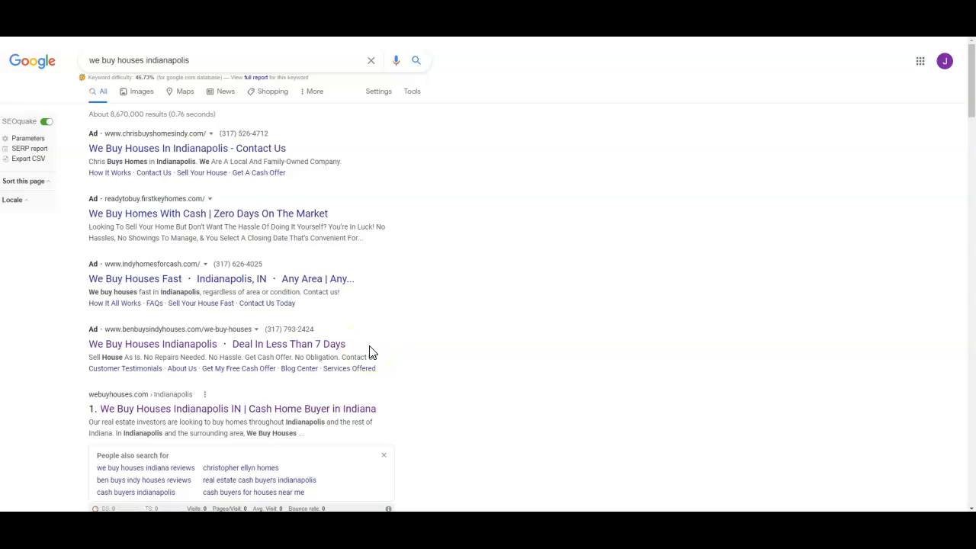
pyautogui.moveTo(380, 332)
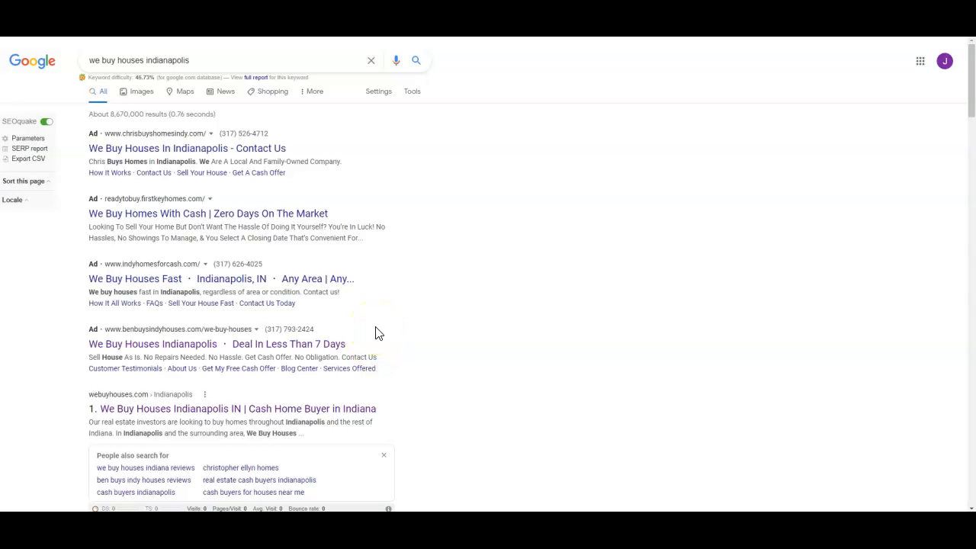
pyautogui.moveTo(382, 332)
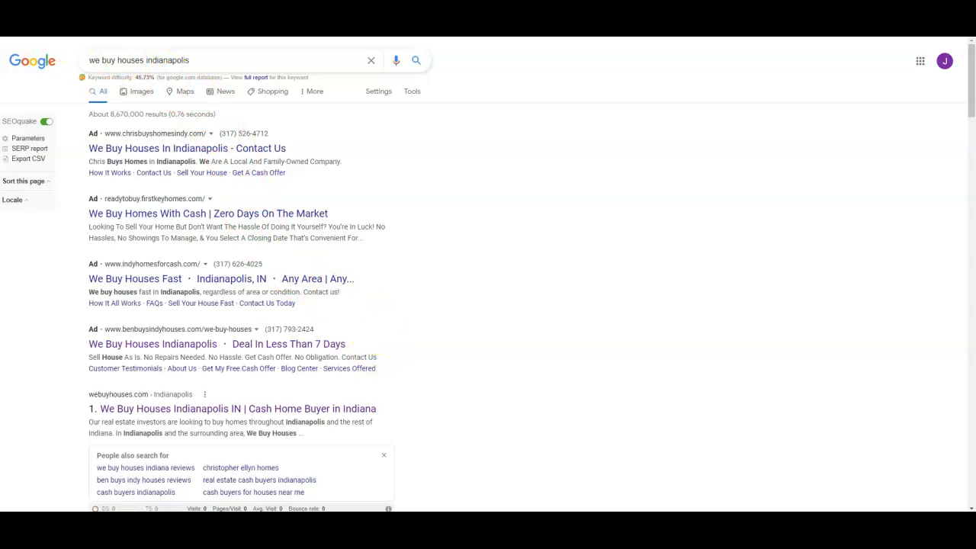